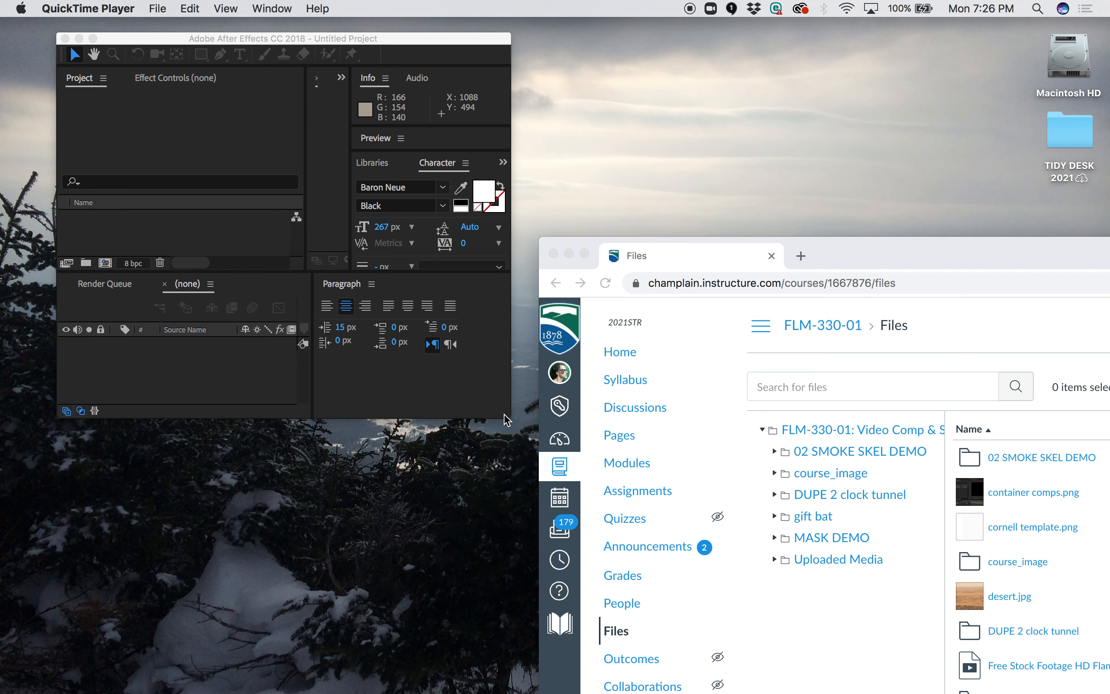
pyautogui.moveTo(445, 238)
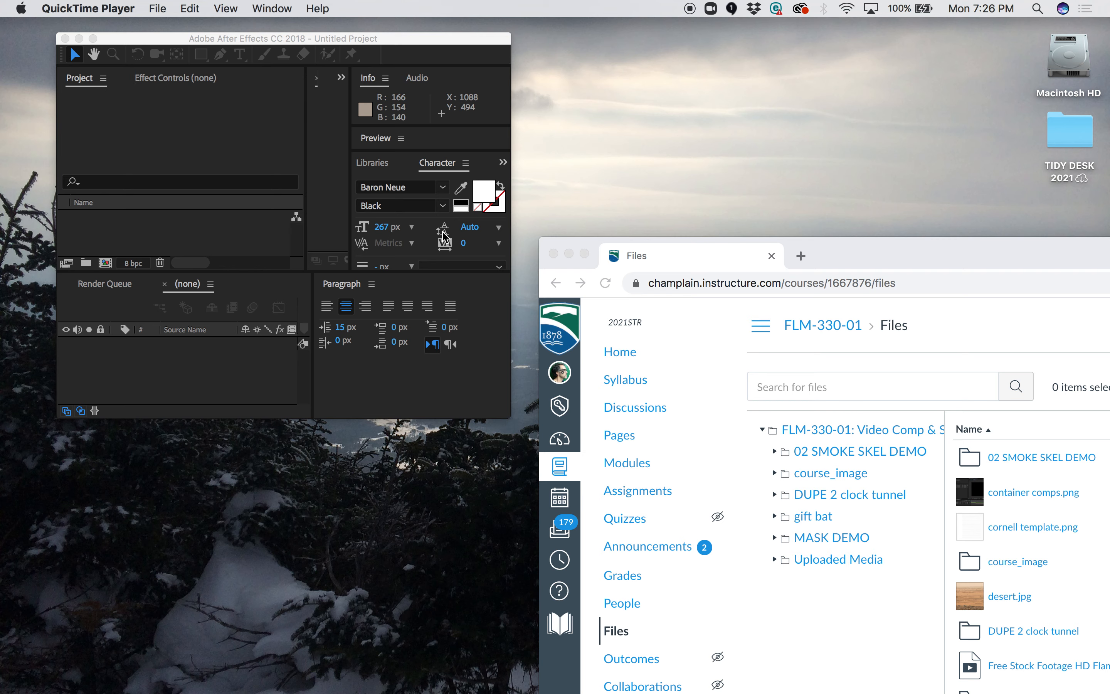
pyautogui.moveTo(387, 44)
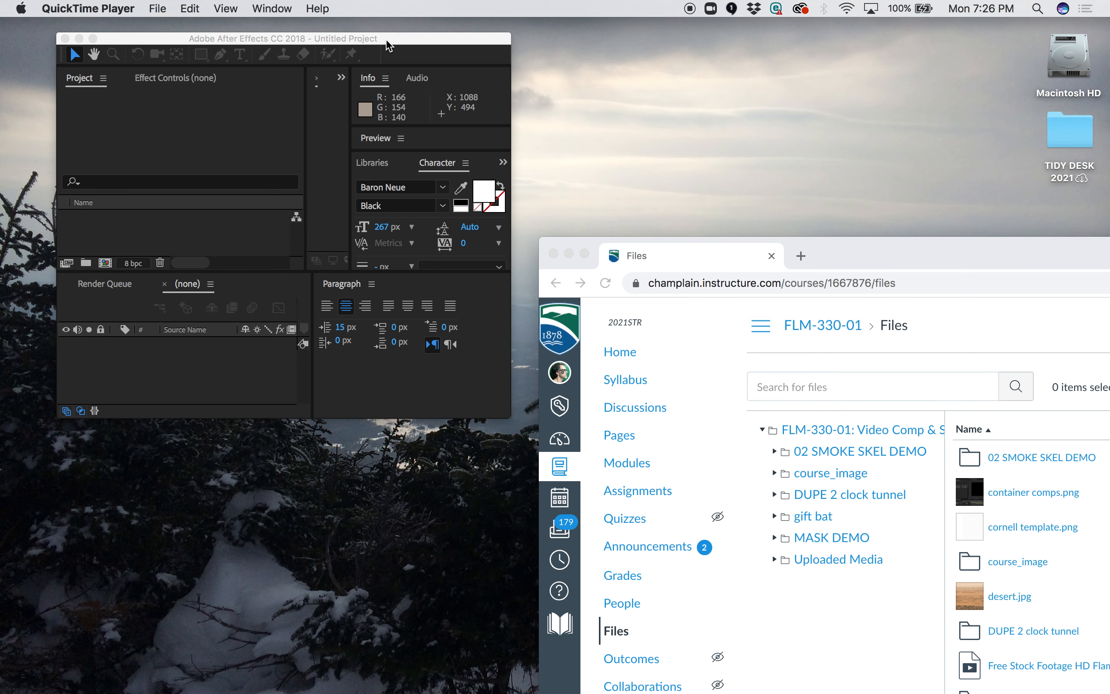
# Bring the empty After Effects project window to the front.
pyautogui.click(283, 38)
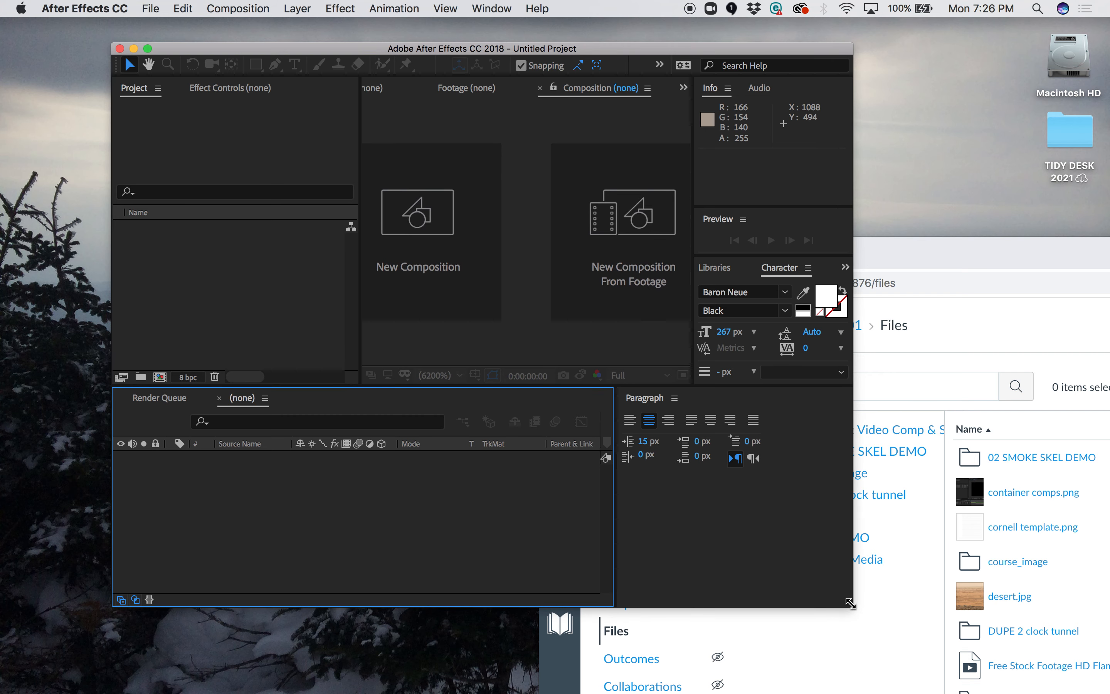
pyautogui.moveTo(698, 367)
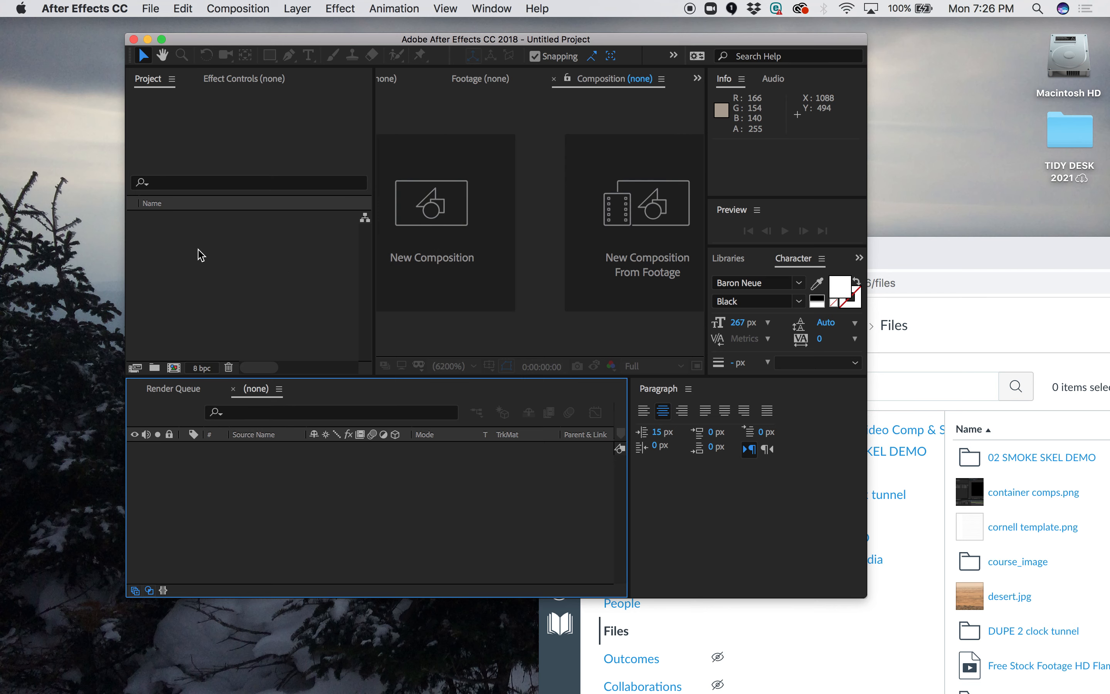
# Begin Save As for 'BUNNY BONES DEMO.aep', navigating to Desktop > TIDY DESK 2021.
pyautogui.click(150, 8)
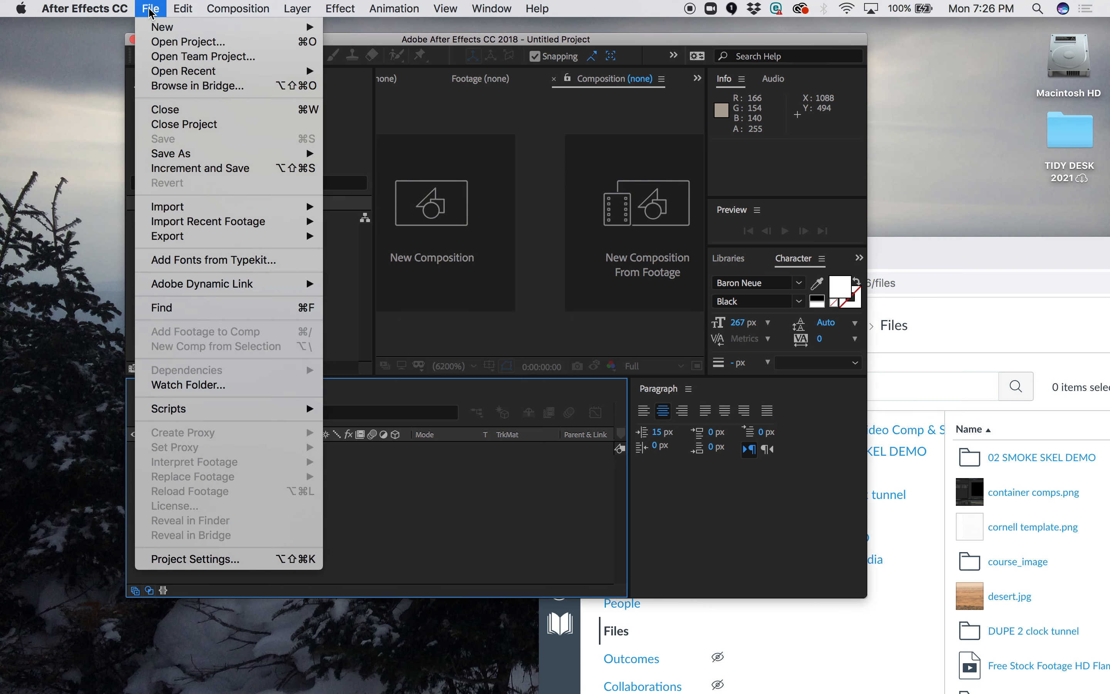
pyautogui.moveTo(169, 153)
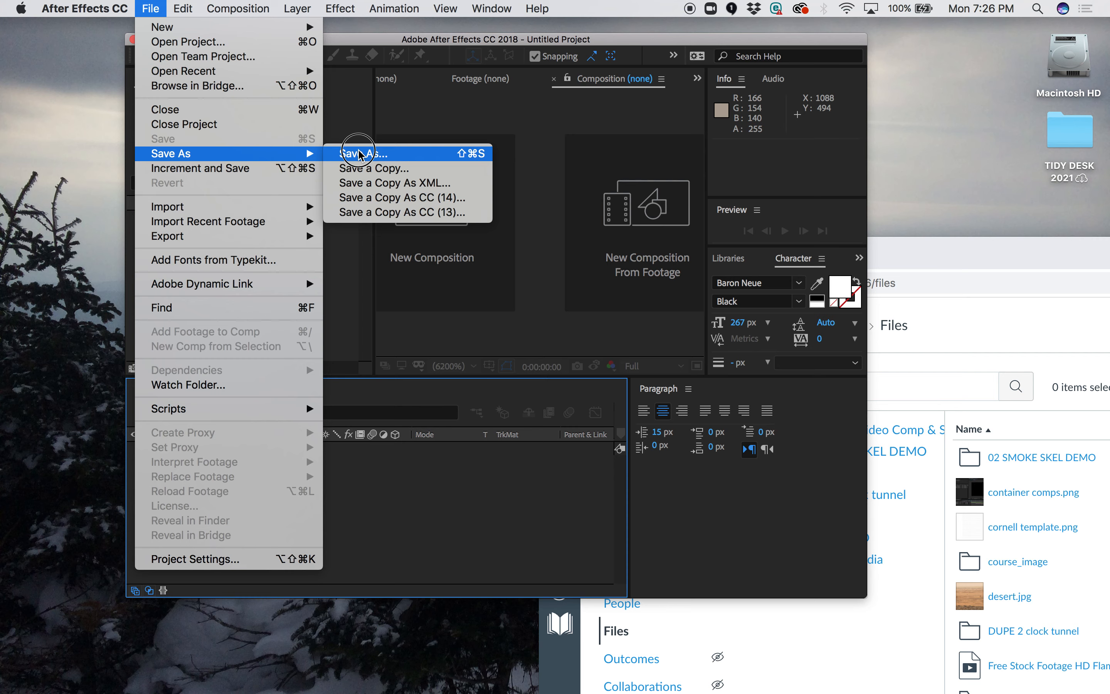
pyautogui.click(365, 153)
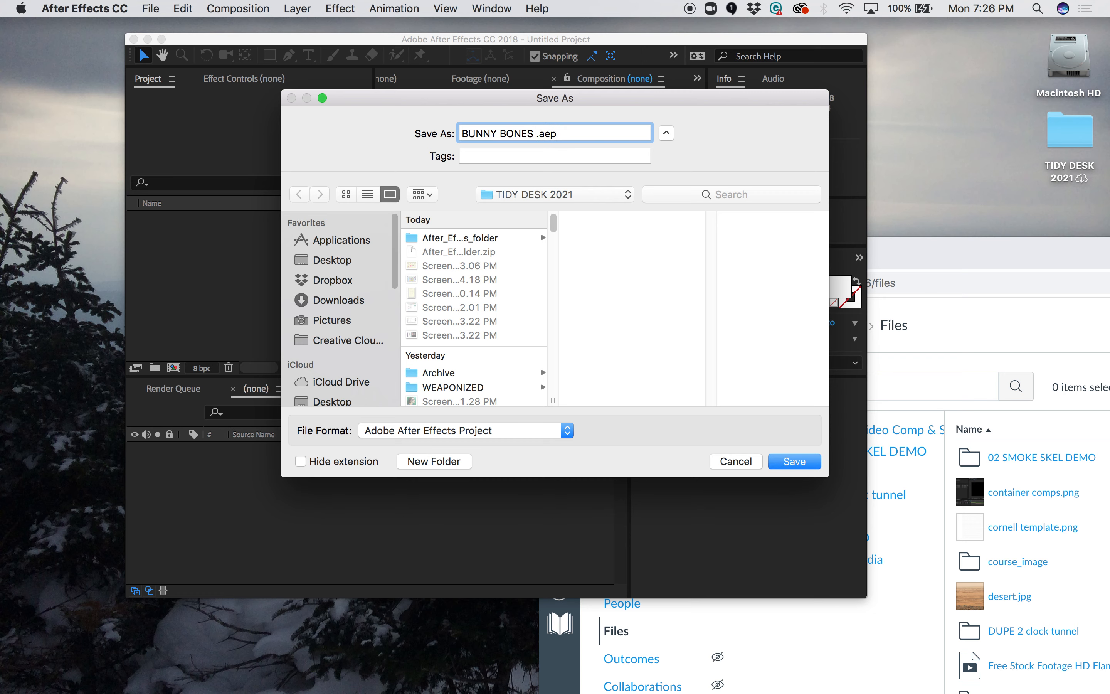
pyautogui.write('DEMO')
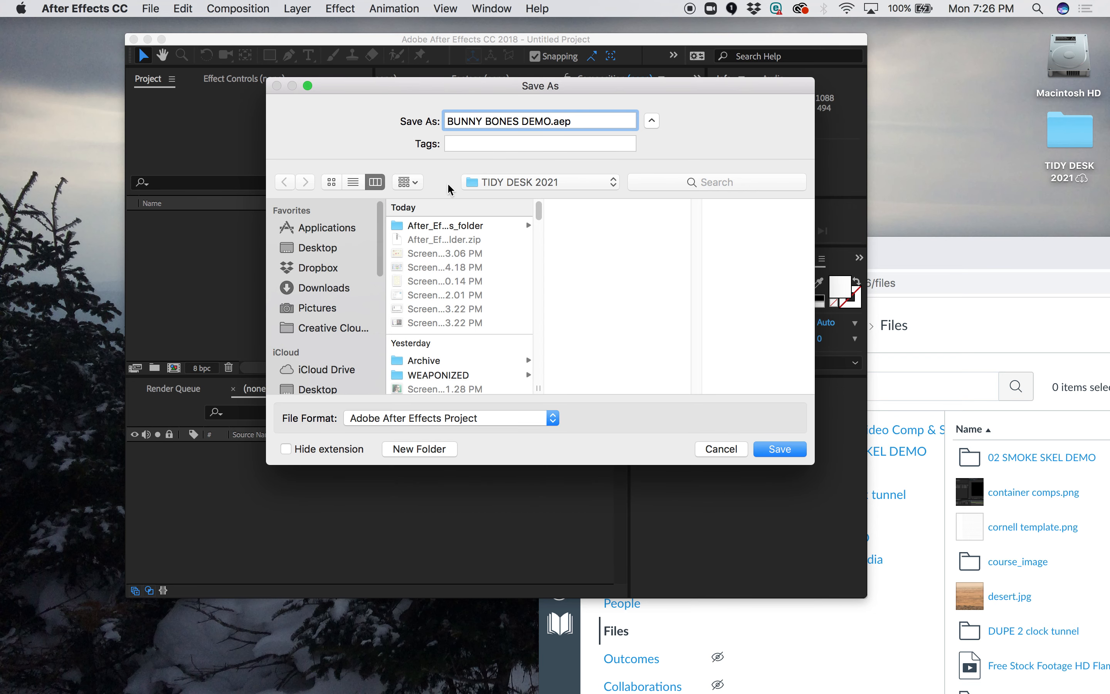
pyautogui.moveTo(338, 253)
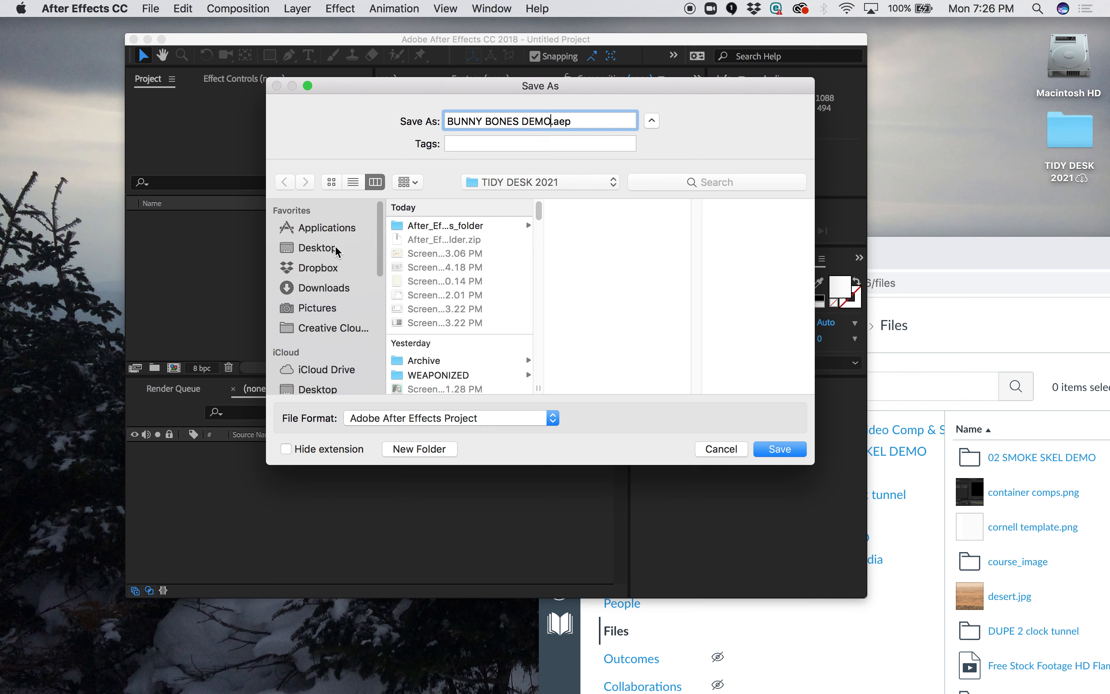
pyautogui.click(318, 248)
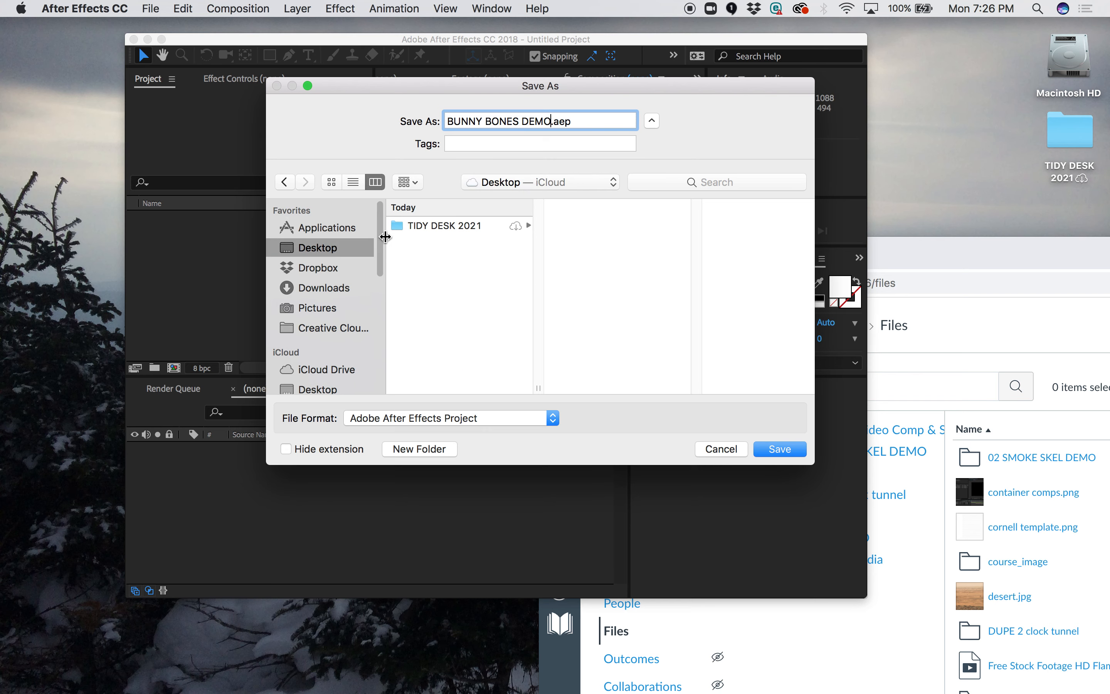
pyautogui.click(444, 225)
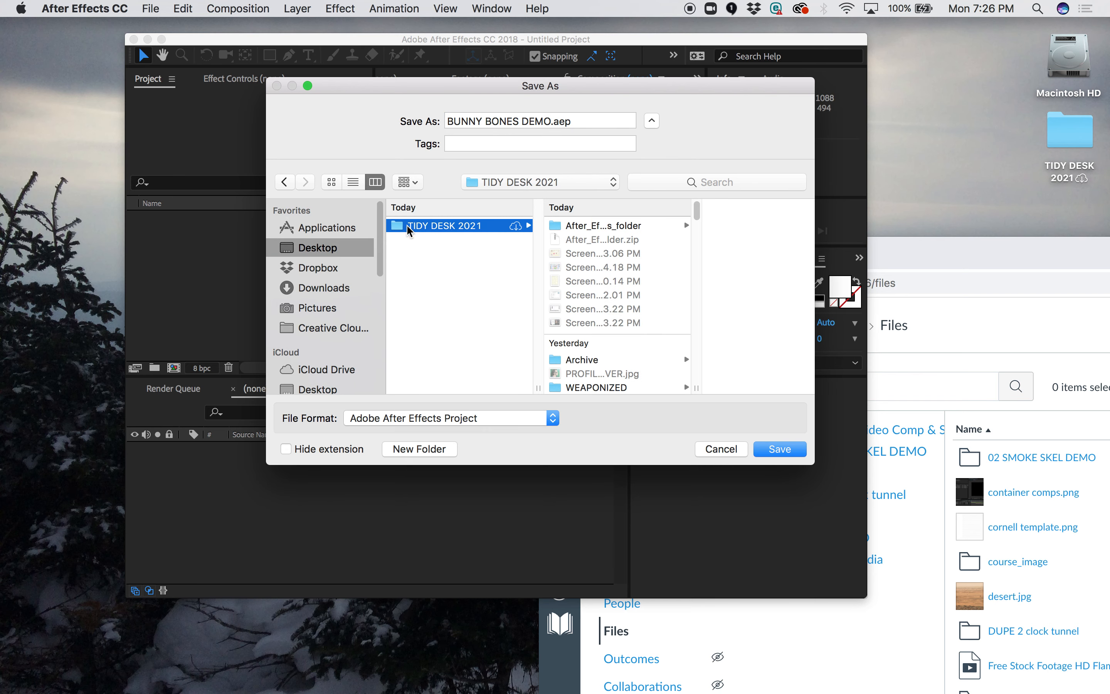
pyautogui.moveTo(425, 230)
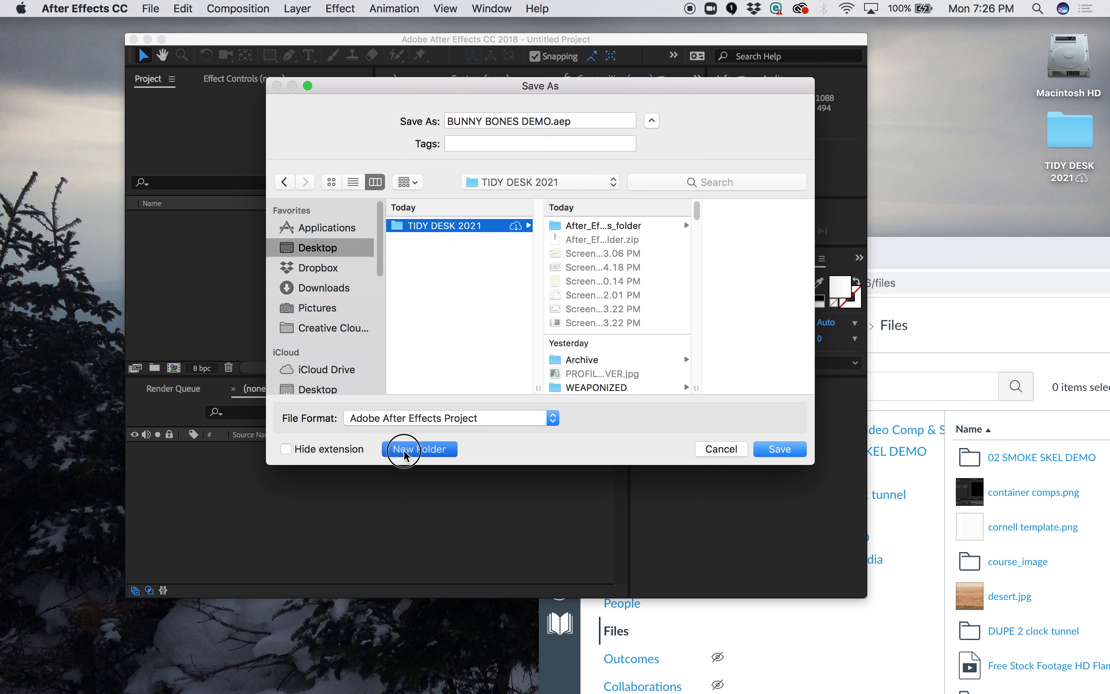
# Create an 'AE demos' folder in TIDY DESK 2021 and save the project there.
pyautogui.click(419, 449)
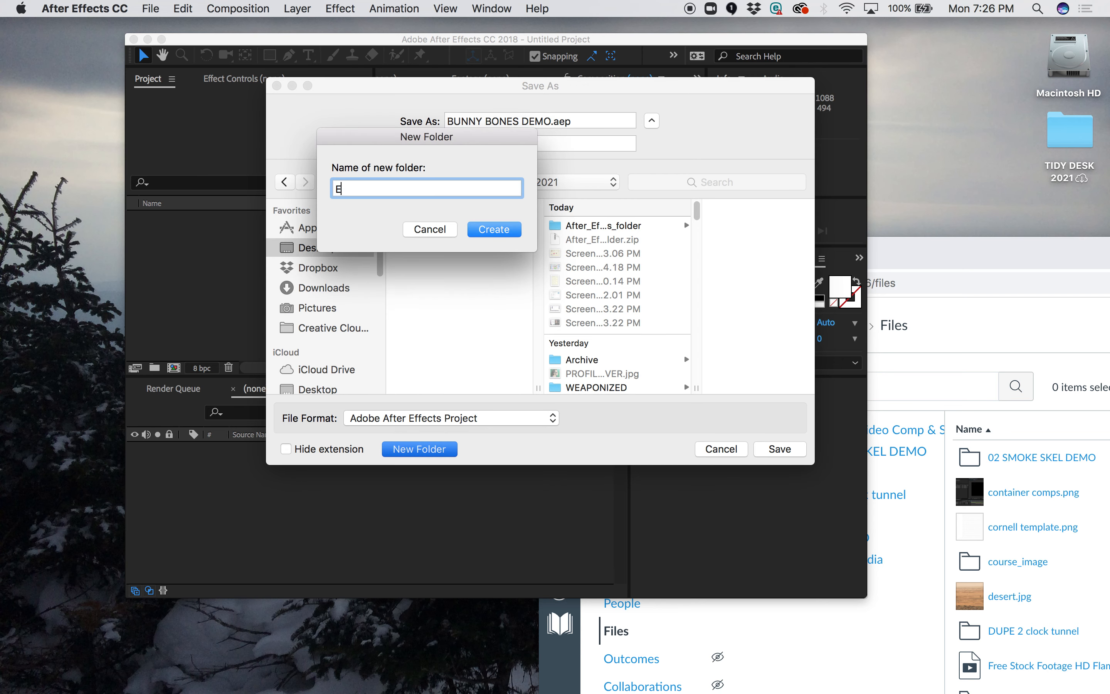
pyautogui.write('AE d')
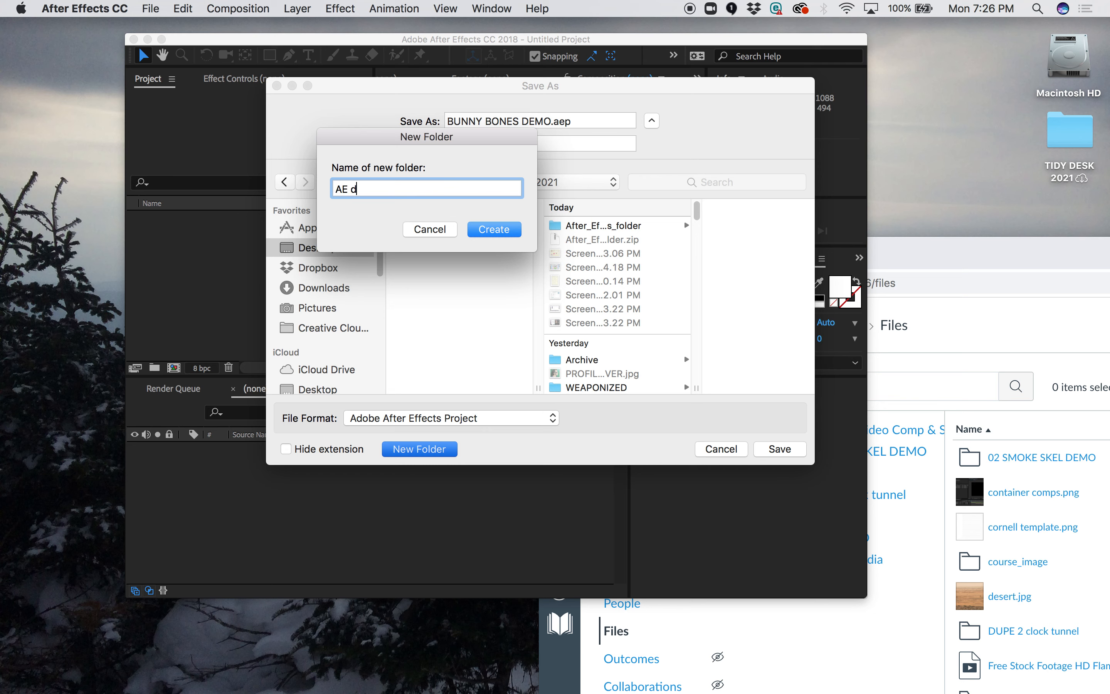
pyautogui.write('emos')
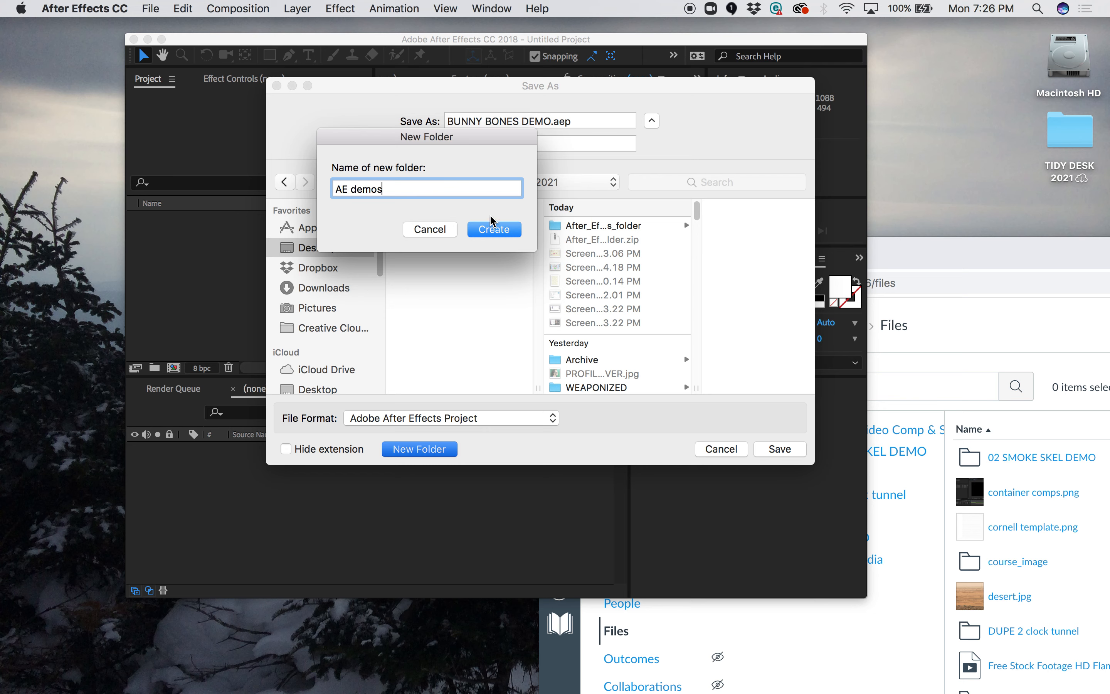
pyautogui.click(494, 229)
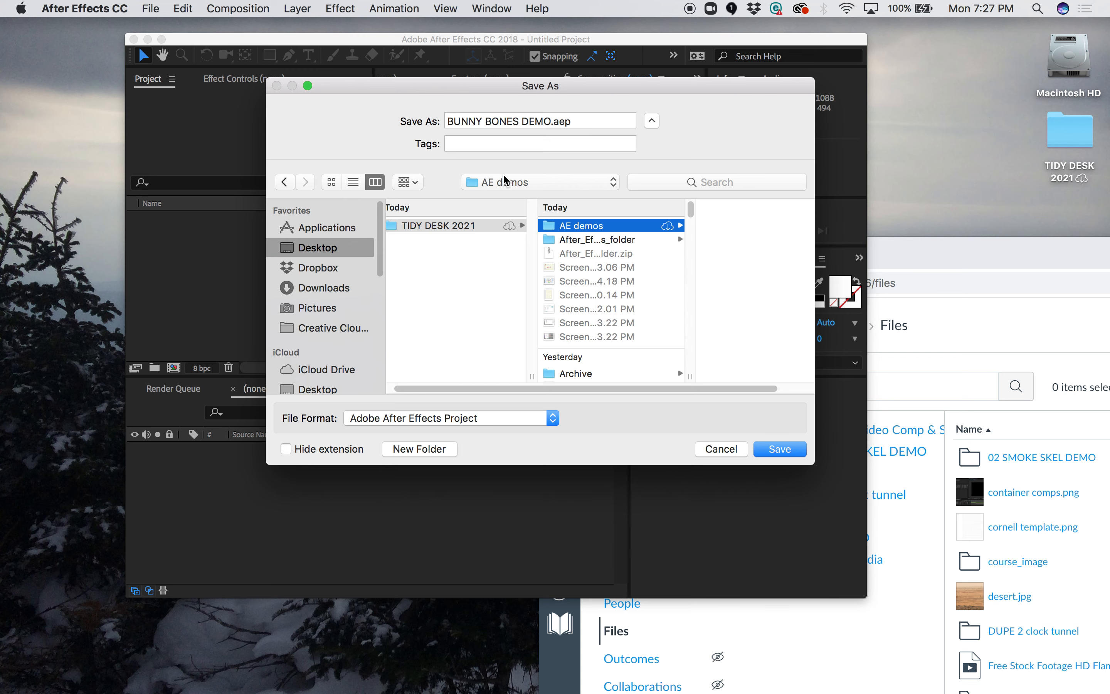
pyautogui.moveTo(739, 374)
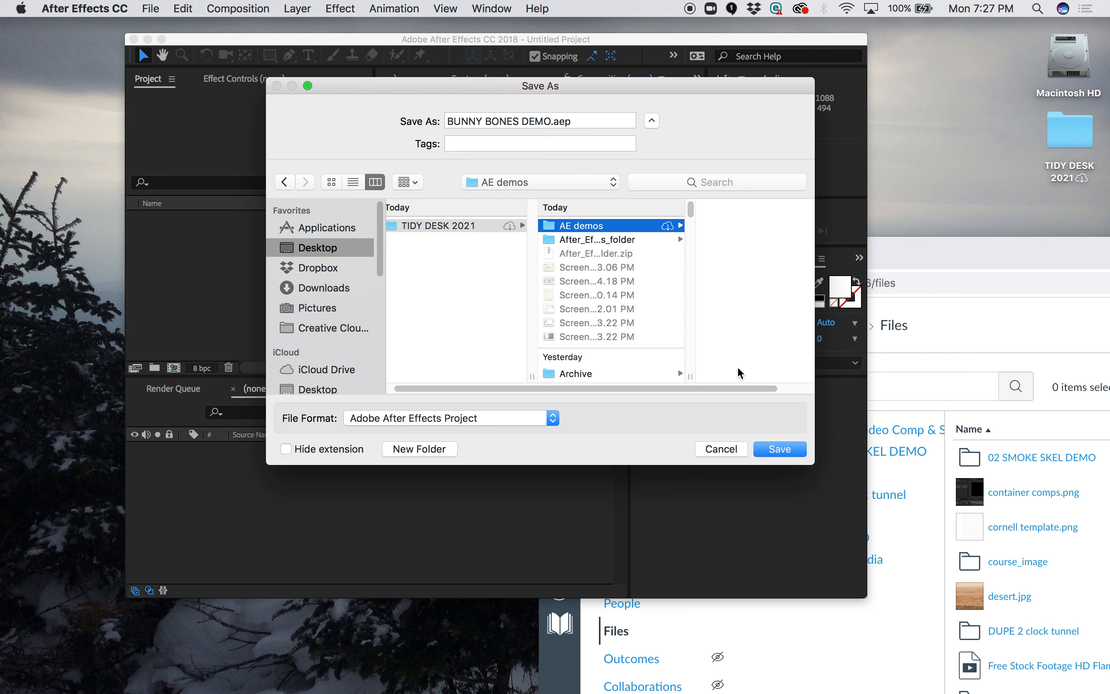
pyautogui.click(778, 449)
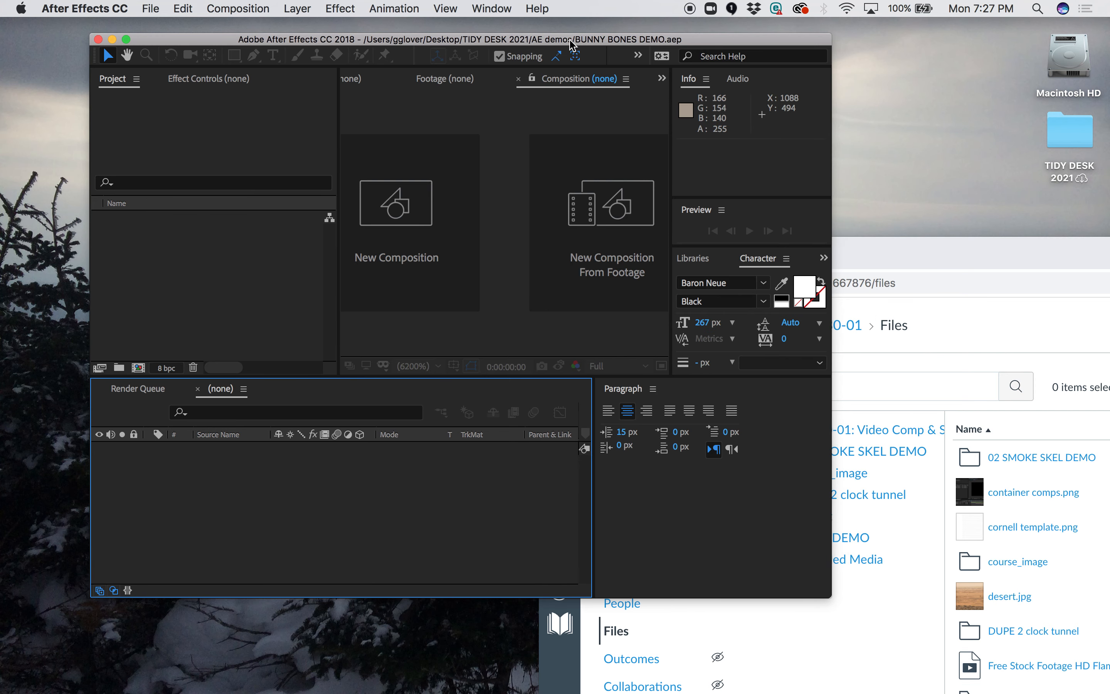
pyautogui.moveTo(560, 250)
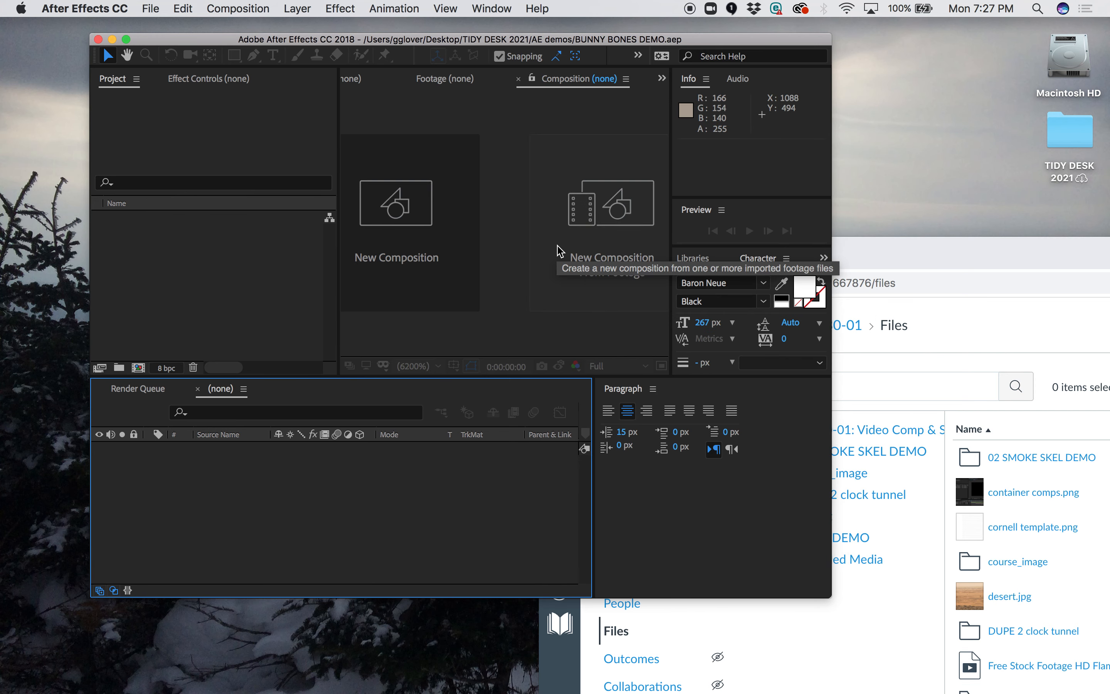
pyautogui.moveTo(613, 377)
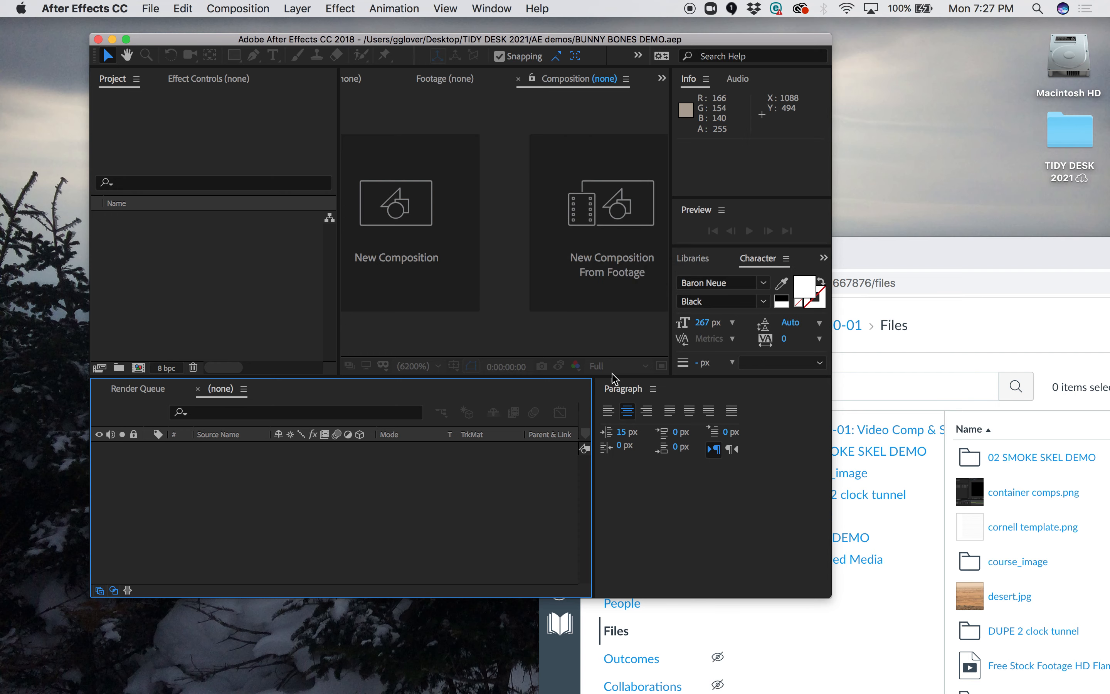
# Bring the Chrome window with the Canvas Files page to the front.
pyautogui.click(646, 277)
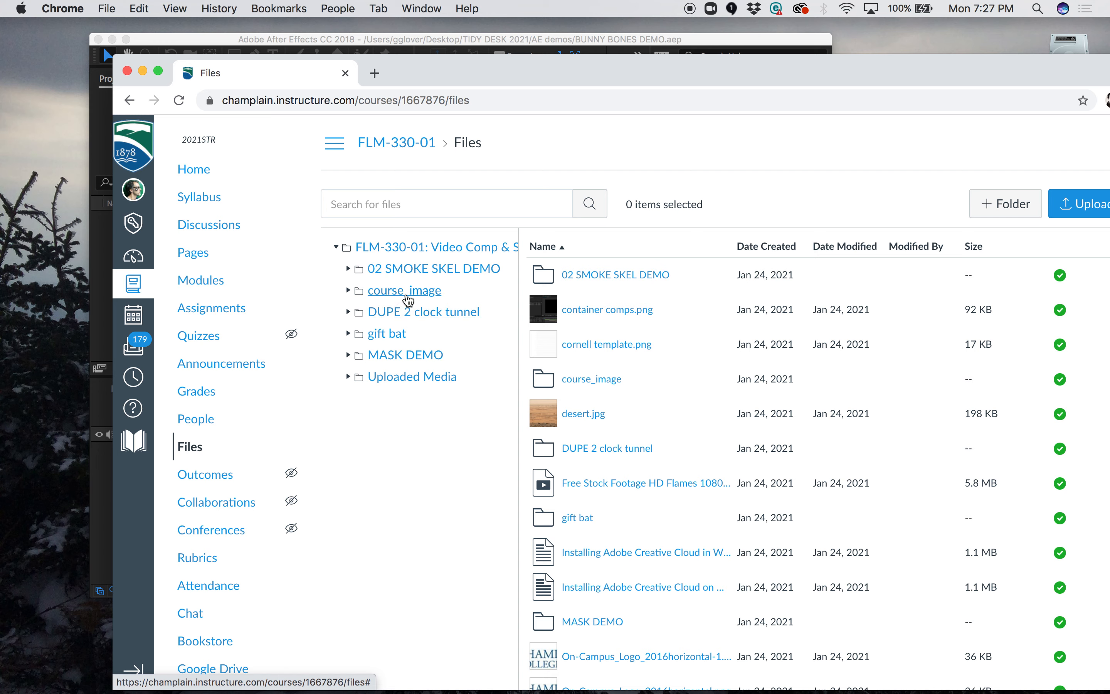
# Open the MASK DEMO folder in the Canvas Files tree.
pyautogui.click(405, 355)
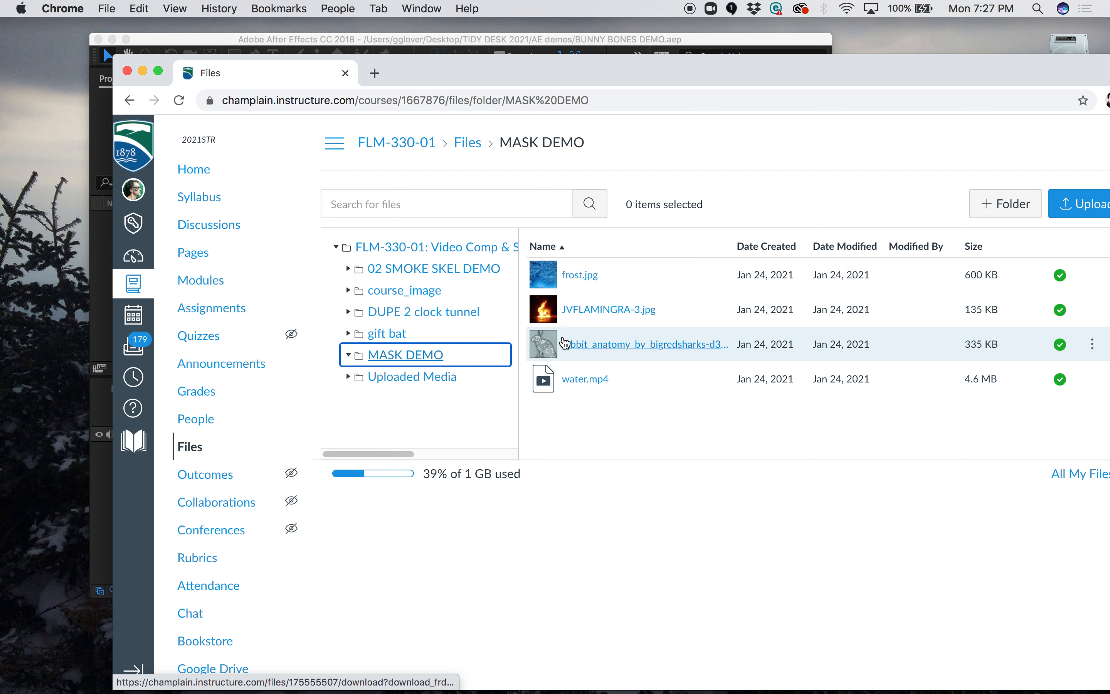
pyautogui.moveTo(607, 309)
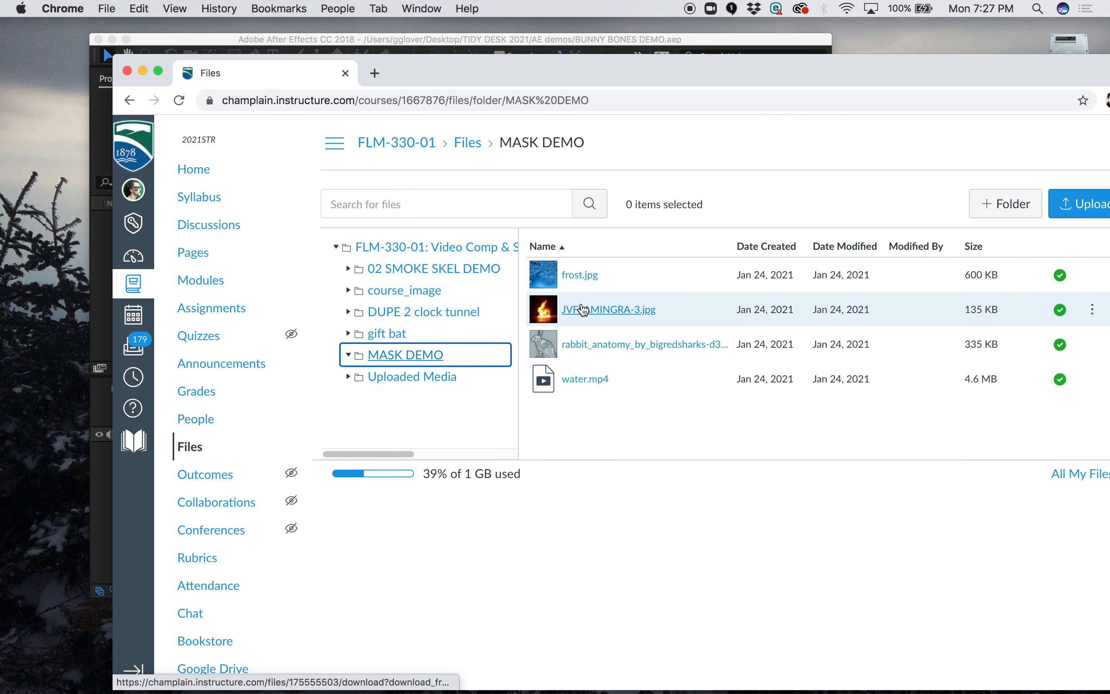
pyautogui.moveTo(584, 354)
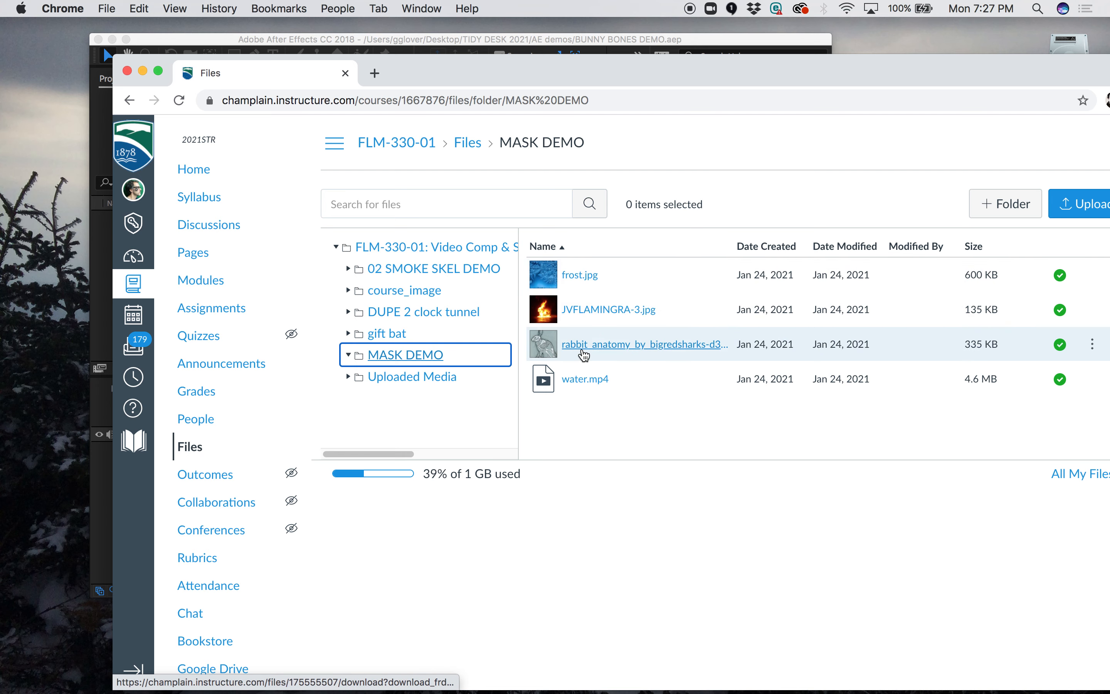
pyautogui.moveTo(585, 379)
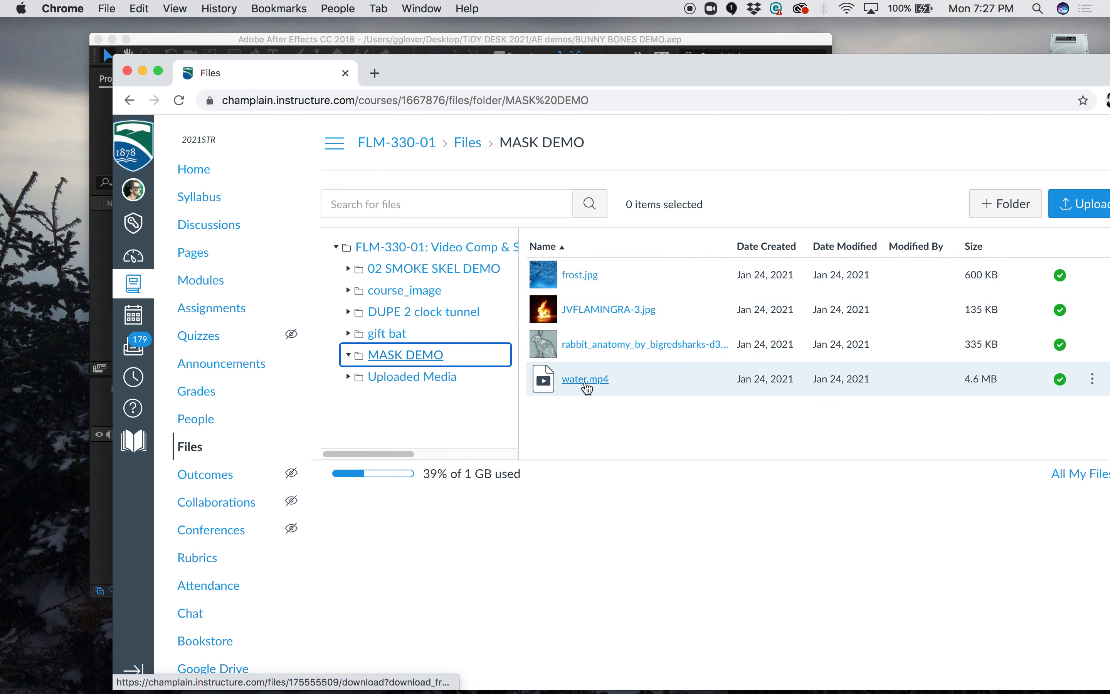
pyautogui.moveTo(586, 310)
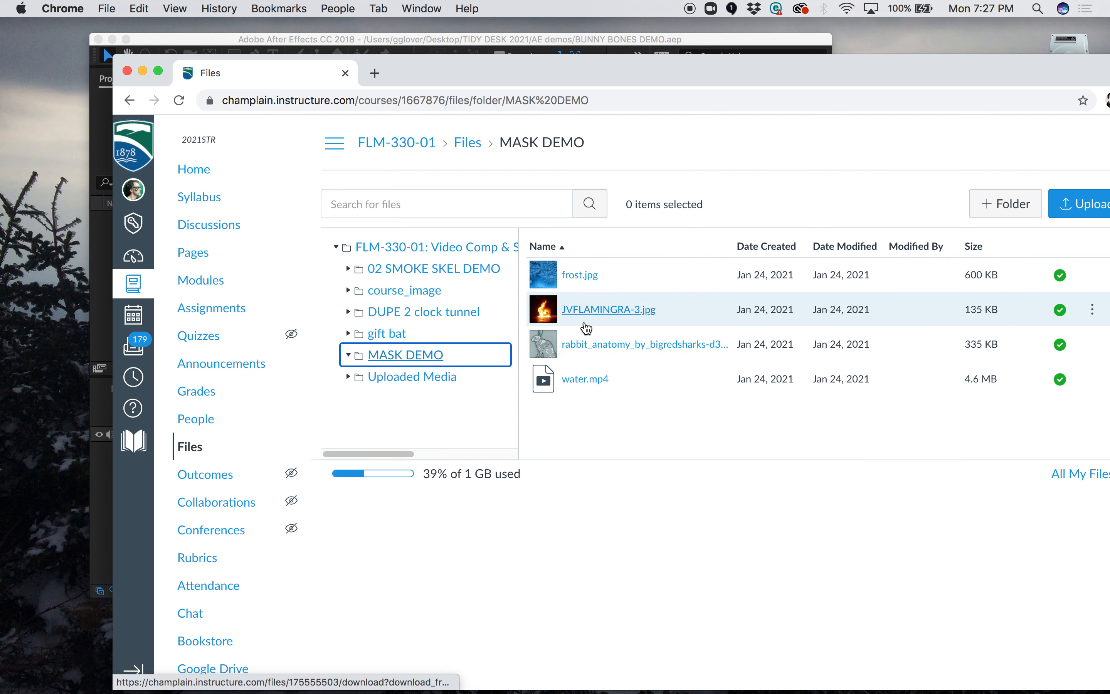
pyautogui.moveTo(402, 67)
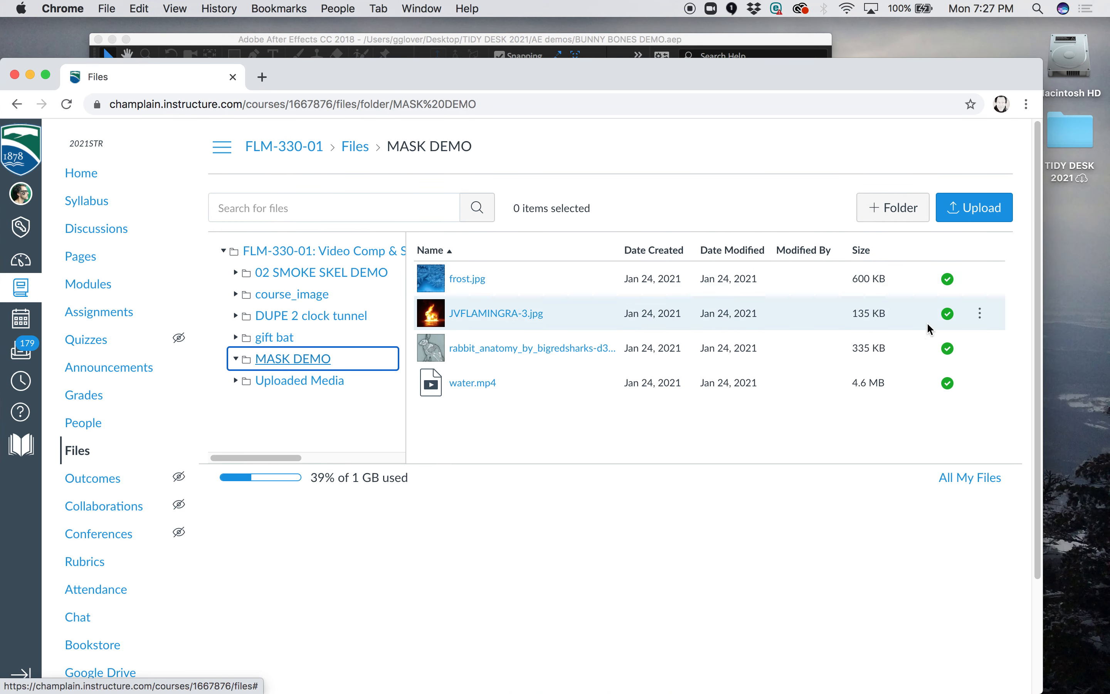
# Download JVFLAMINGRA-3.jpg via its row's actions menu.
pyautogui.click(979, 313)
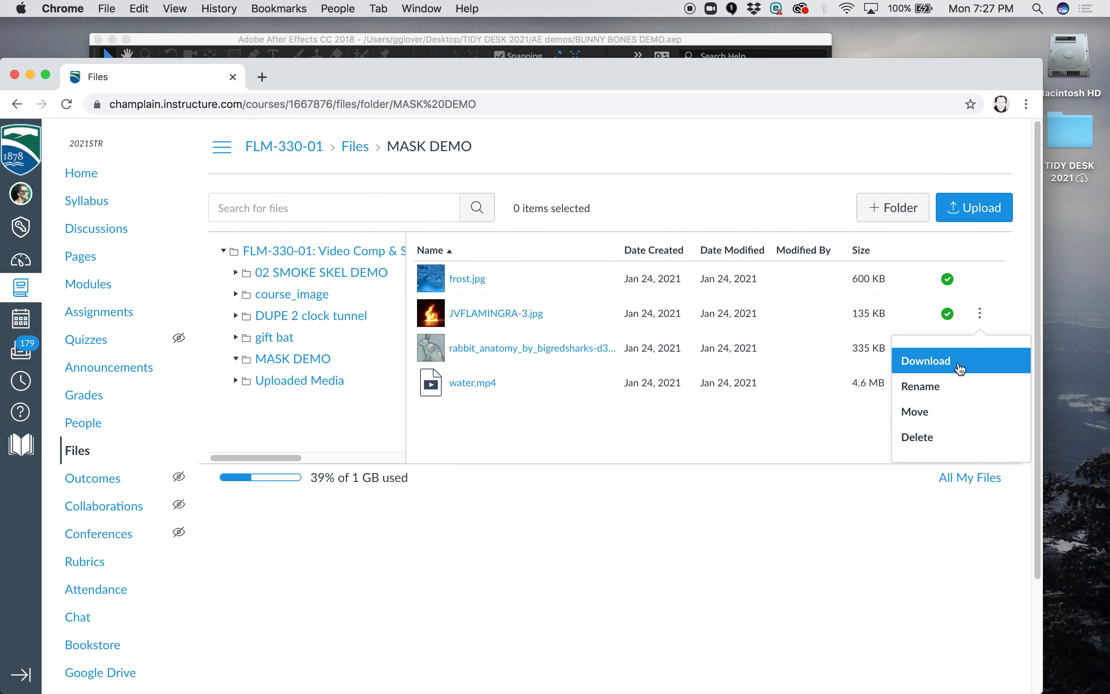
pyautogui.click(925, 361)
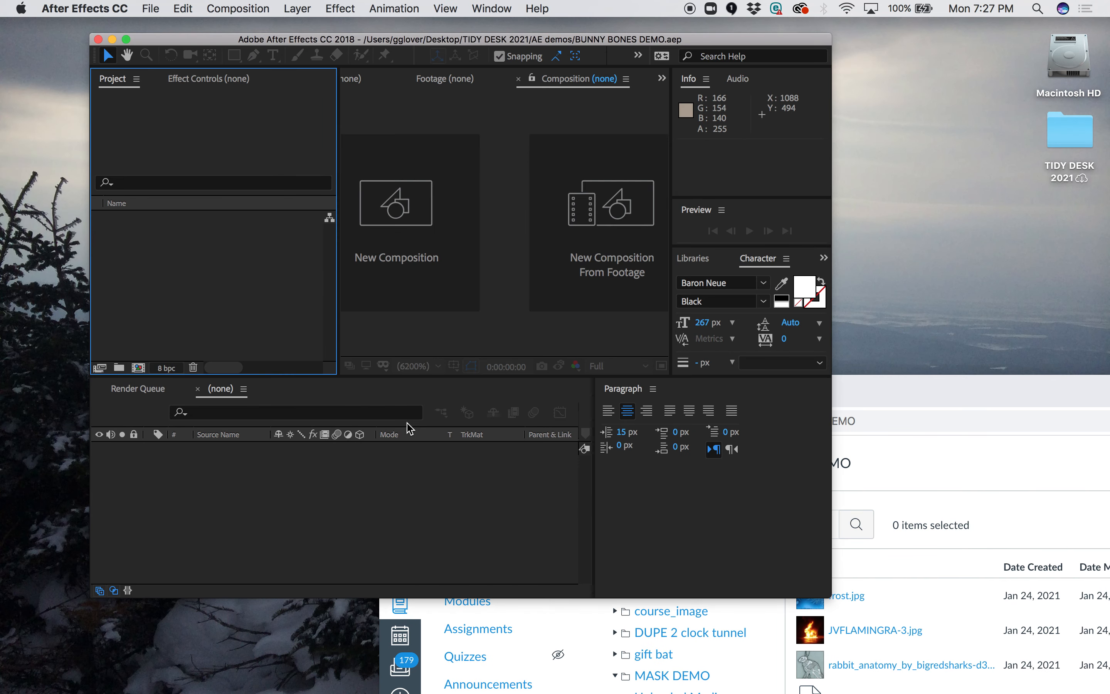
pyautogui.moveTo(274, 374)
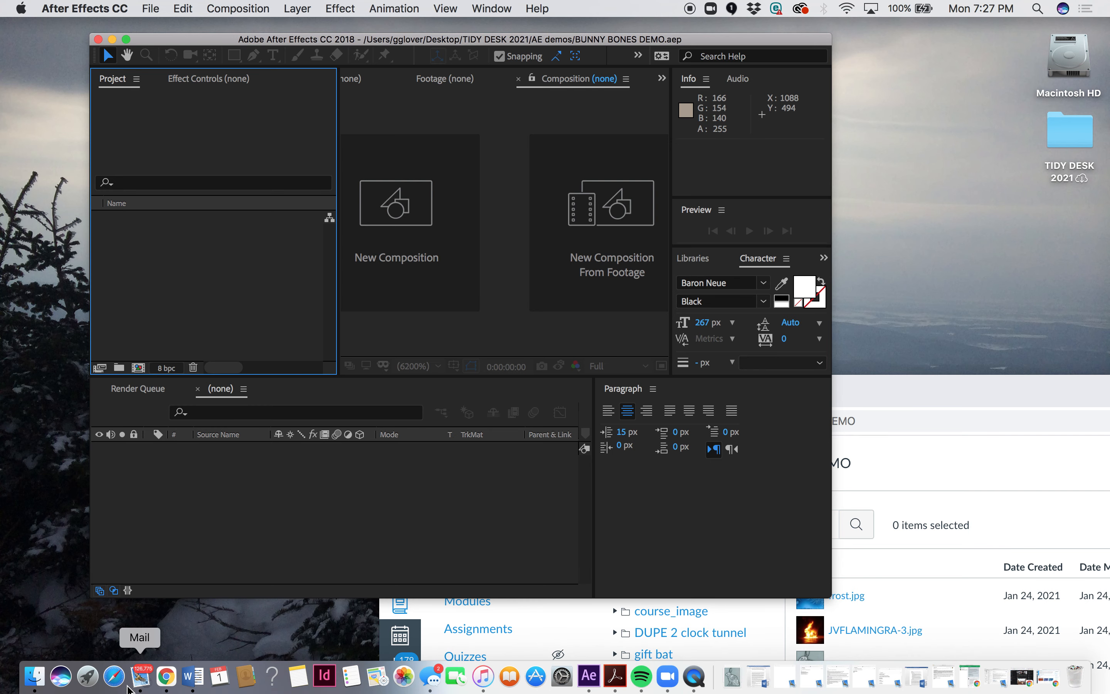
pyautogui.moveTo(34, 678)
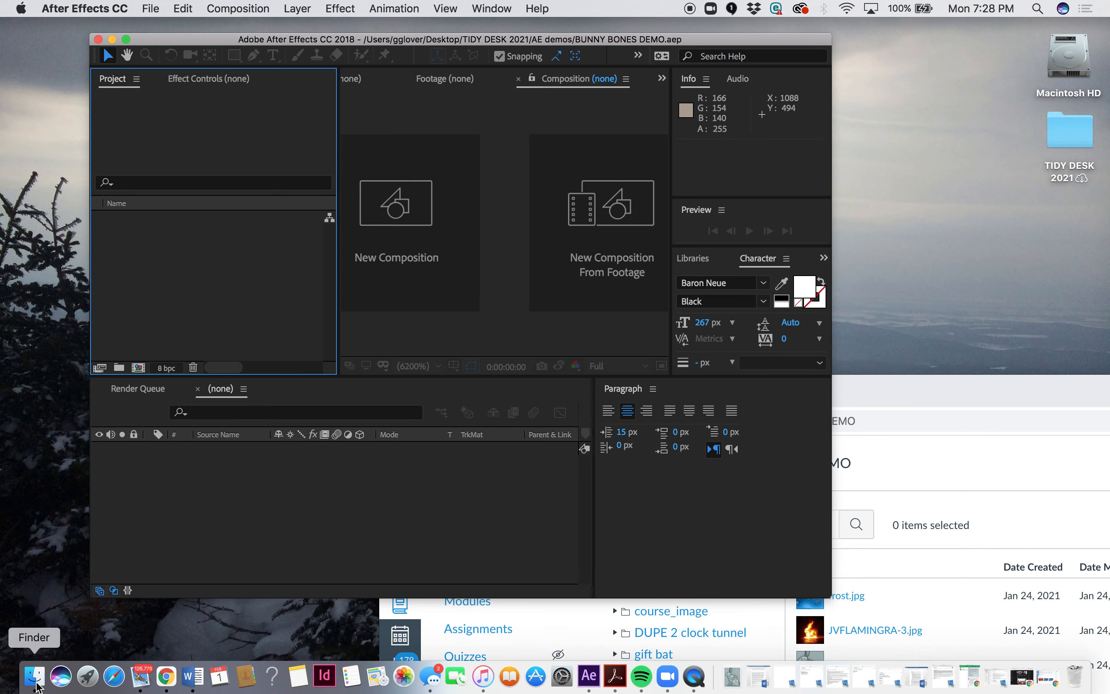
# Duplicate JVFLAMINGRA-3.jpg in the Finder Downloads folder.
pyautogui.click(33, 677)
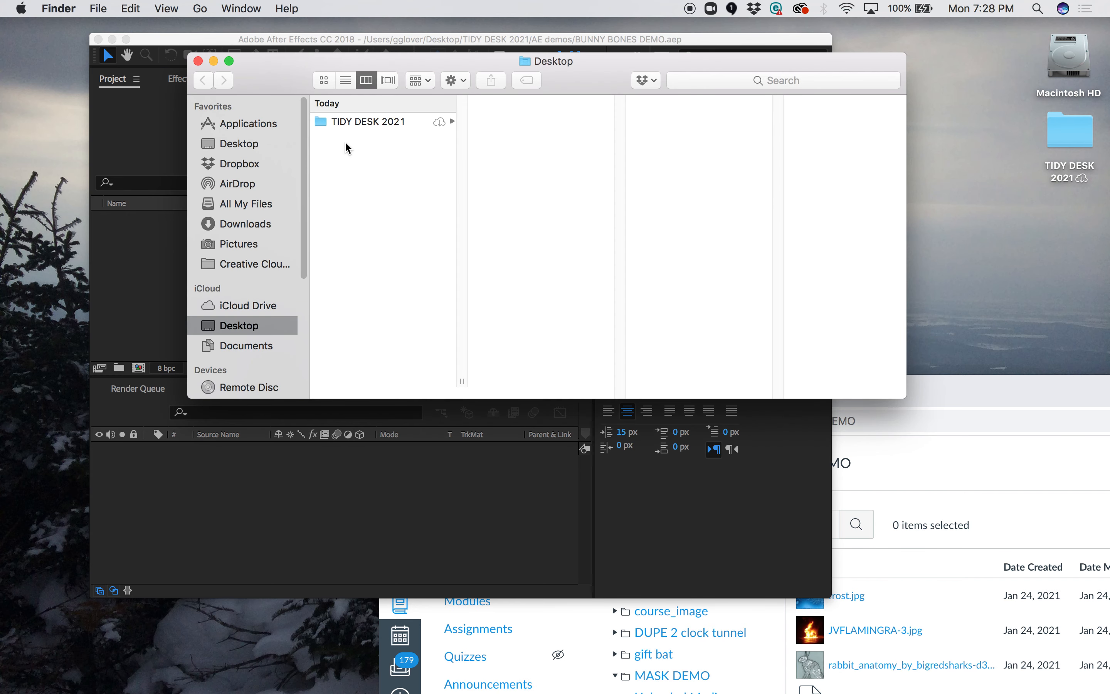
pyautogui.moveTo(233, 303)
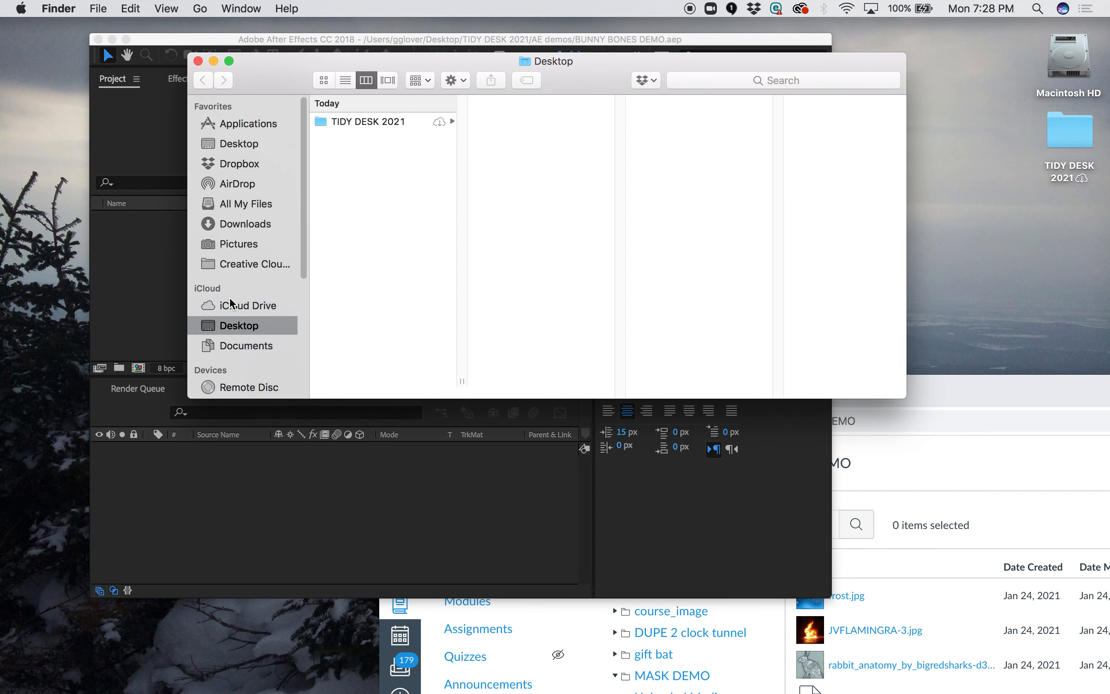
pyautogui.moveTo(243, 225)
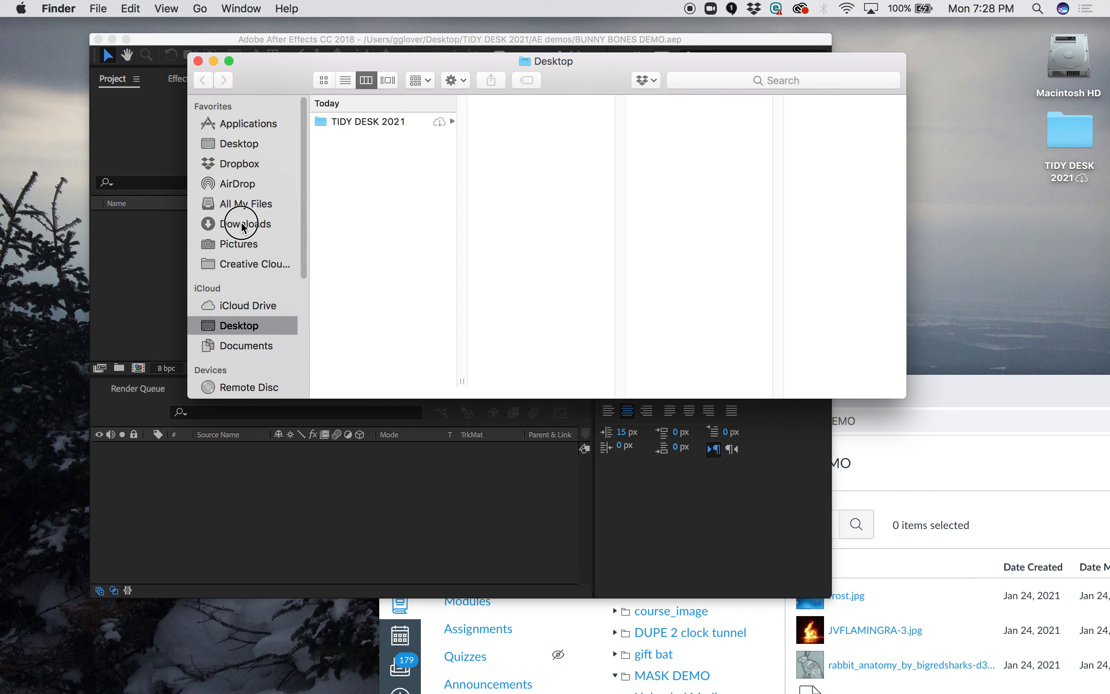
pyautogui.click(248, 223)
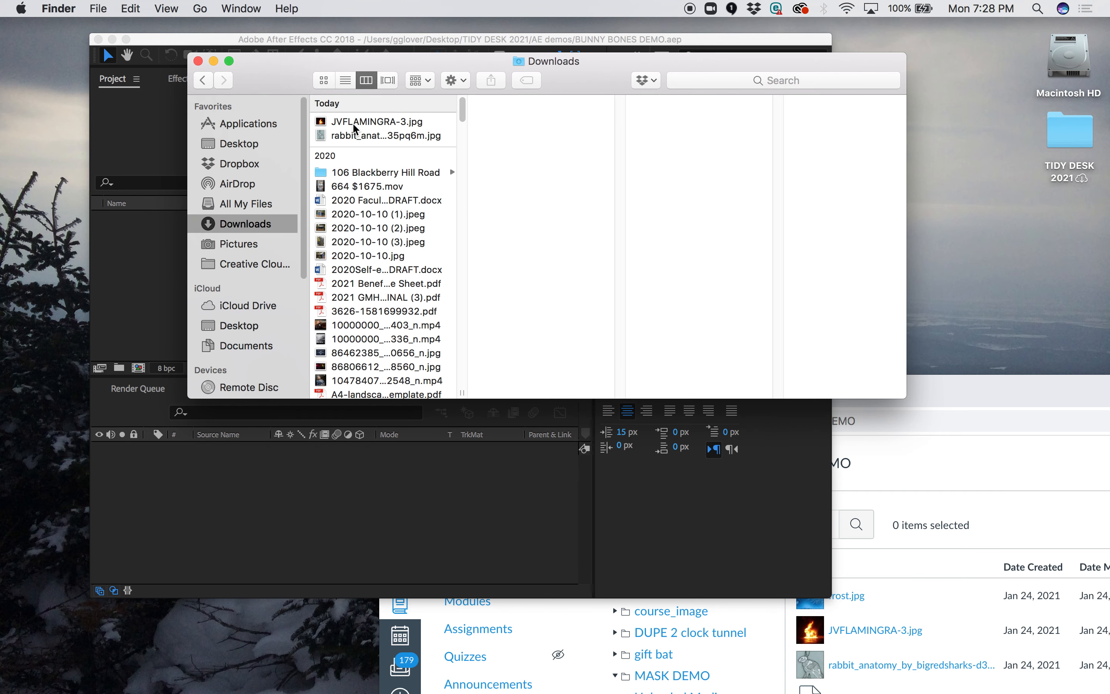
pyautogui.rightClick(356, 121)
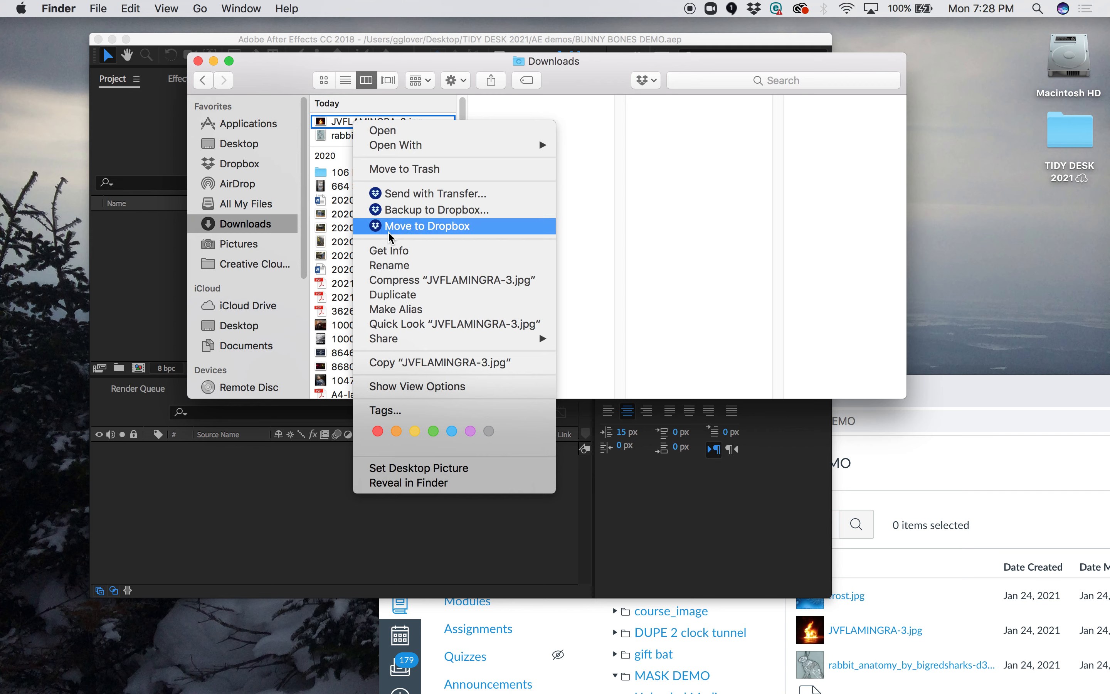
pyautogui.moveTo(407, 295)
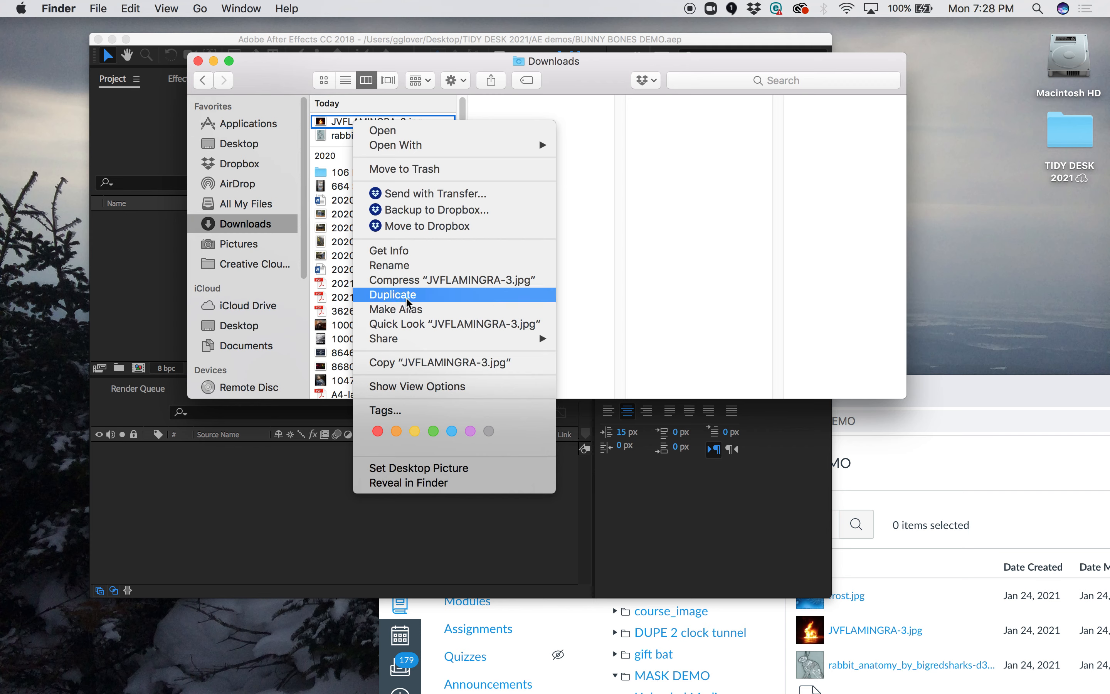
pyautogui.moveTo(407, 300)
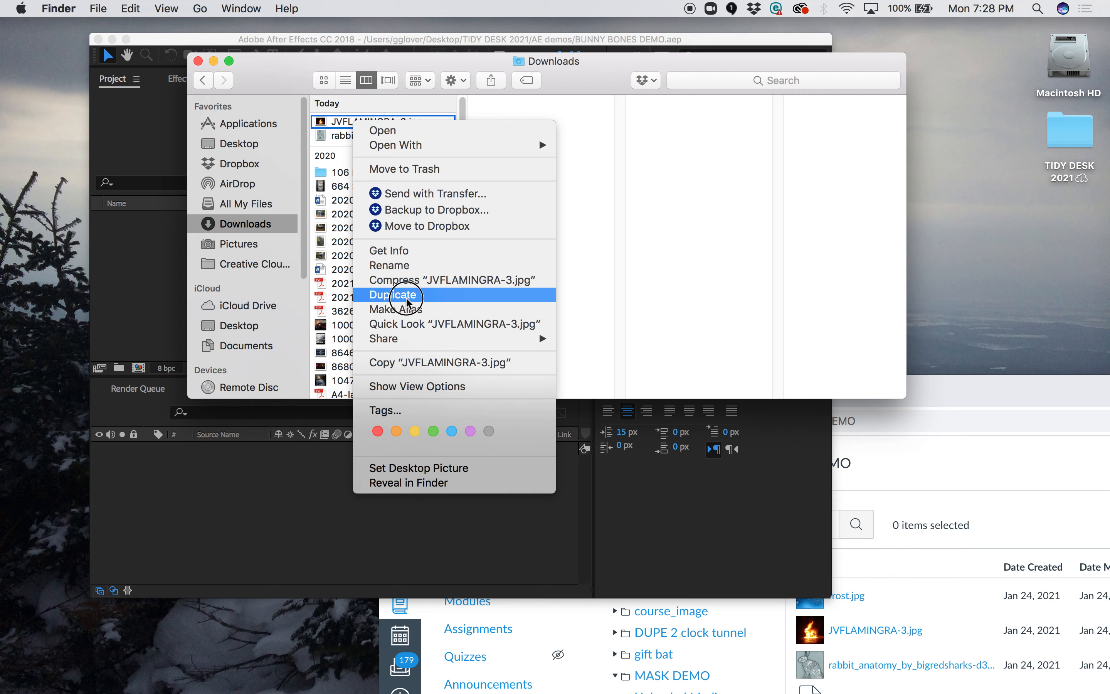
pyautogui.click(402, 294)
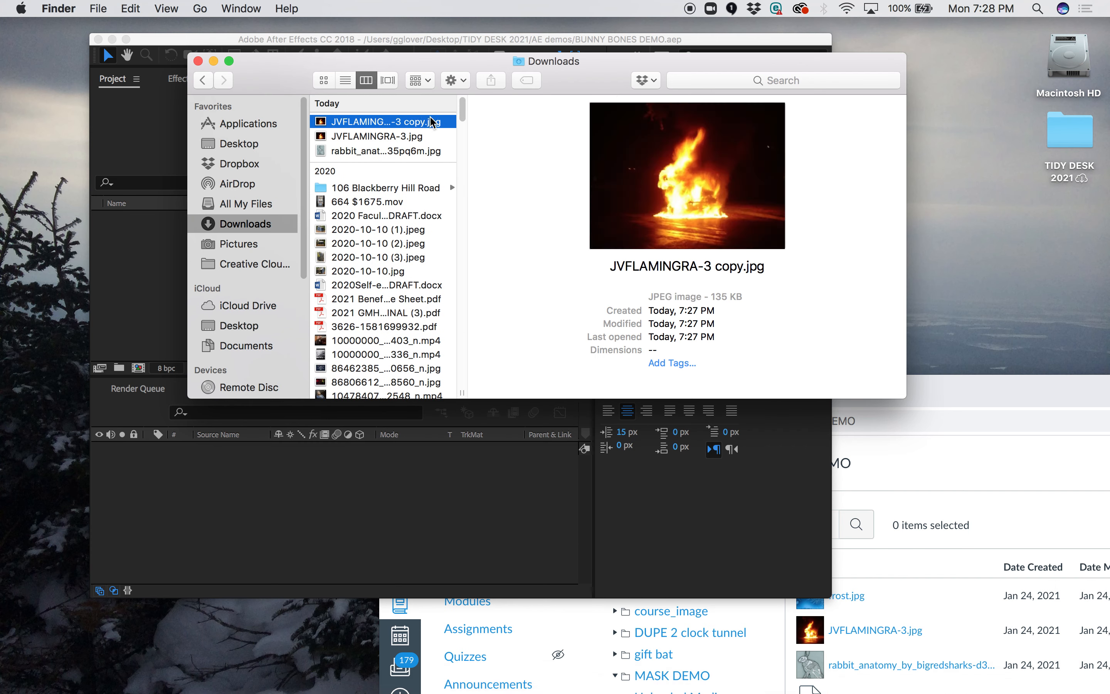
pyautogui.moveTo(255, 145)
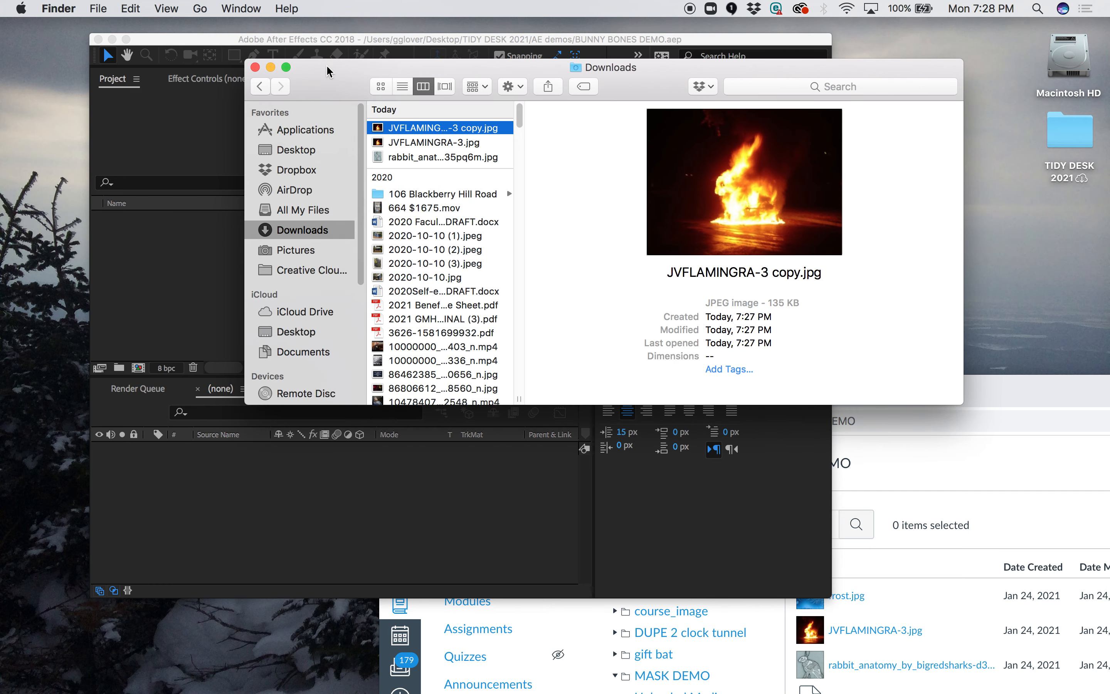
pyautogui.moveTo(91, 13)
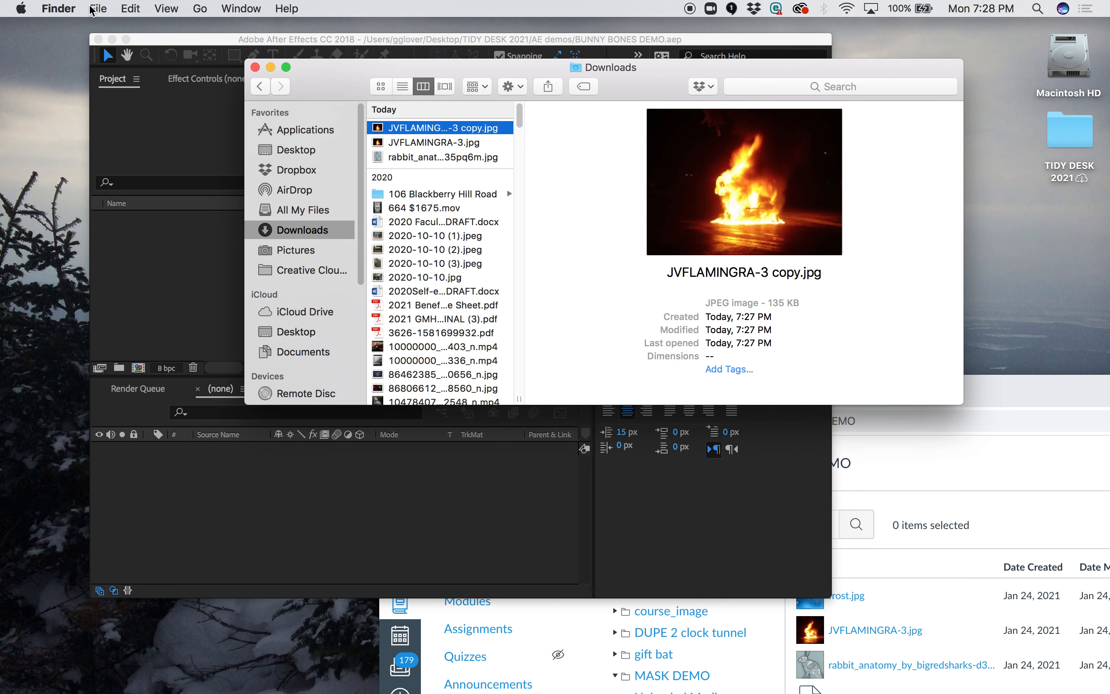
# Move the flame and rabbit anatomy JPEGs from Downloads into AE demos, then return to After Effects.
pyautogui.click(98, 8)
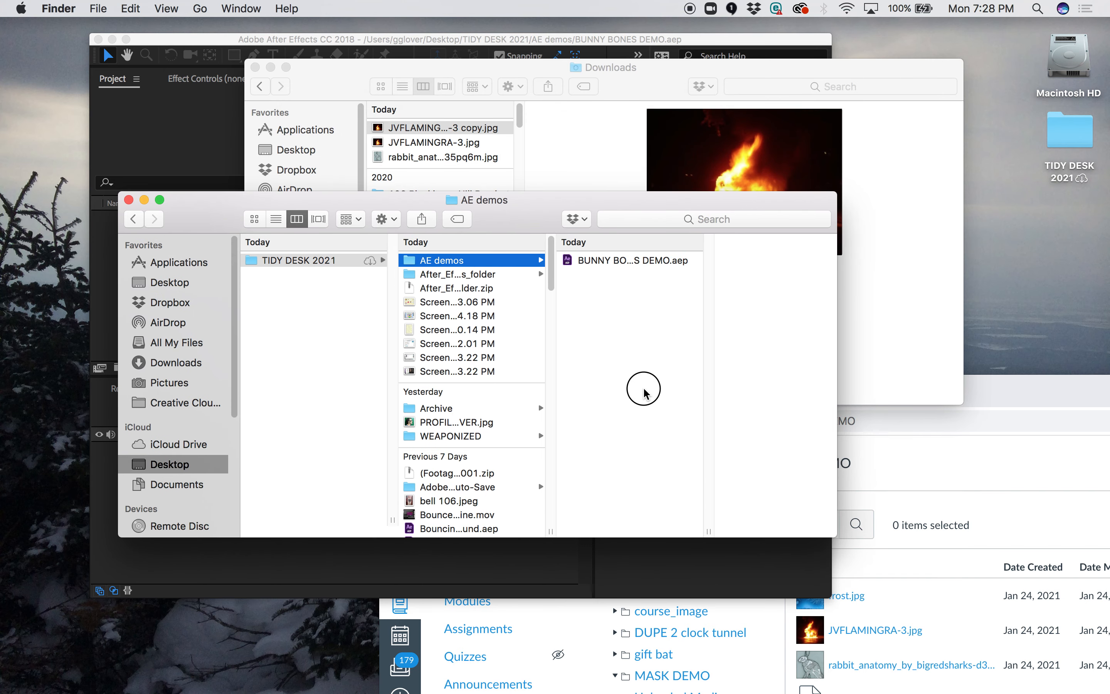
pyautogui.moveTo(565, 242)
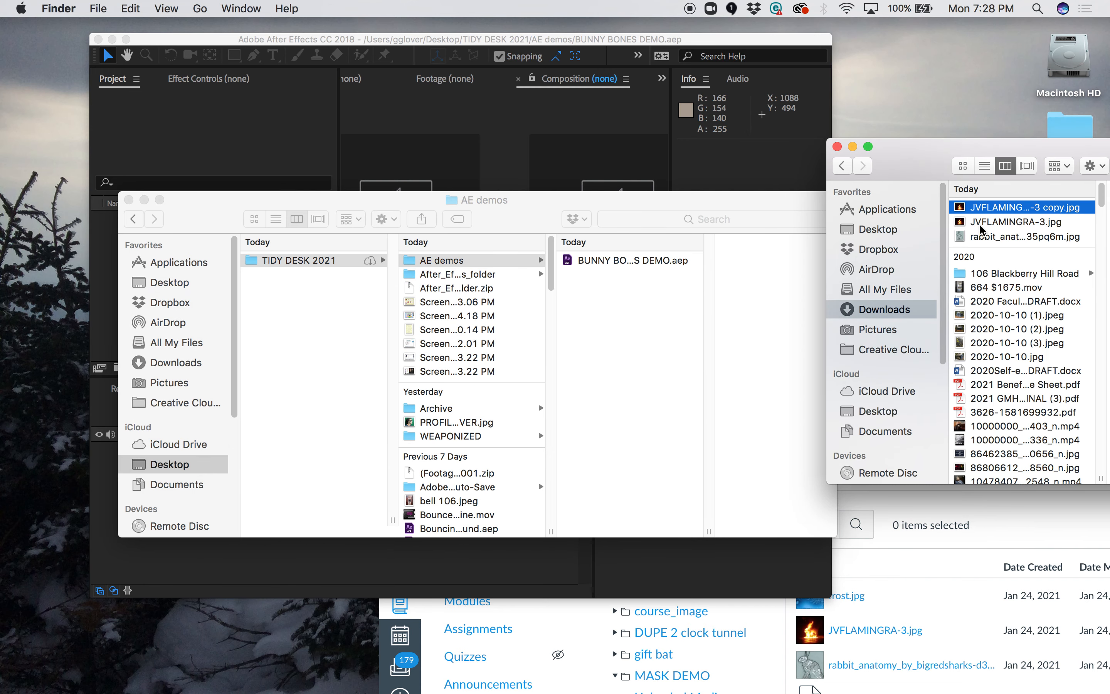
pyautogui.moveTo(646, 307)
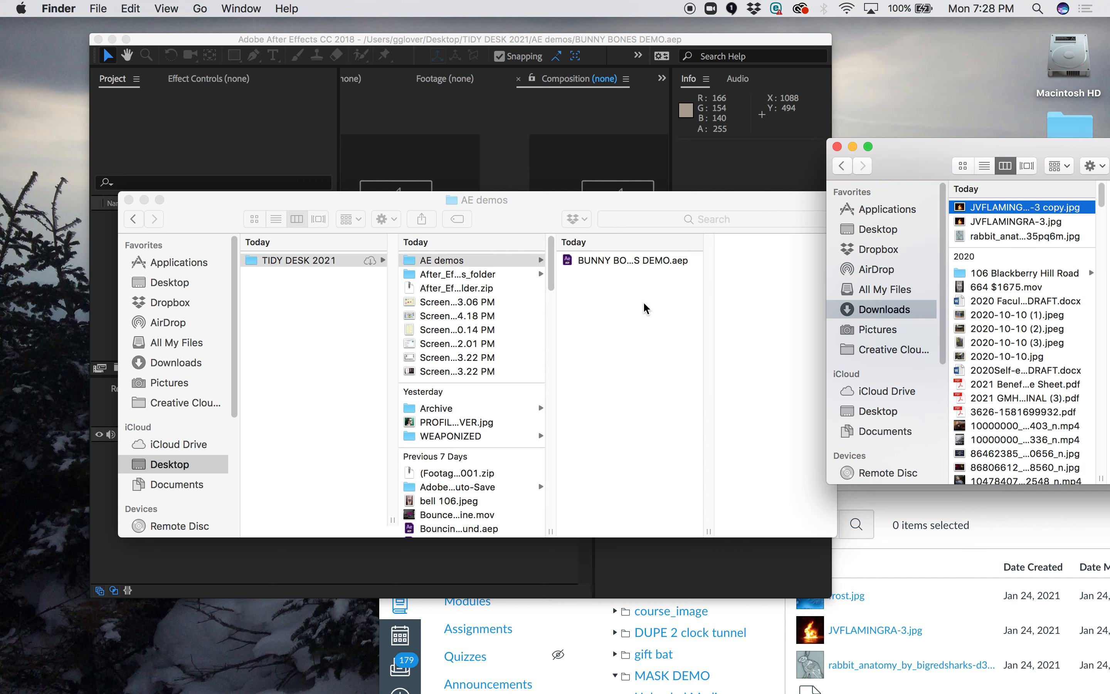
pyautogui.click(583, 274)
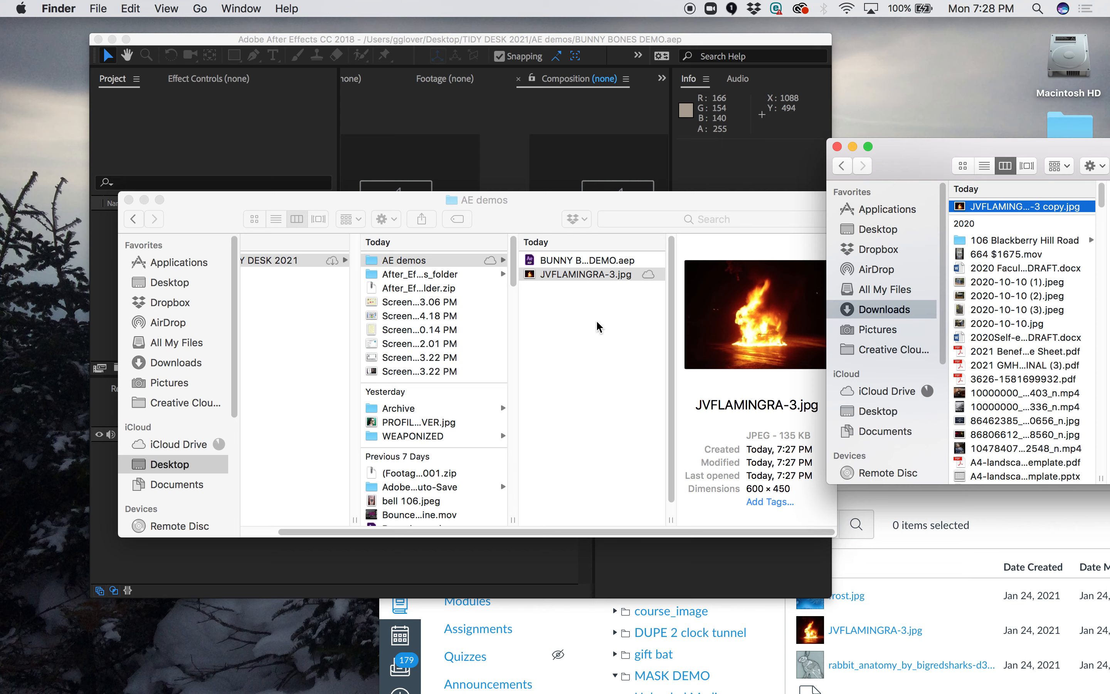
pyautogui.click(584, 288)
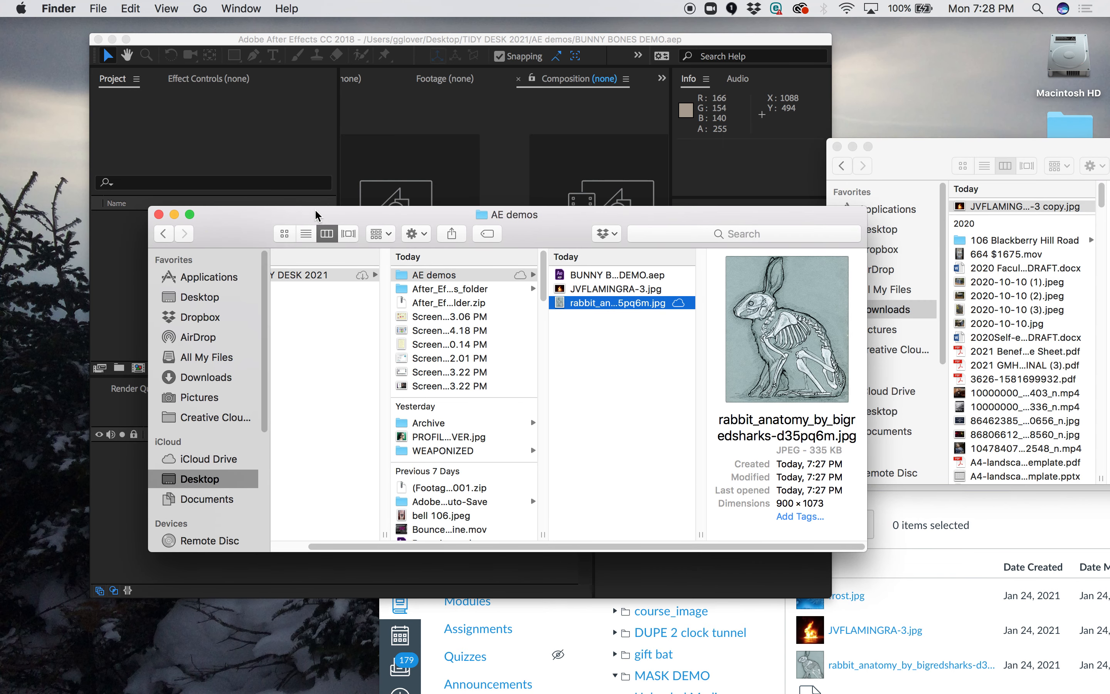
pyautogui.click(616, 275)
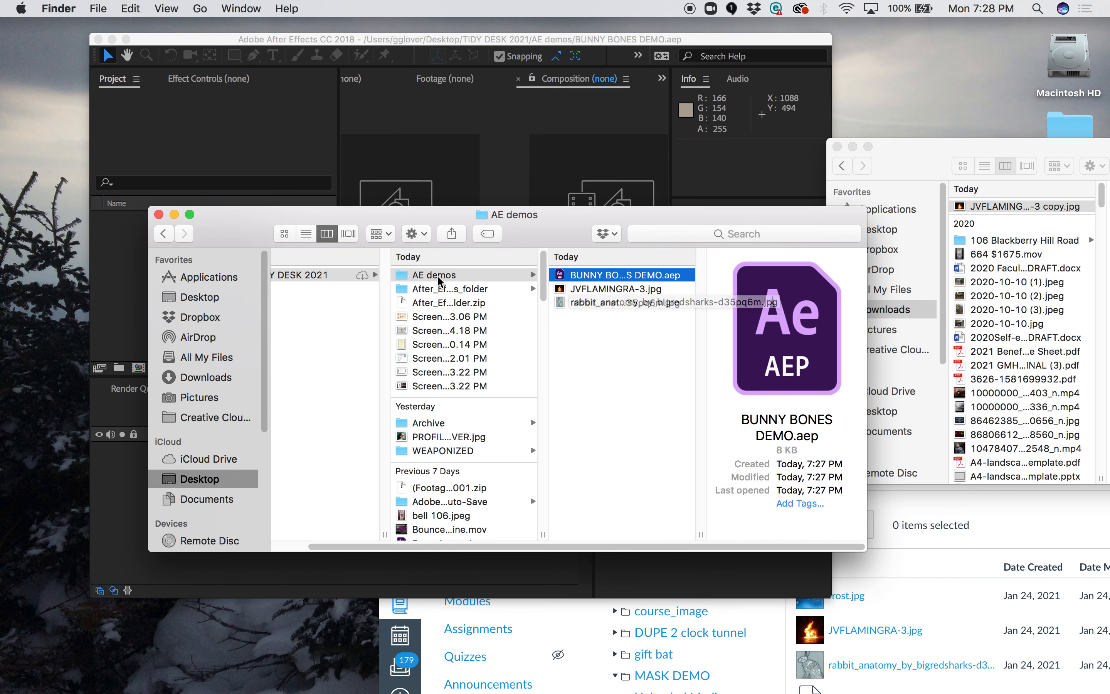
pyautogui.click(434, 275)
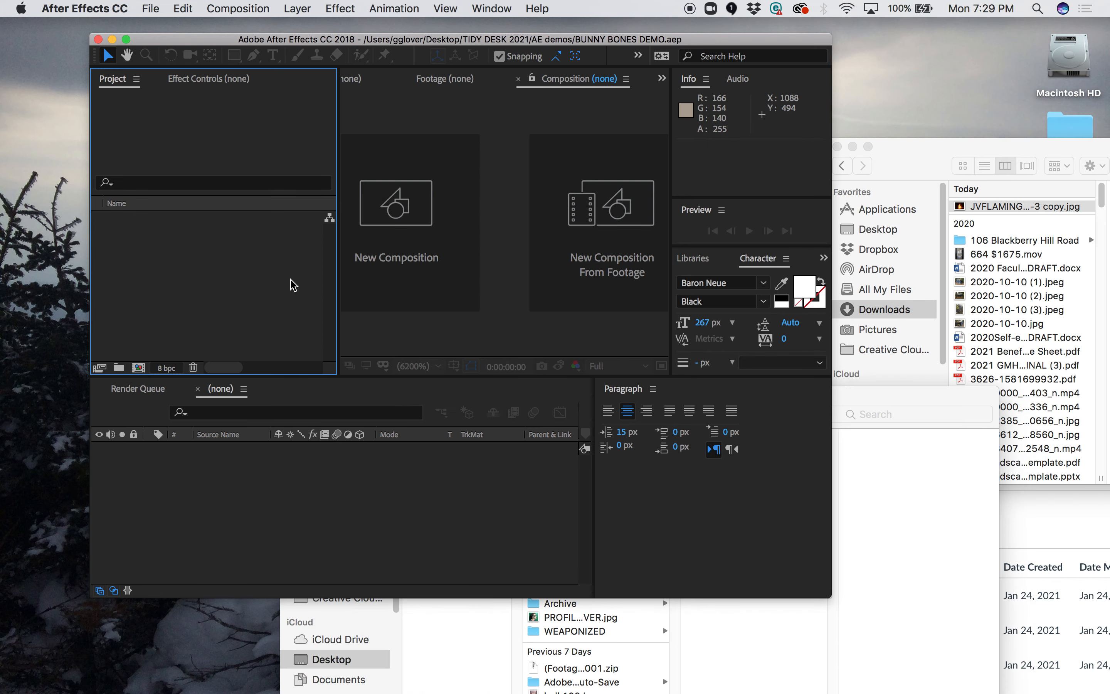
pyautogui.moveTo(338, 34)
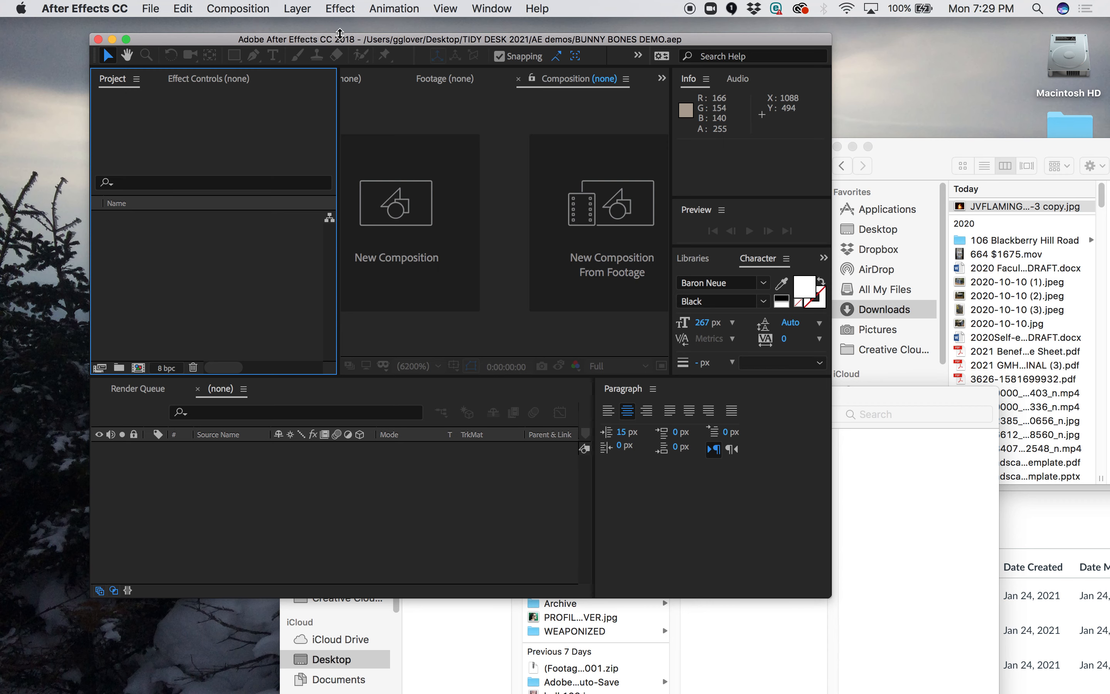
pyautogui.moveTo(515, 5)
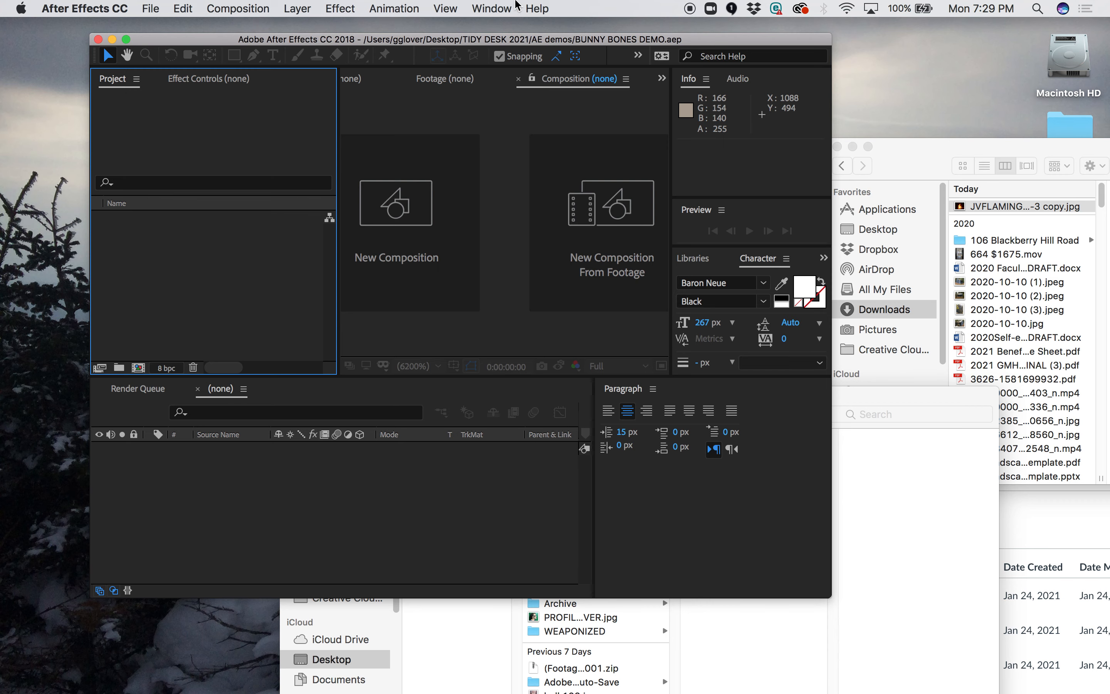
# Import both JPEGs from AE demos and preview each in the Project panel.
pyautogui.click(151, 8)
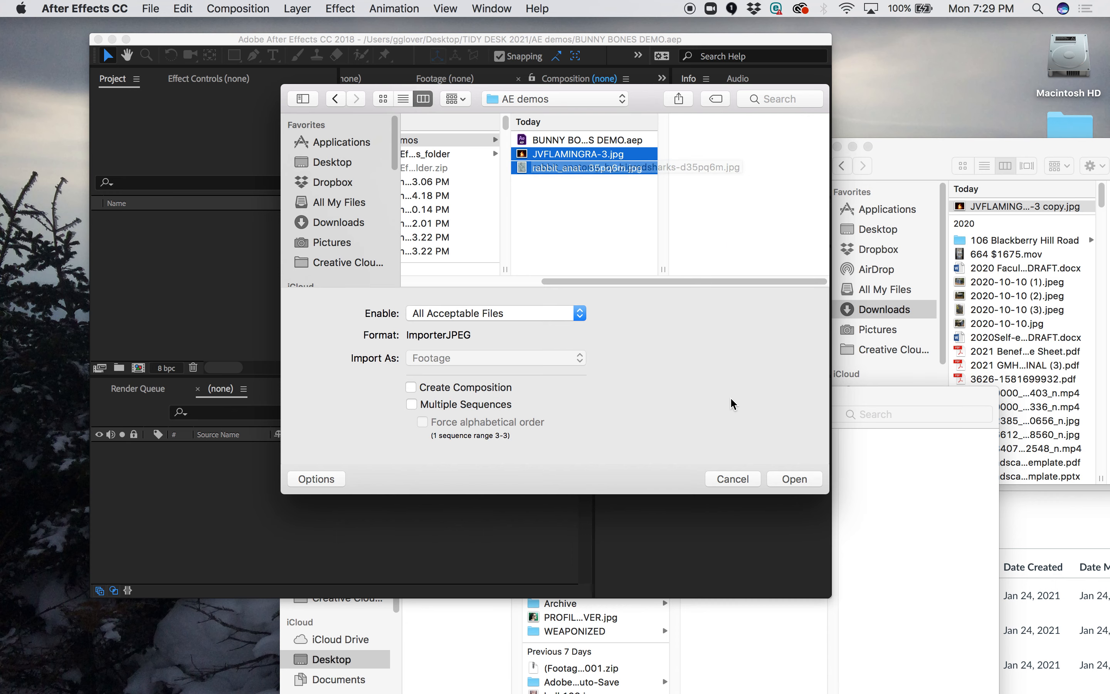
pyautogui.click(793, 479)
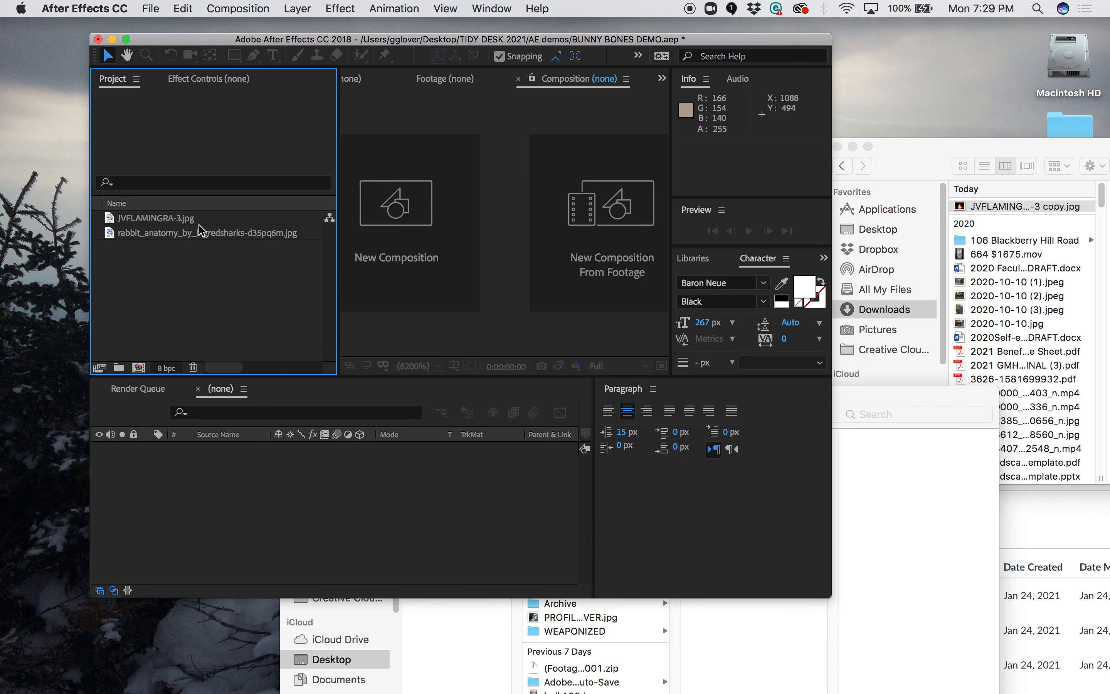
pyautogui.click(153, 217)
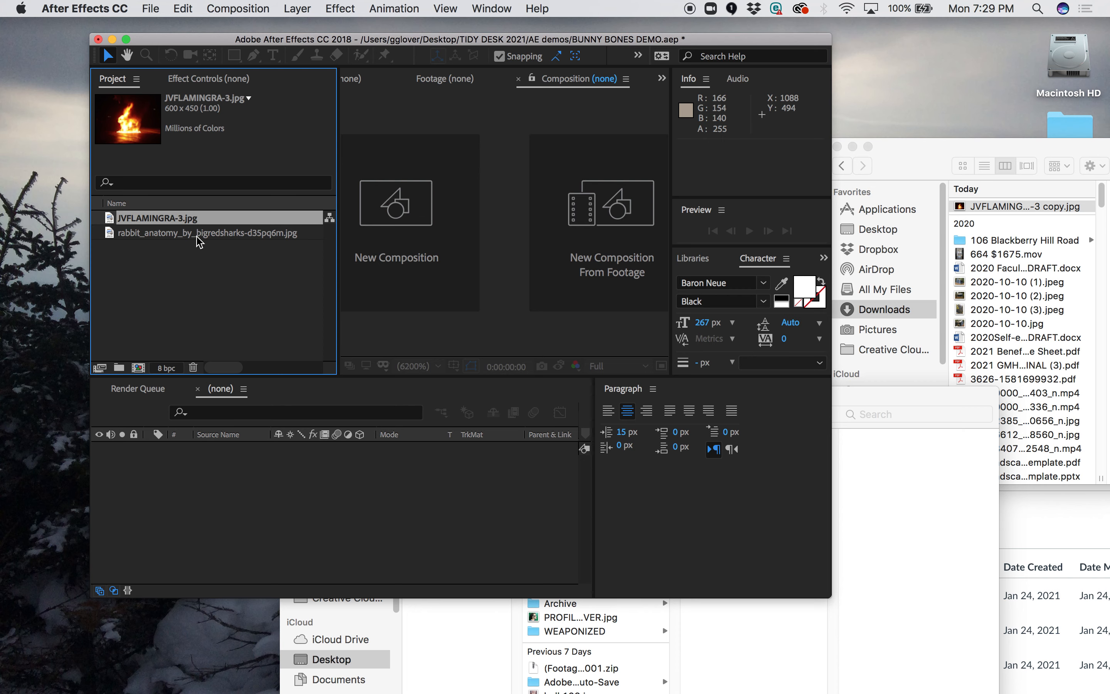
pyautogui.click(213, 232)
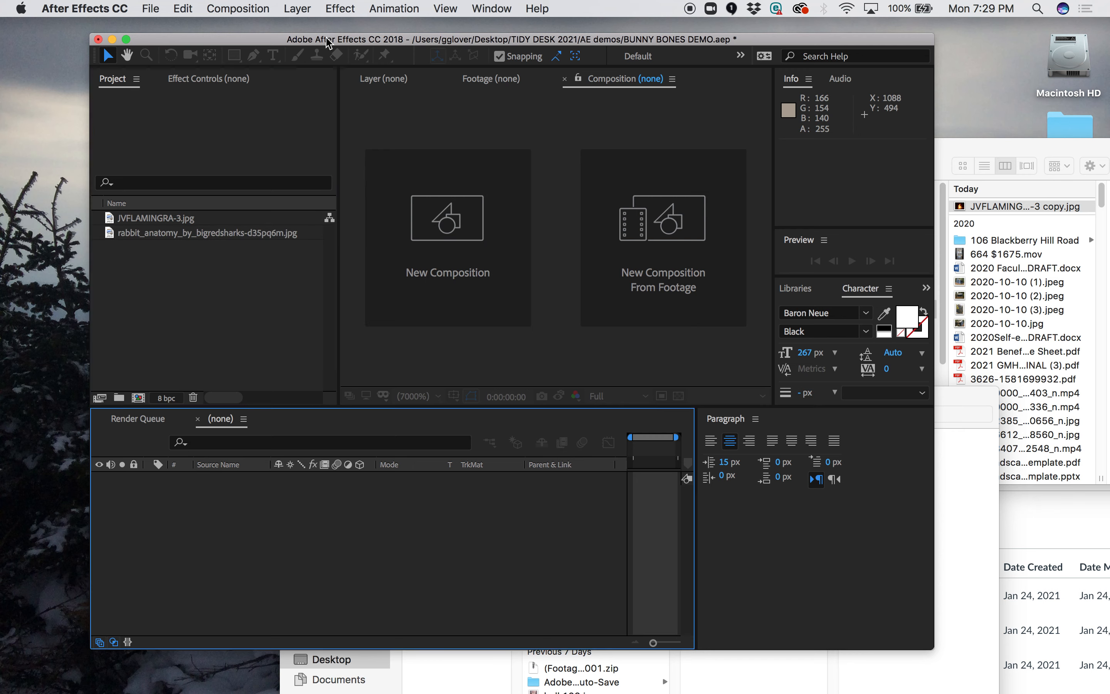
# Create composition 'MASK DEMO 1' with the HDTV 1080 29.97 preset and 25 s duration.
pyautogui.click(238, 8)
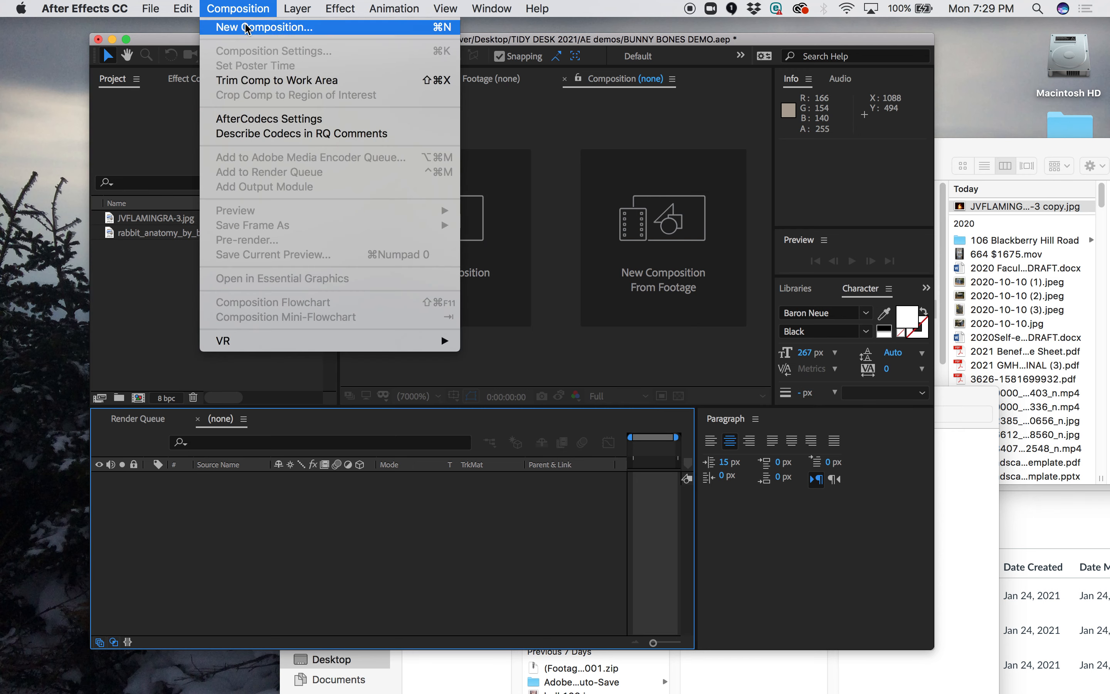
pyautogui.click(265, 27)
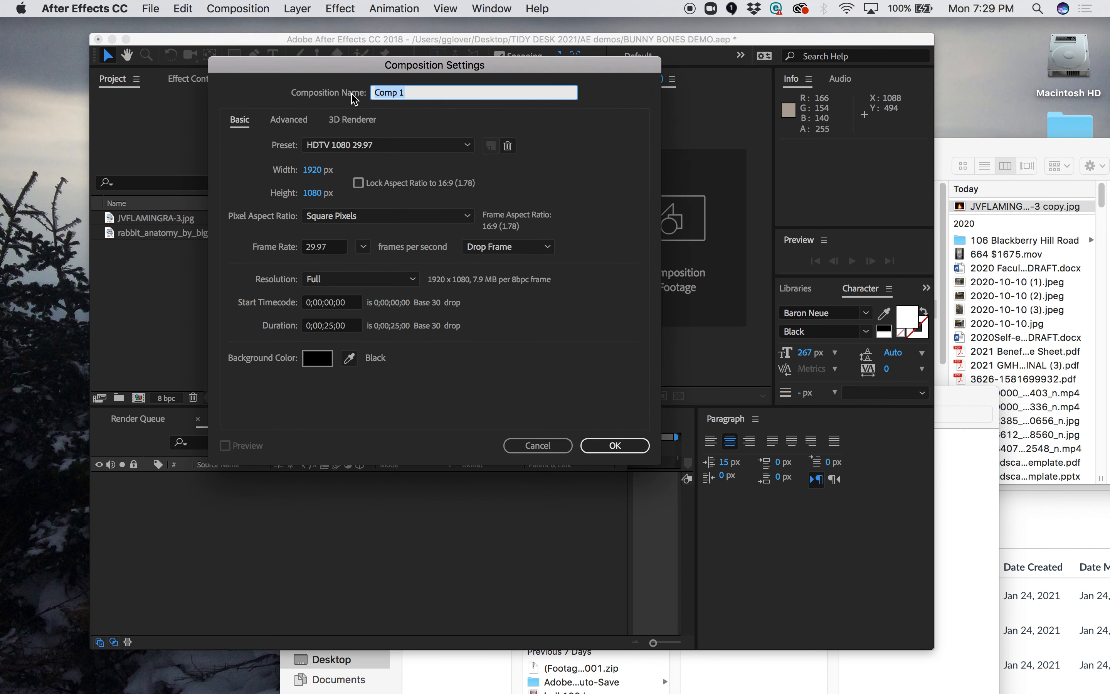
pyautogui.write('MASK D')
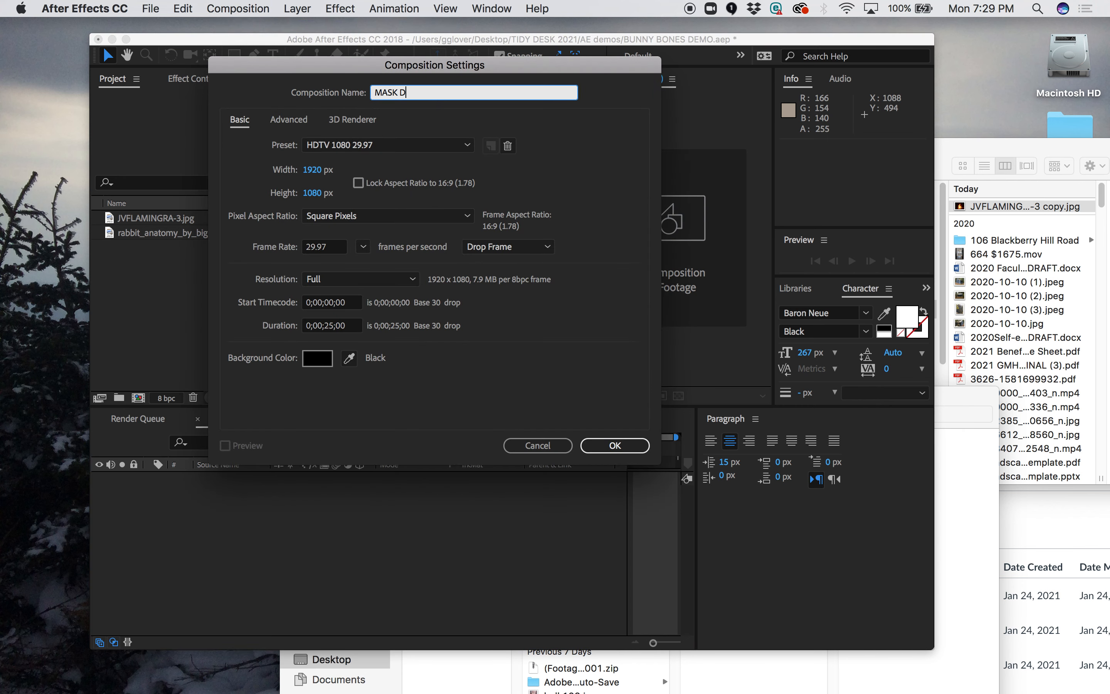
pyautogui.write('EMO 1')
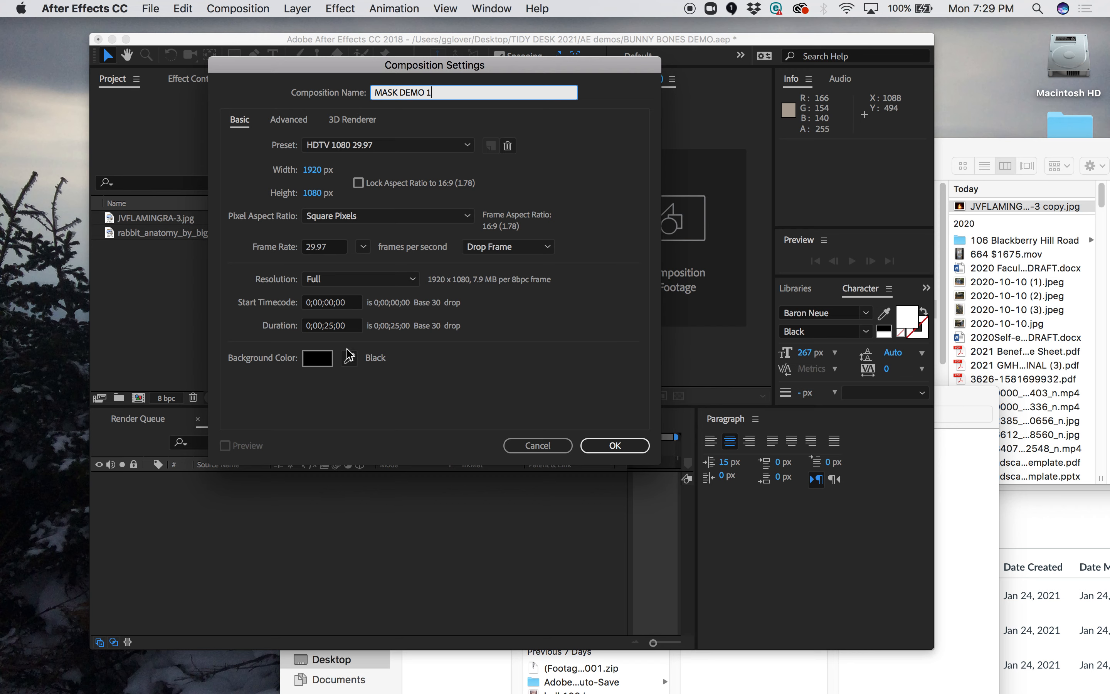
pyautogui.click(613, 446)
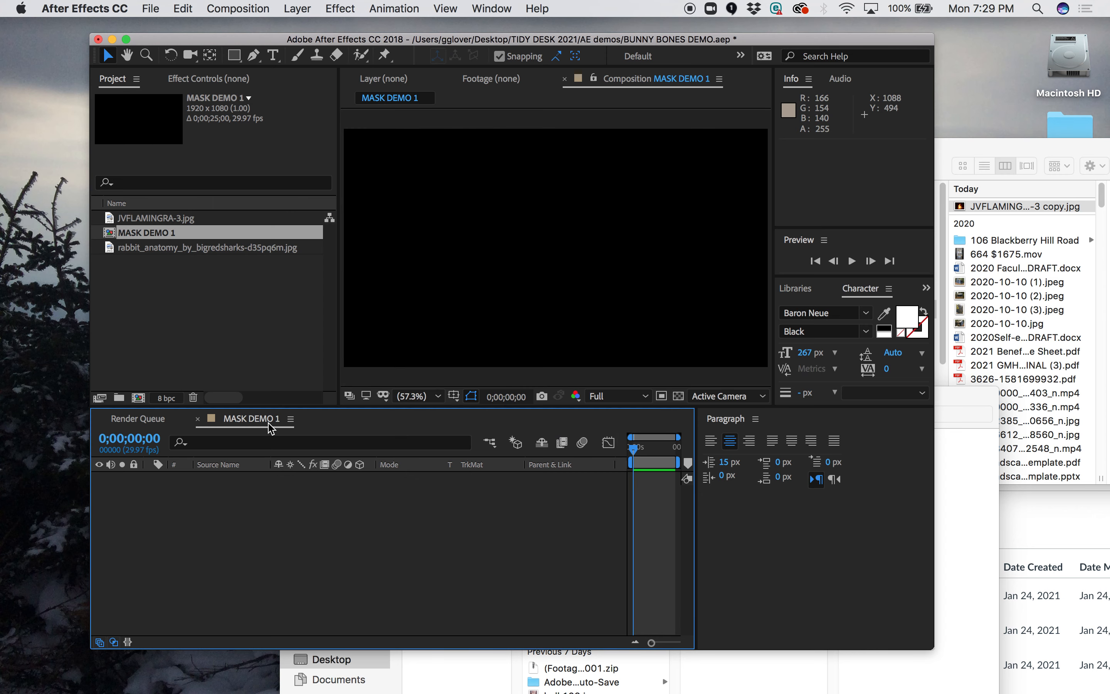
pyautogui.click(147, 232)
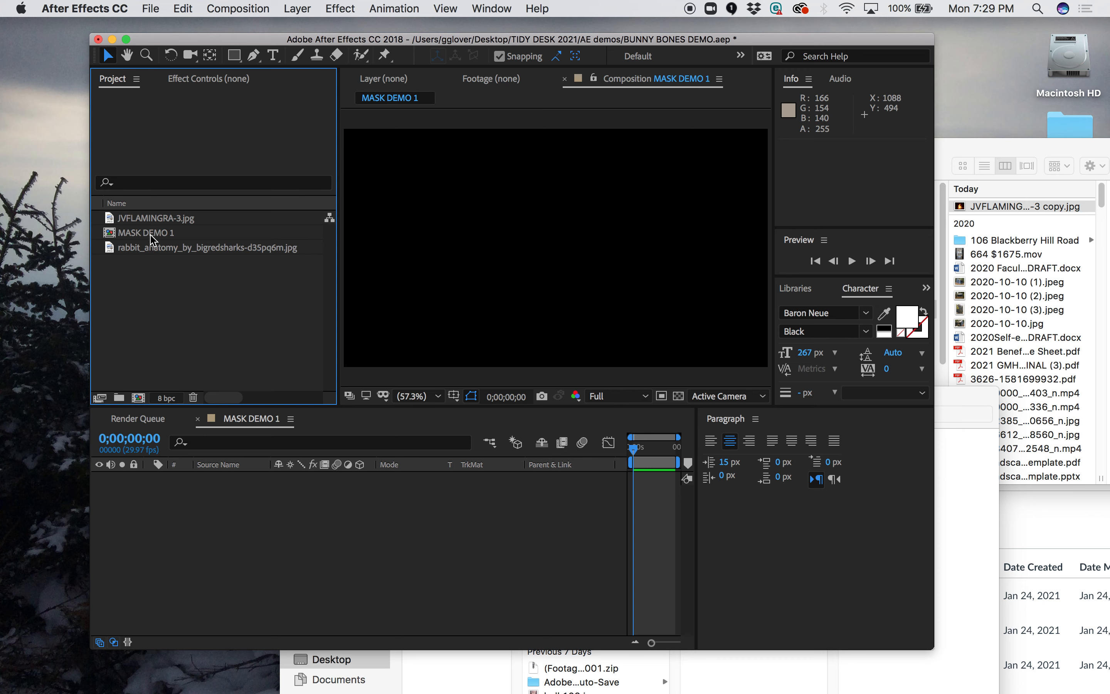
# Rename the flames footage item to FLAMES and start renaming the rabbit anatomy item to BONES.
pyautogui.click(158, 218)
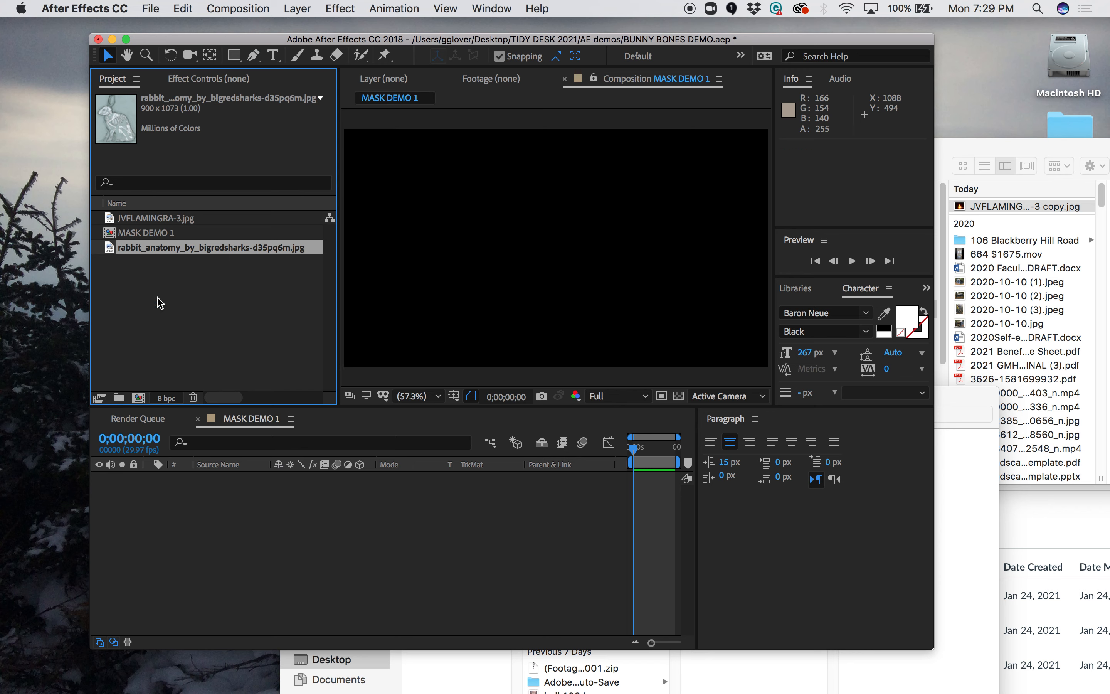
pyautogui.click(159, 218)
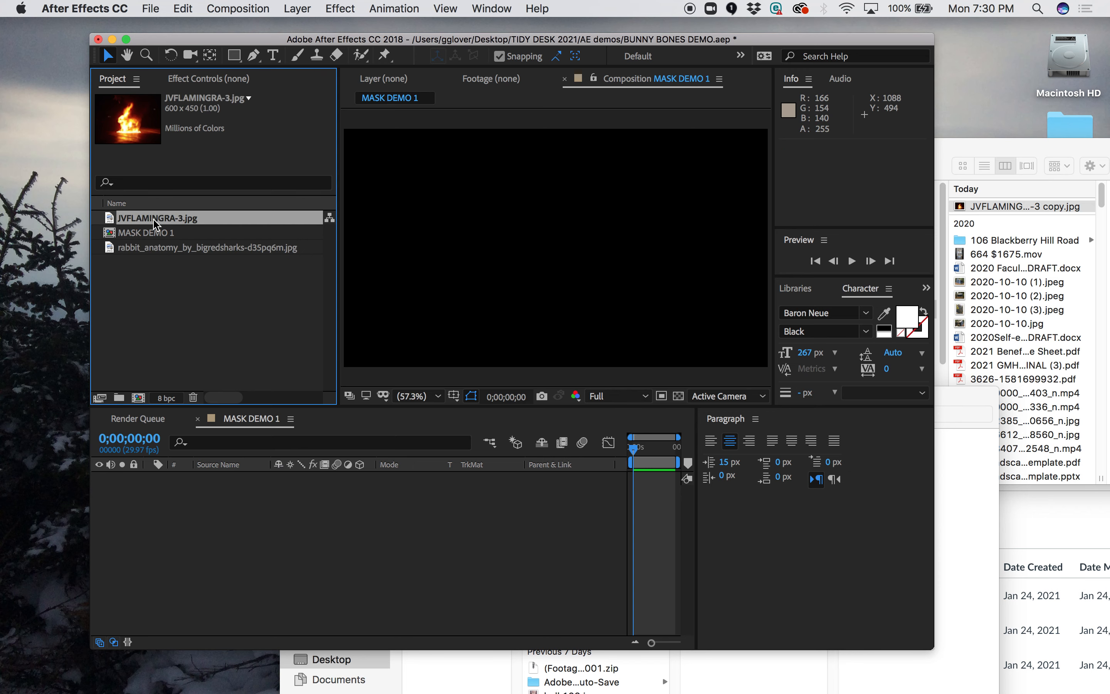
pyautogui.rightClick(158, 217)
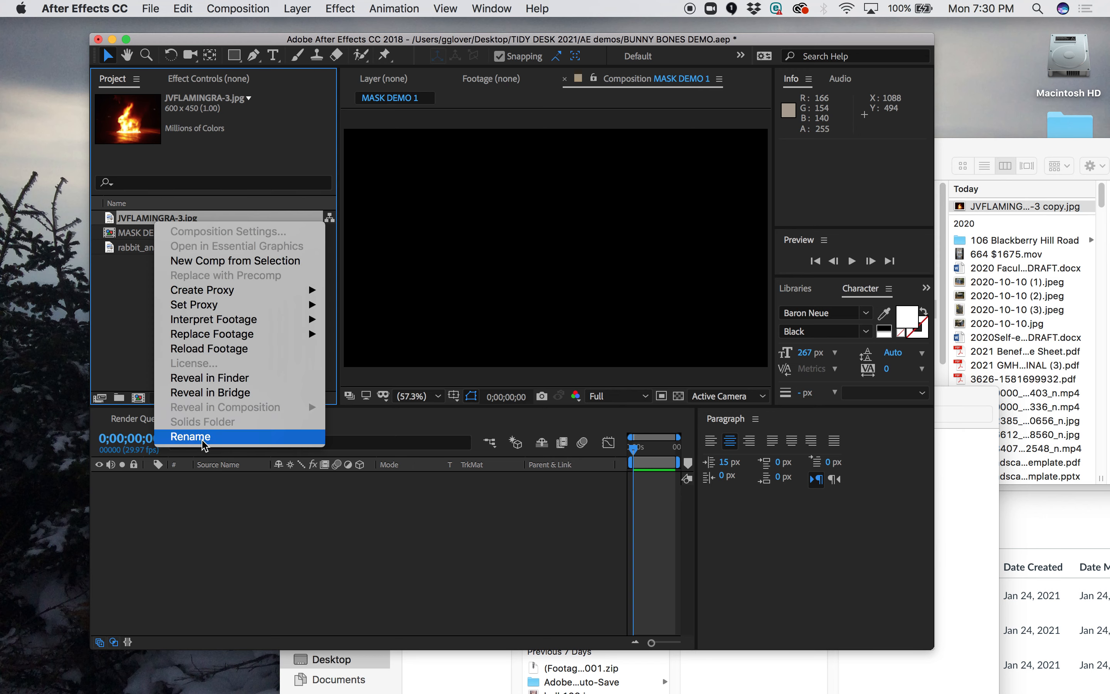
pyautogui.click(189, 436)
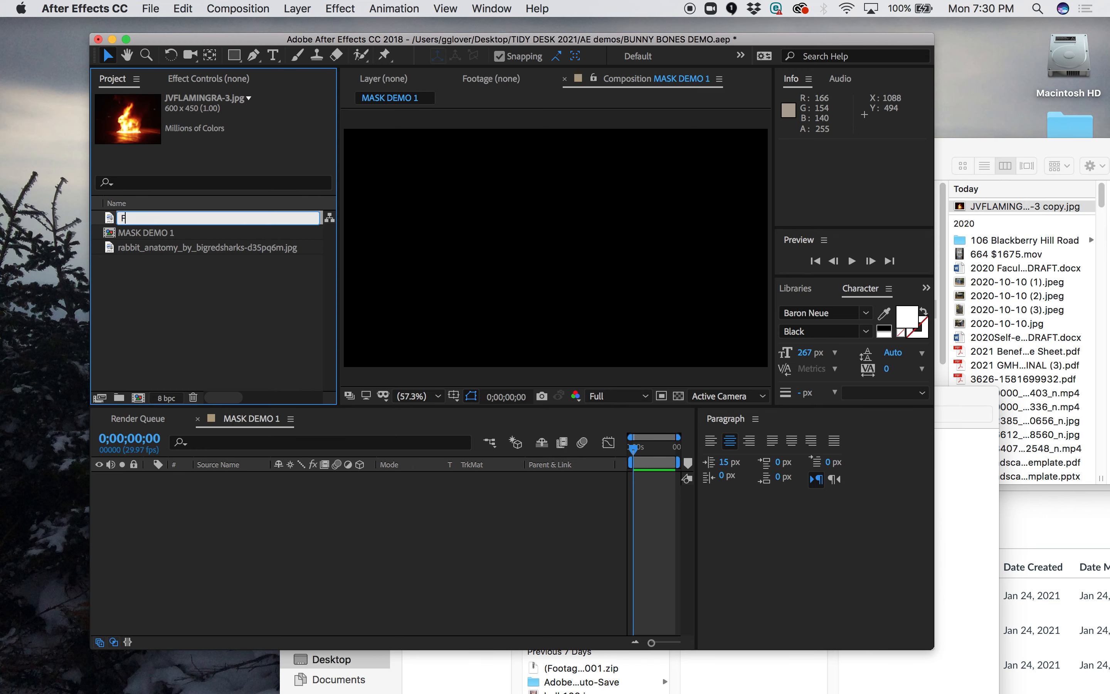
pyautogui.write('FLAMES')
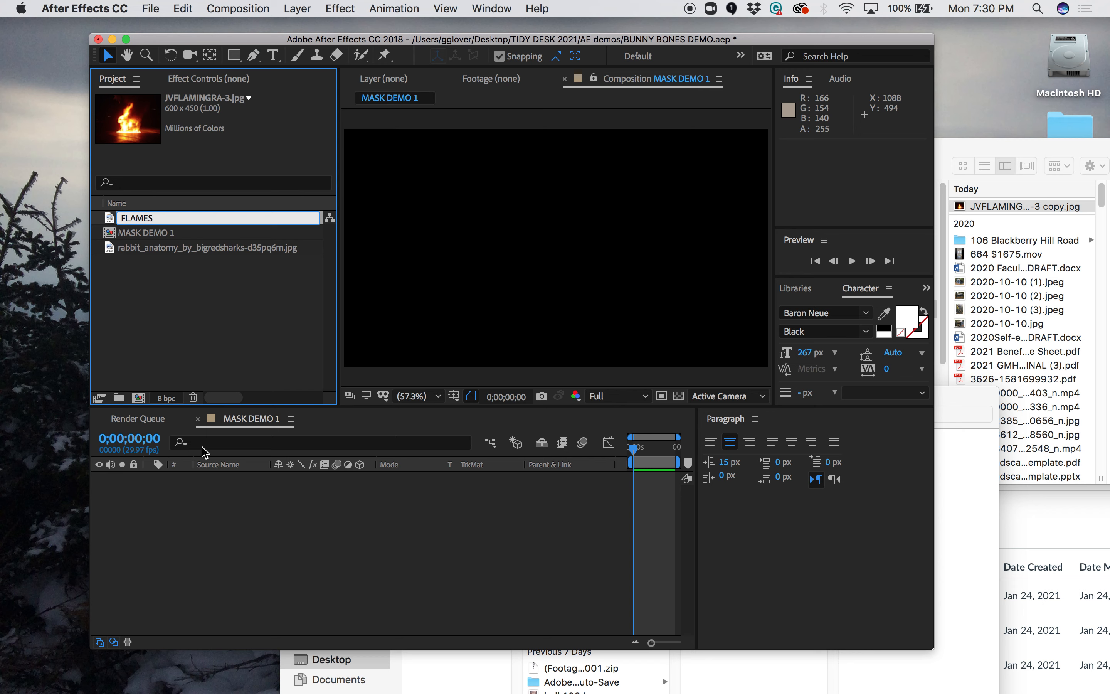
pyautogui.click(205, 248)
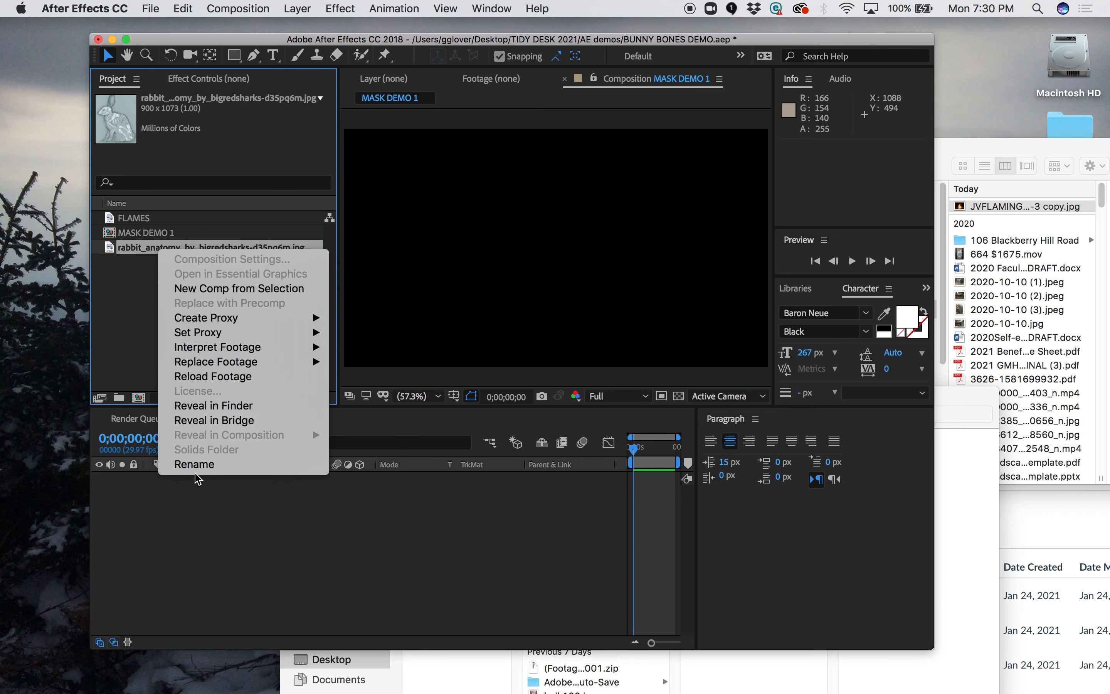
pyautogui.click(194, 464)
pyautogui.write('BONES')
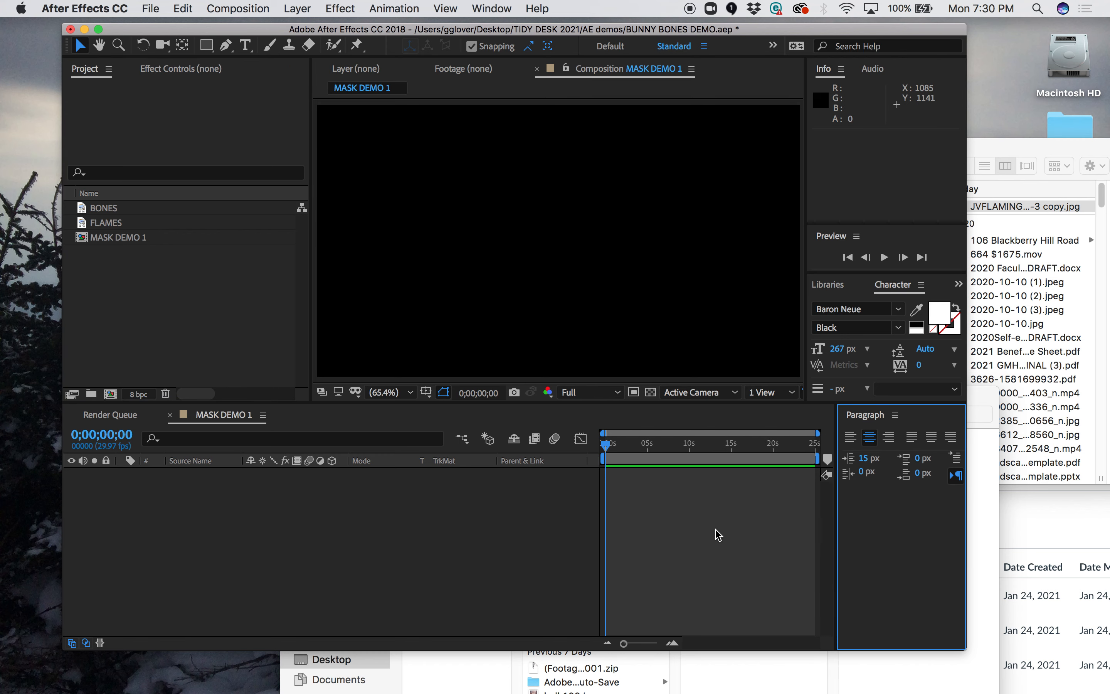
pyautogui.moveTo(334, 450)
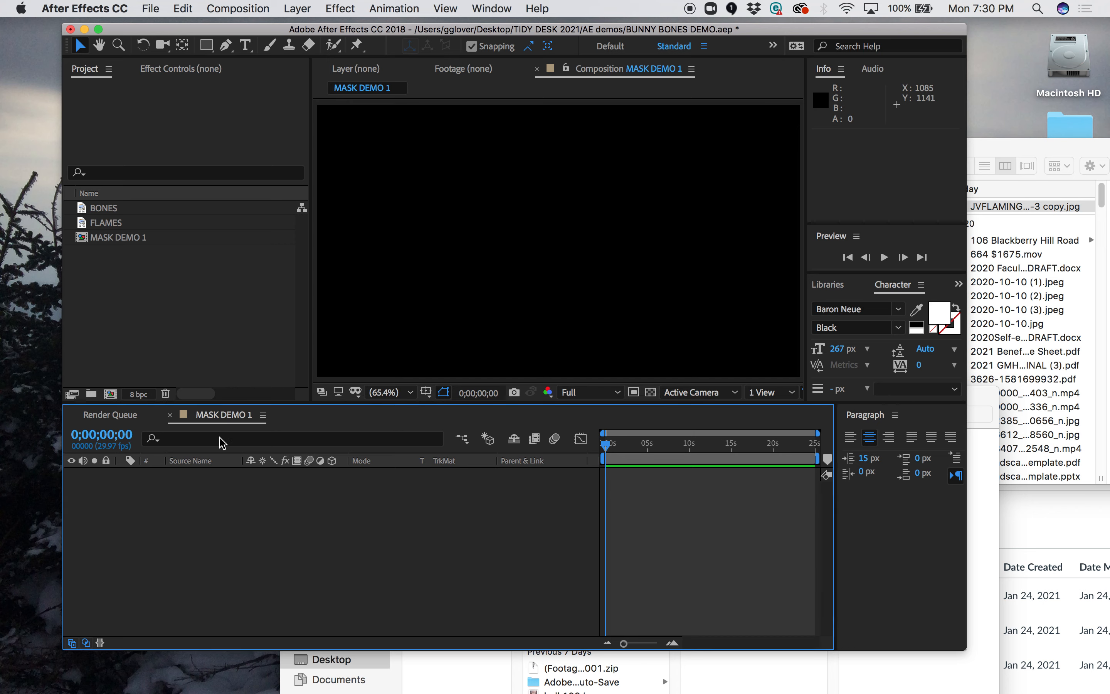
pyautogui.moveTo(105, 213)
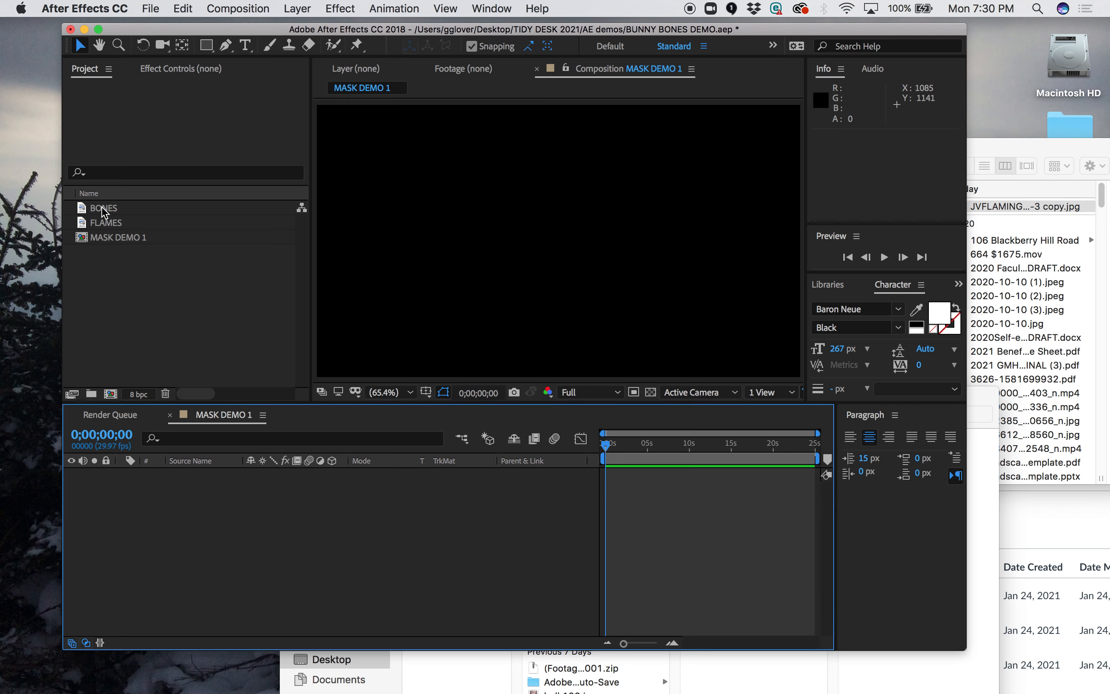
# Add BONES to MASK DEMO 1 as the first layer and return the viewer magnification to Fit.
pyautogui.click(102, 208)
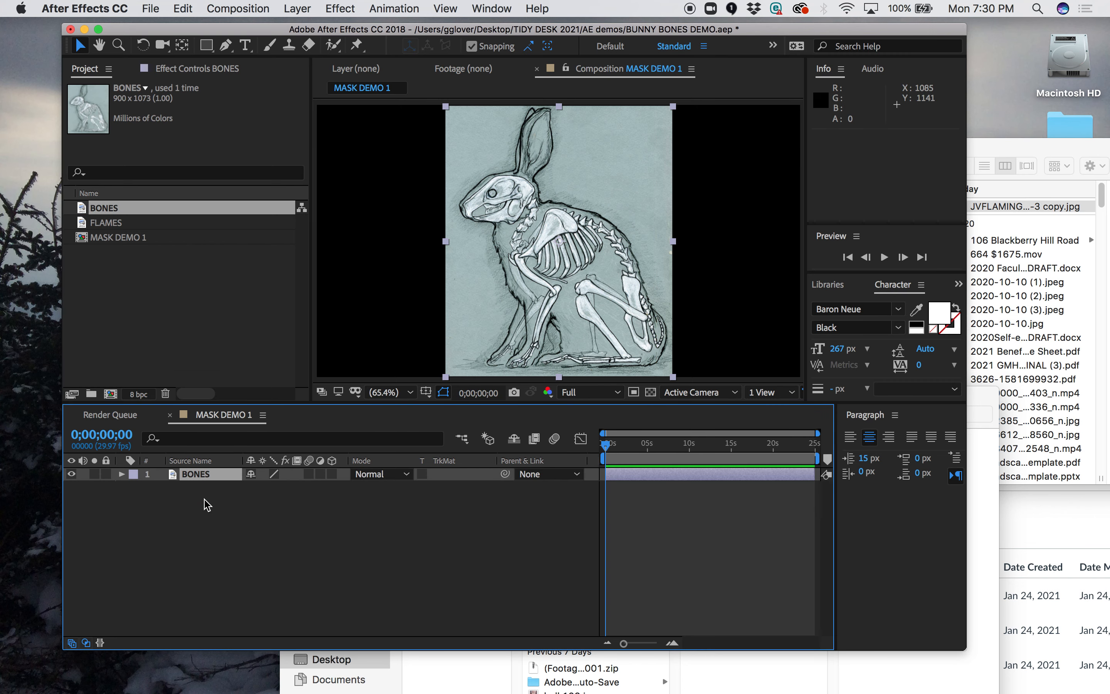
pyautogui.click(389, 393)
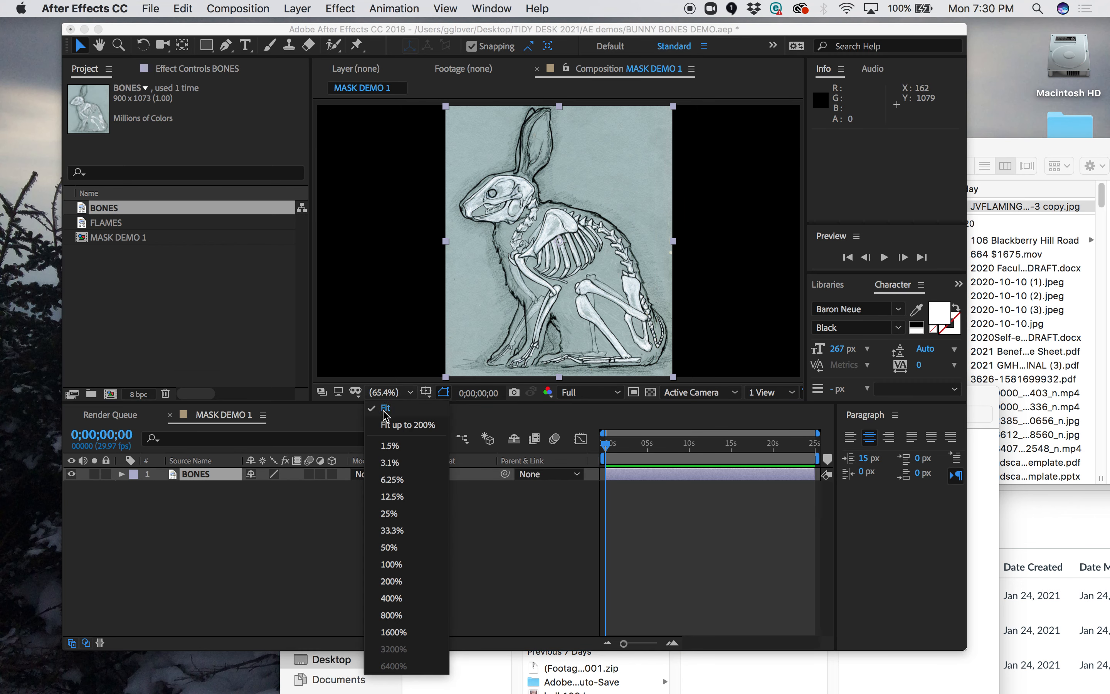
pyautogui.click(389, 513)
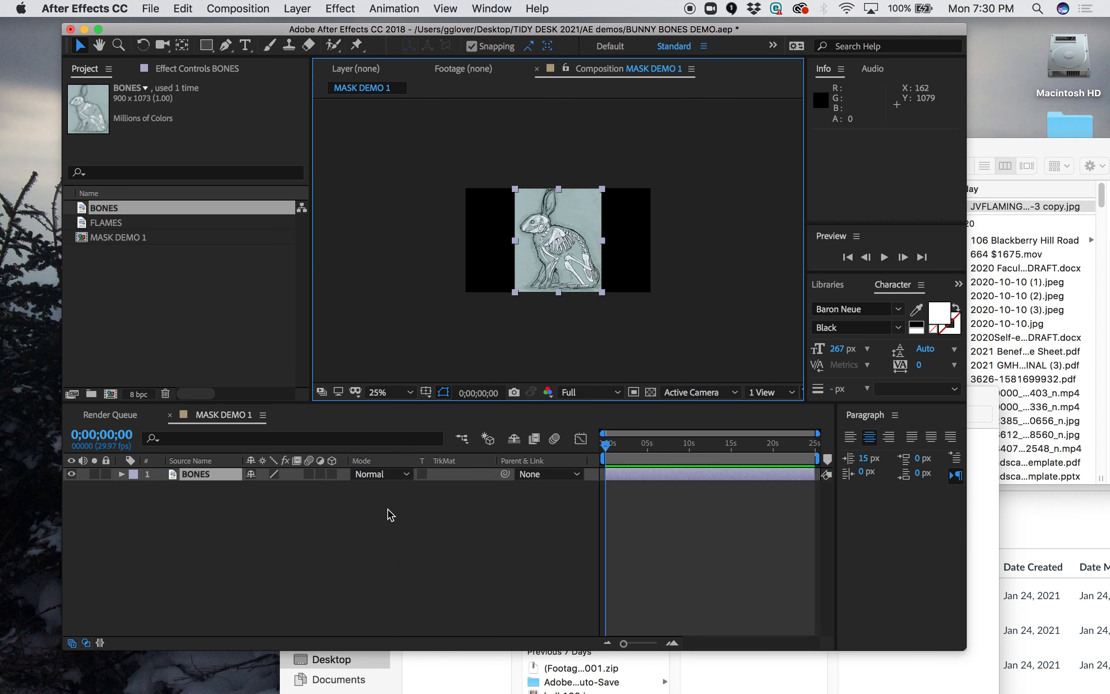
pyautogui.moveTo(512, 221)
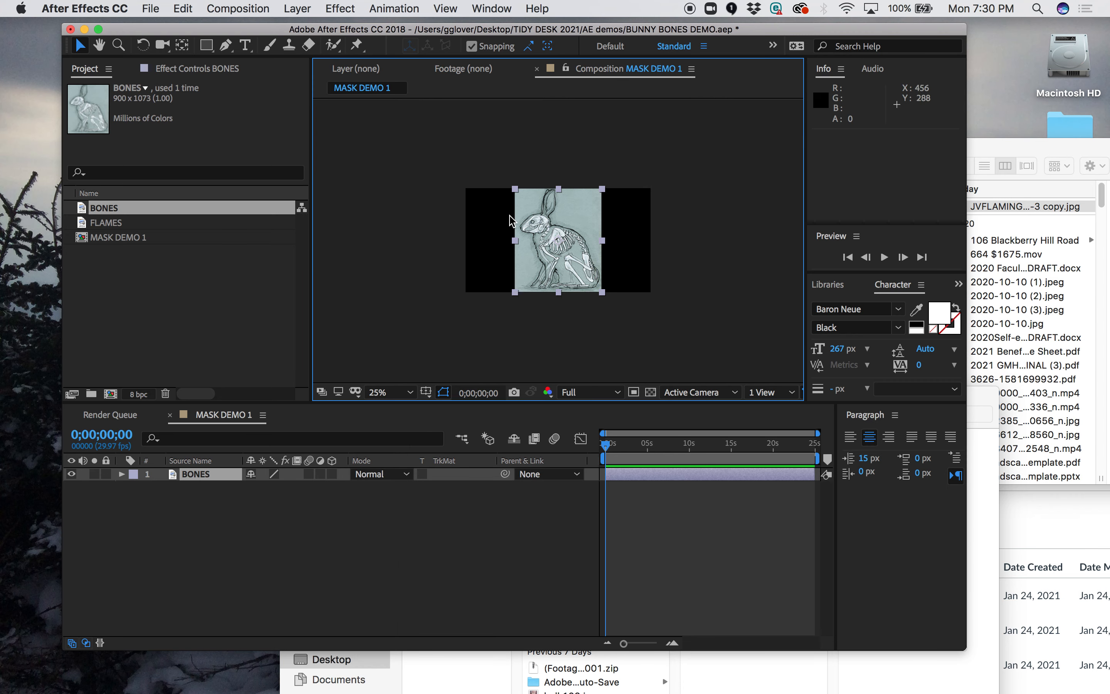
pyautogui.click(530, 145)
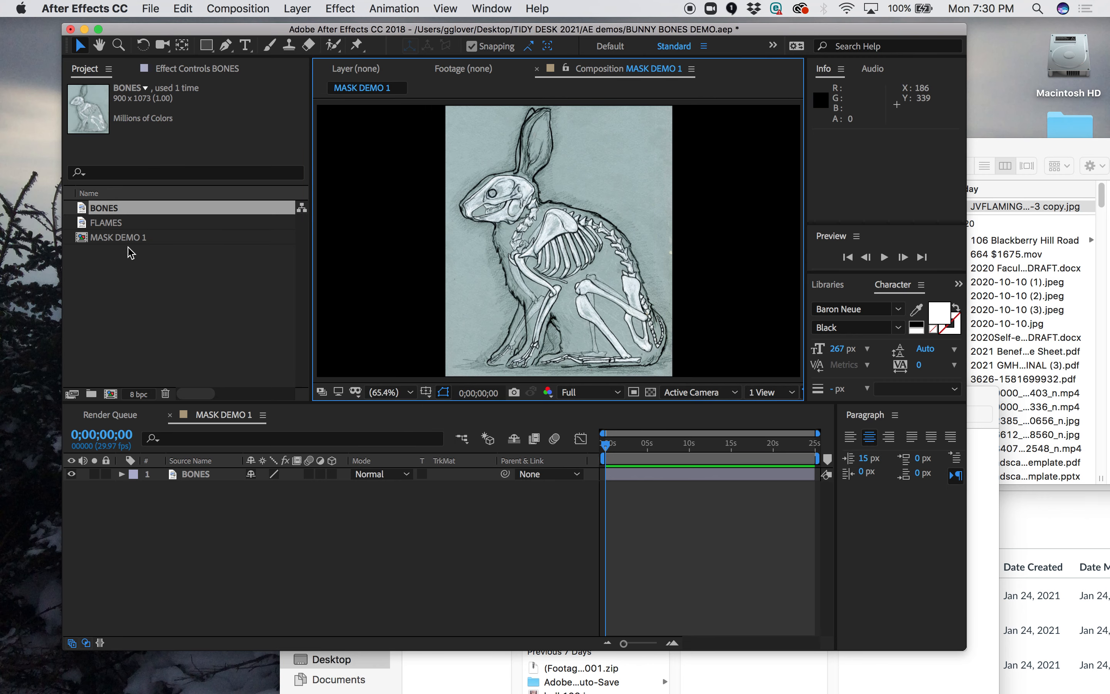
# Select FLAMES in the Project panel to add it above BONES in the timeline.
pyautogui.click(105, 222)
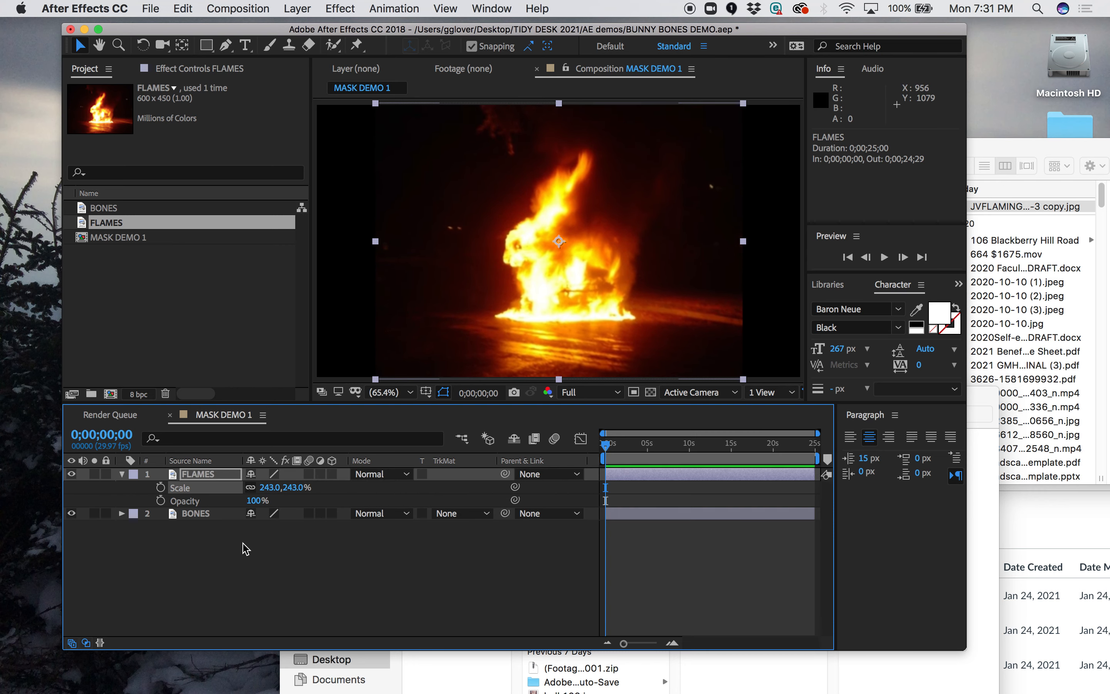
pyautogui.moveTo(165, 498)
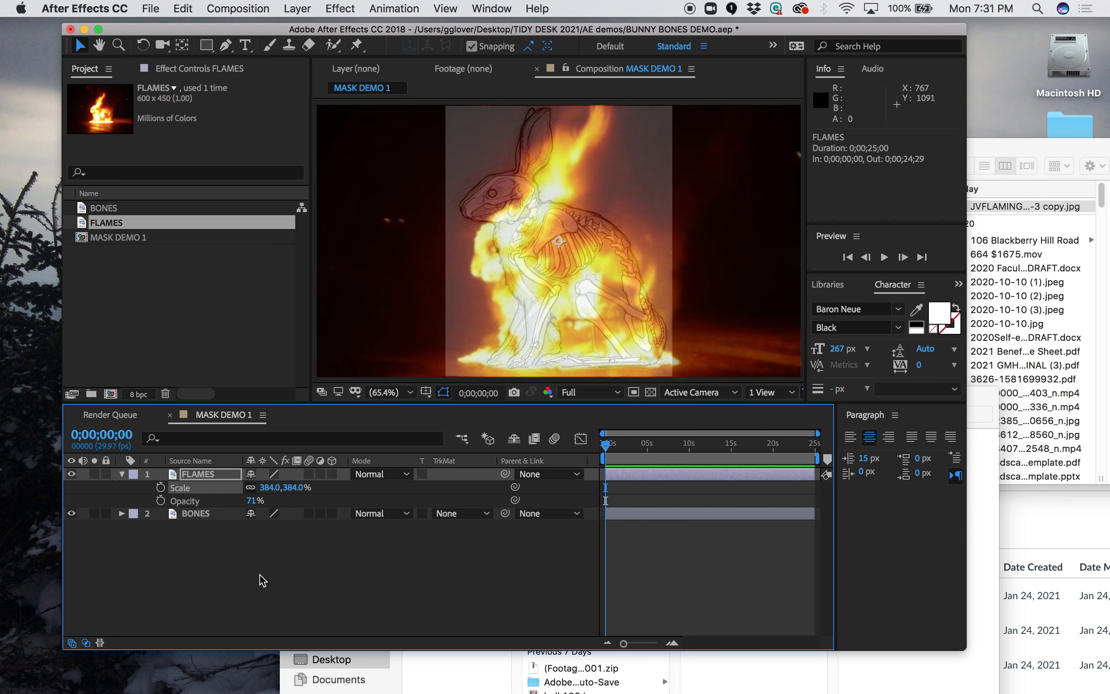
pyautogui.moveTo(333, 449)
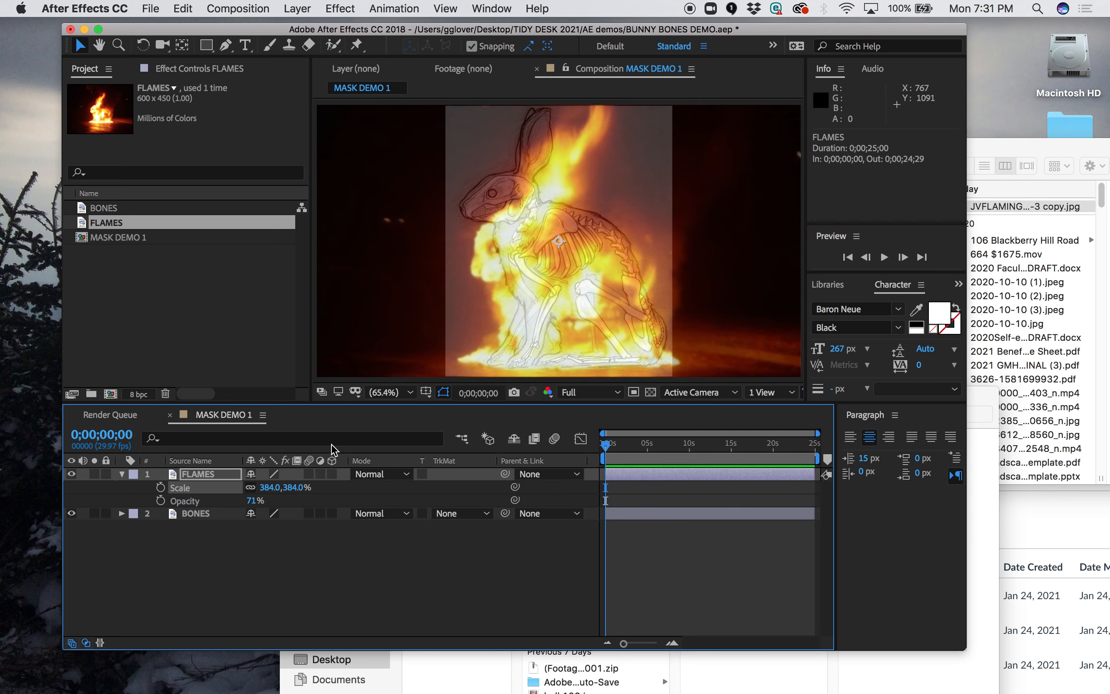
pyautogui.moveTo(312, 481)
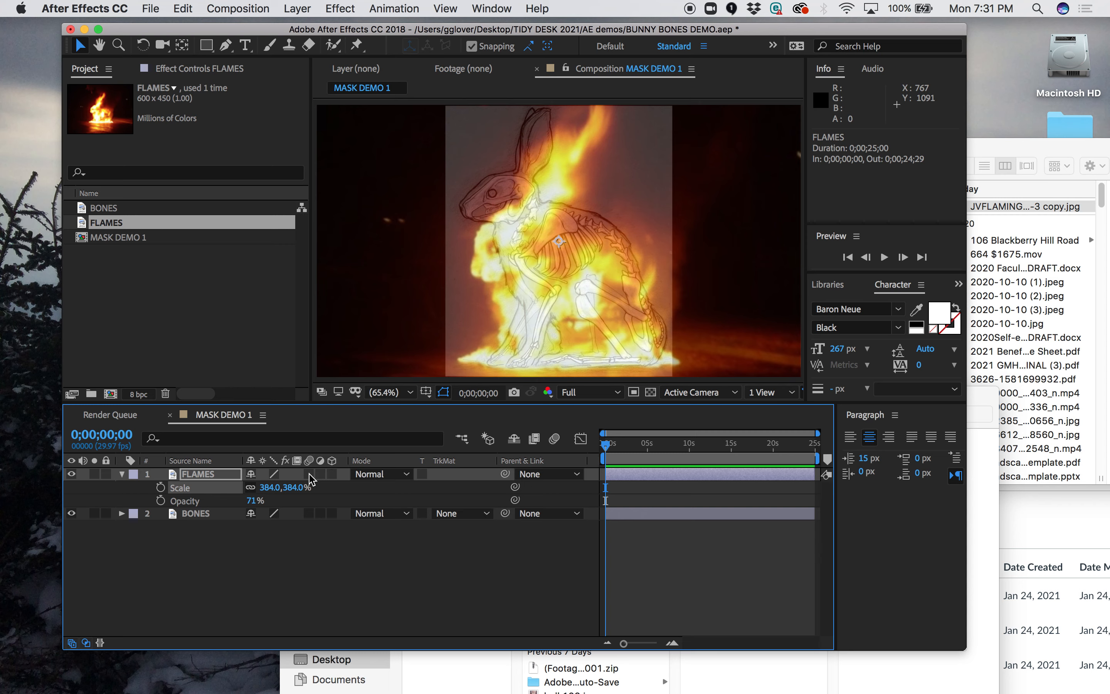
pyautogui.moveTo(556, 221)
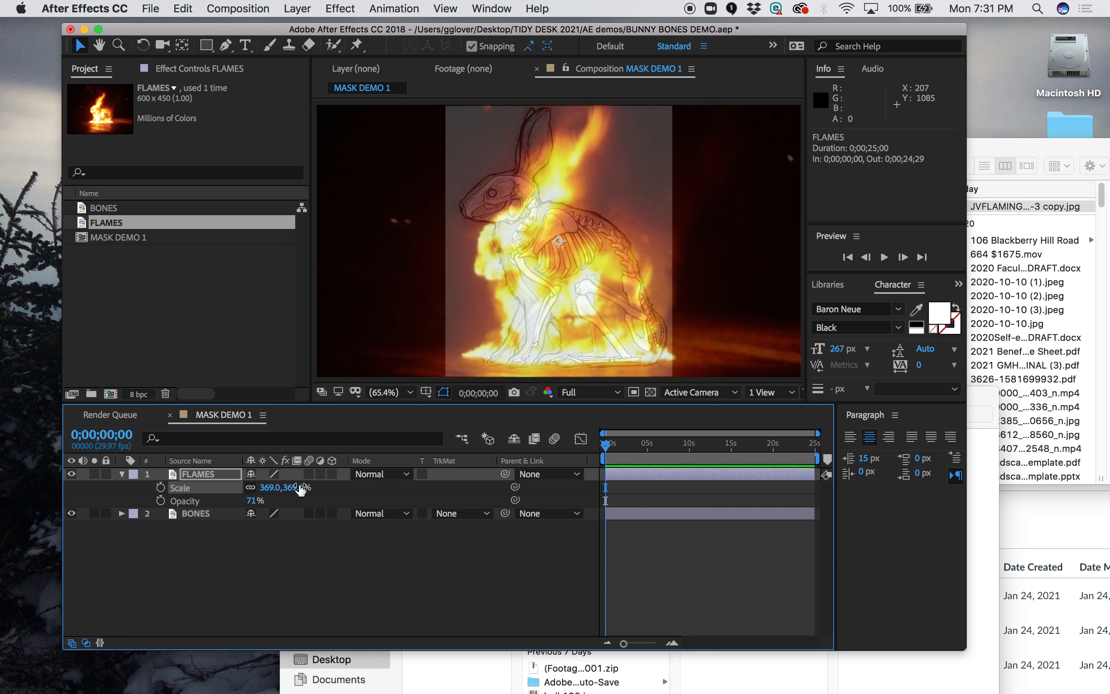
pyautogui.moveTo(535, 368)
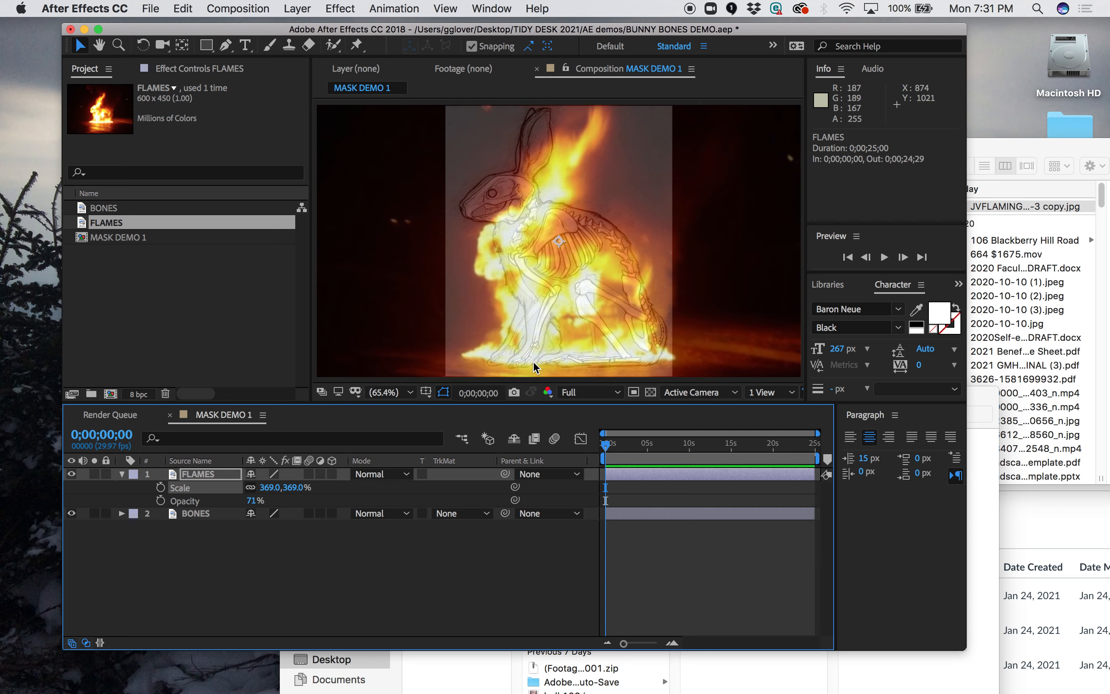
pyautogui.moveTo(593, 342)
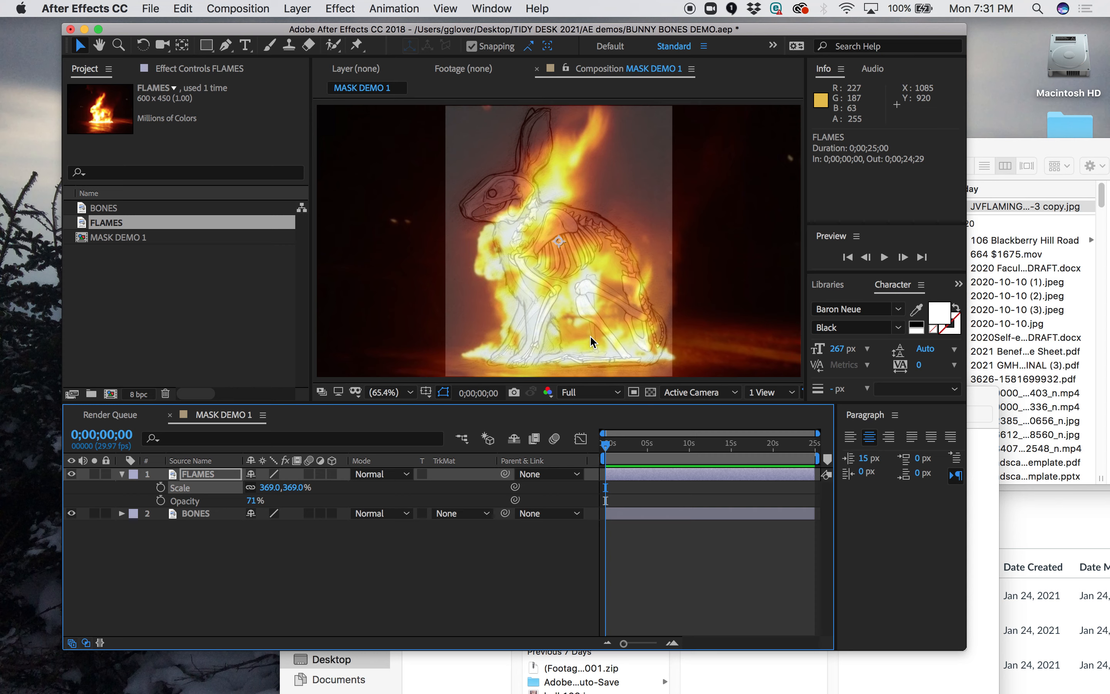
pyautogui.moveTo(169, 503)
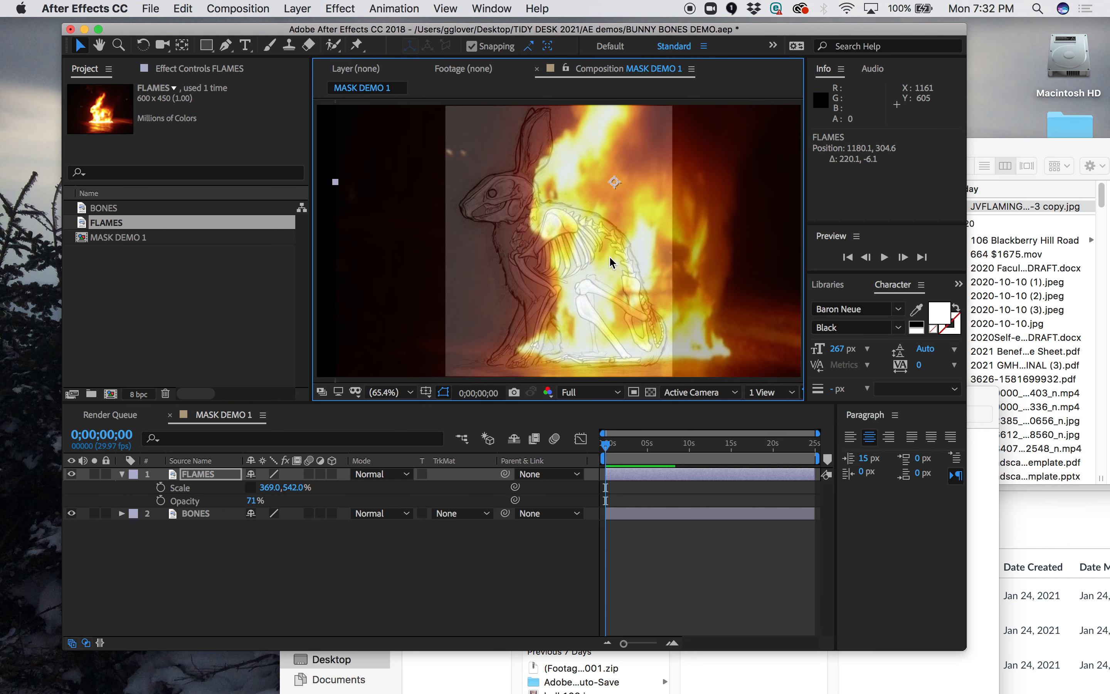
pyautogui.moveTo(559, 204)
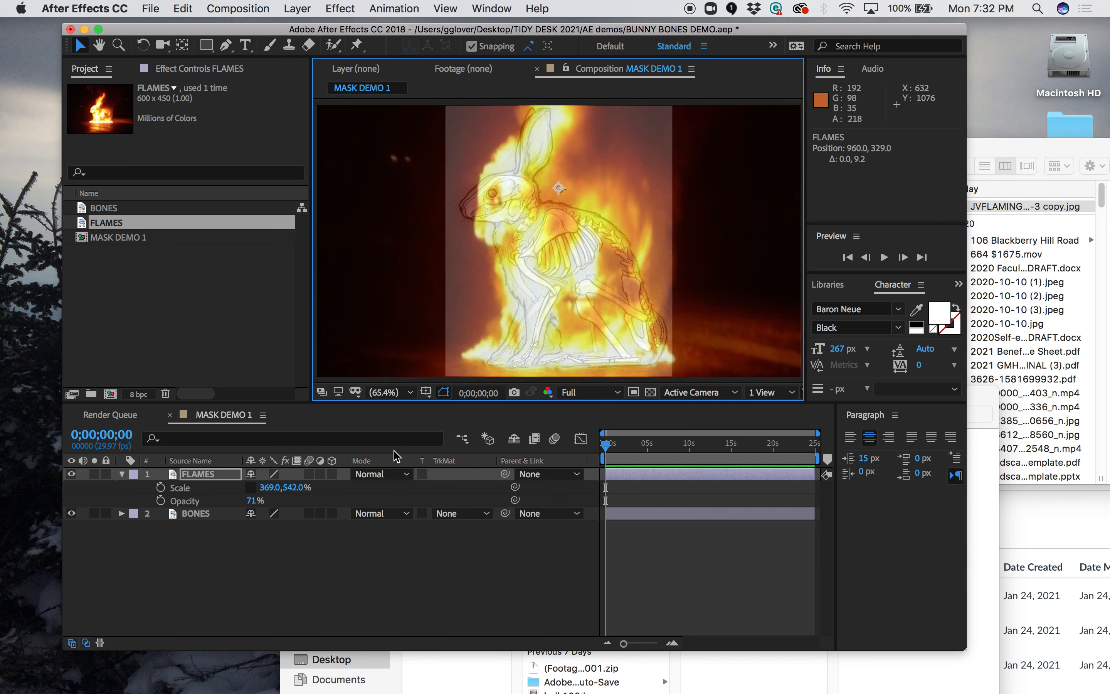
# Edit the FLAMES vertical Scale value to 542 so the layer stretches to 369×542%.
pyautogui.doubleClick(296, 487)
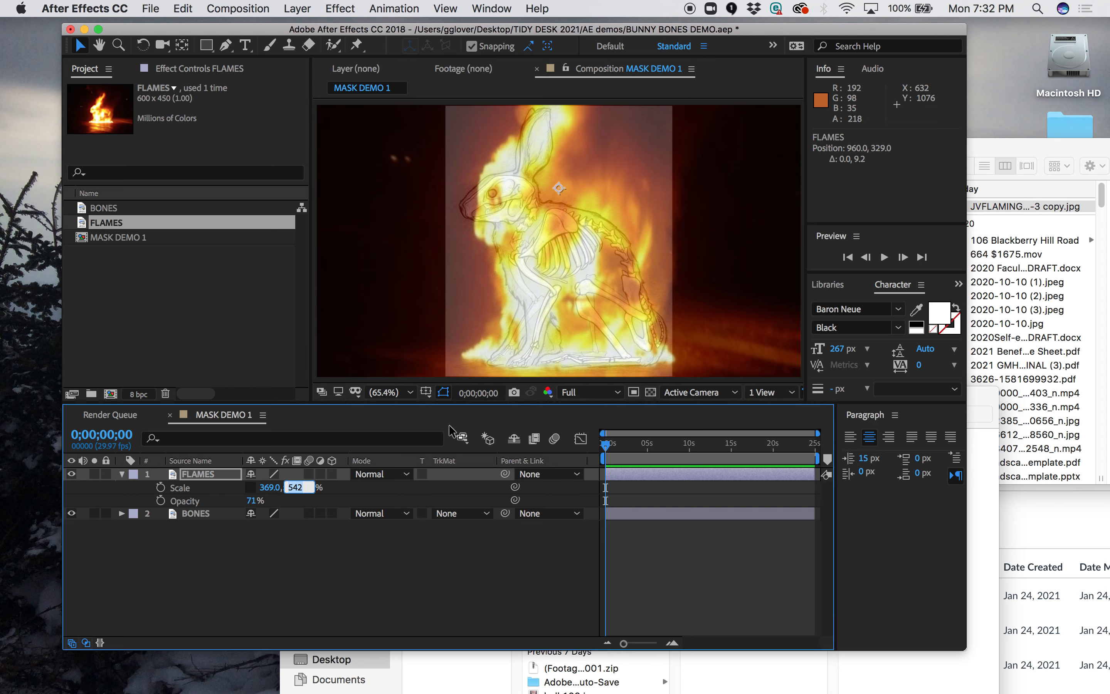
pyautogui.moveTo(421, 395)
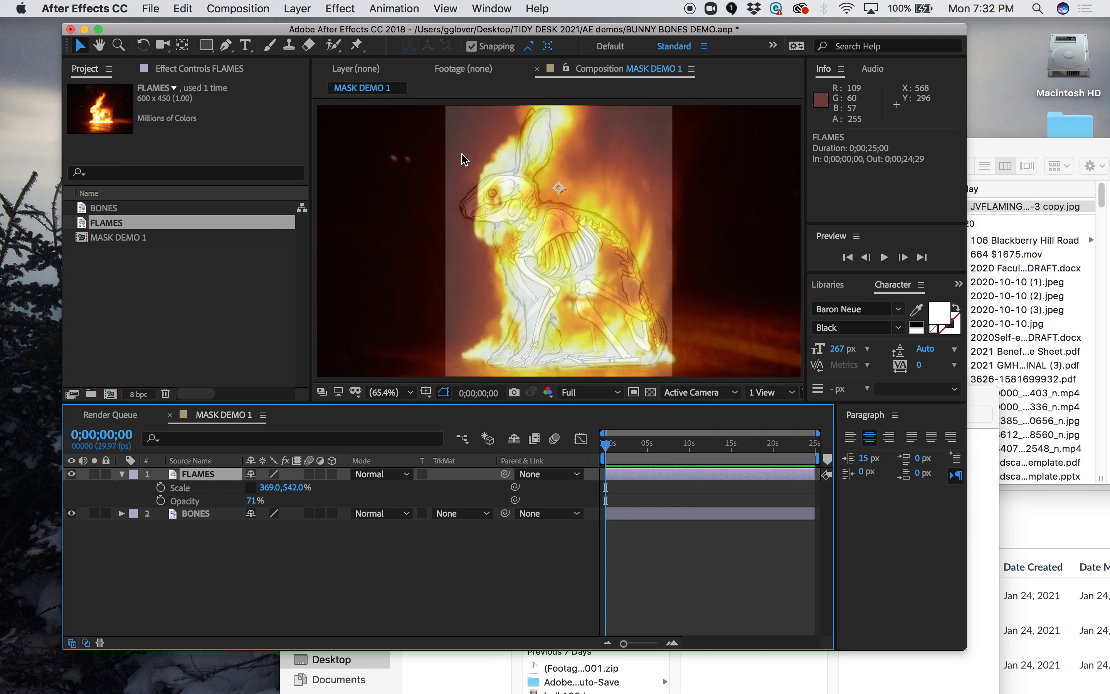
pyautogui.moveTo(293, 468)
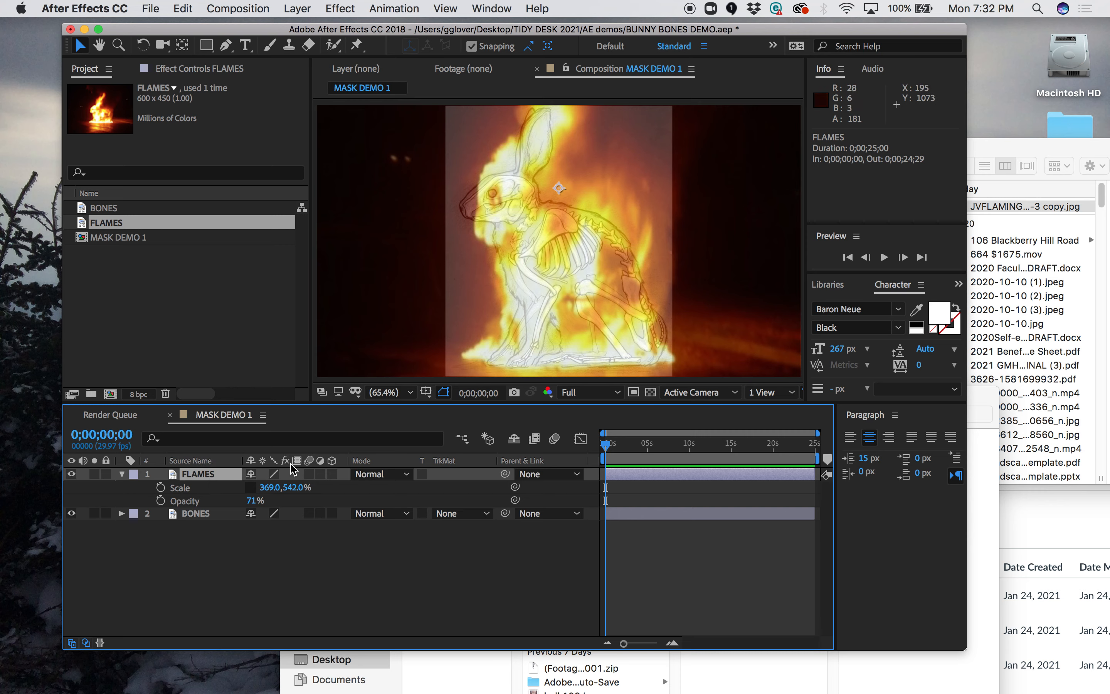
pyautogui.moveTo(534, 288)
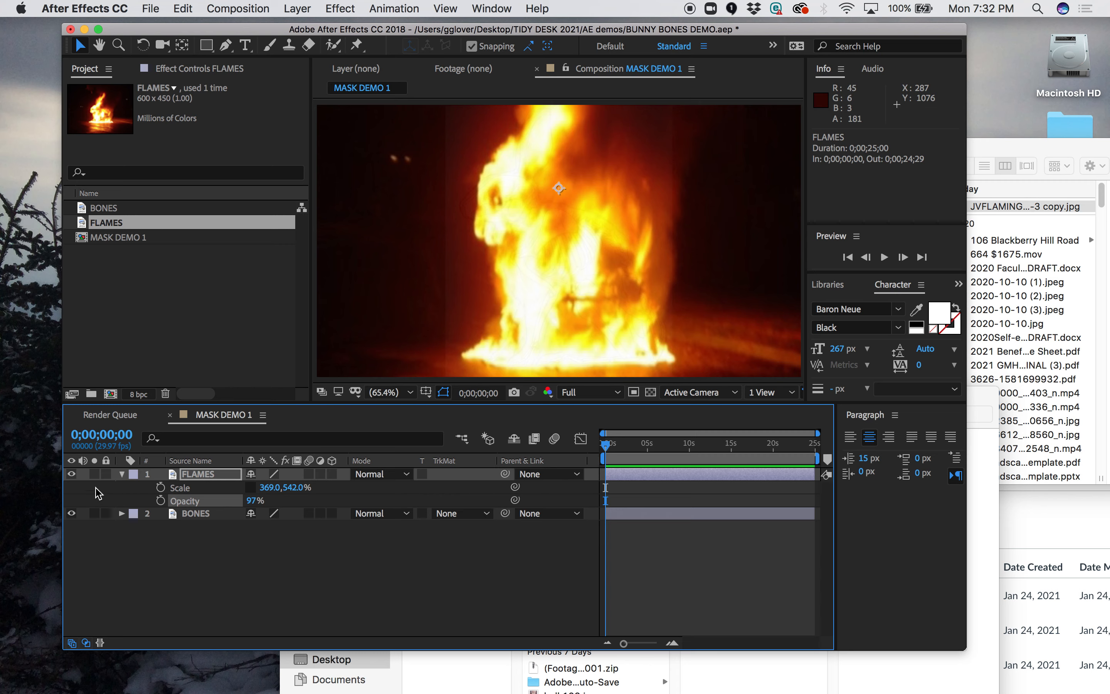
# Toggle FLAMES visibility to compare against BONES, then collapse the FLAMES layer properties.
pyautogui.click(72, 474)
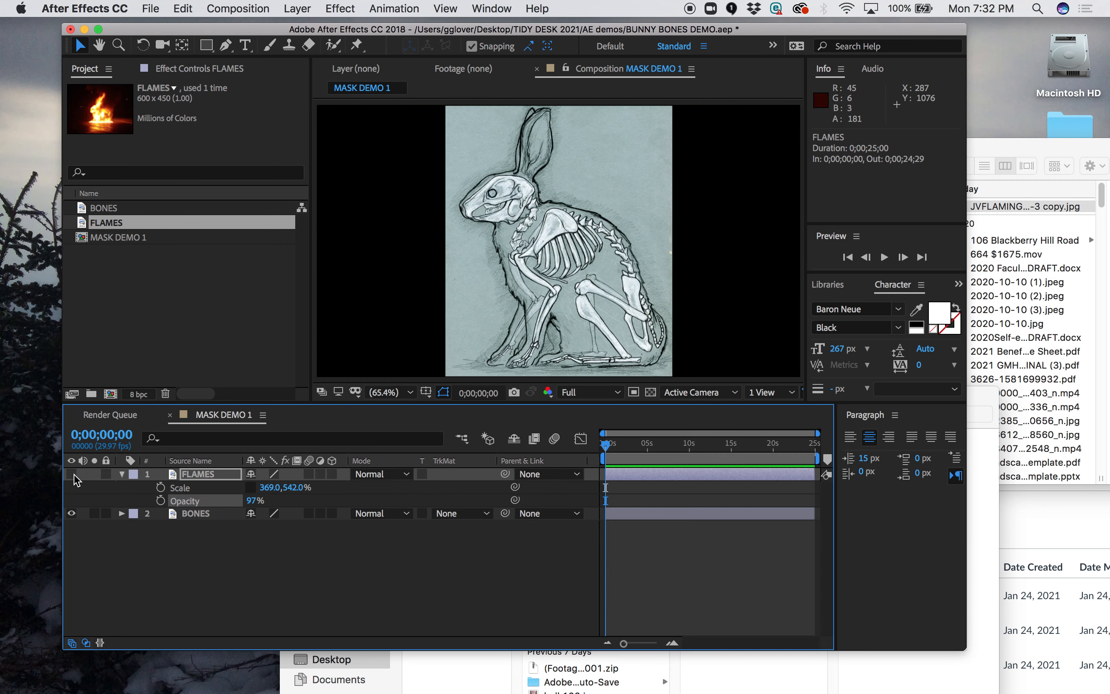
pyautogui.click(71, 473)
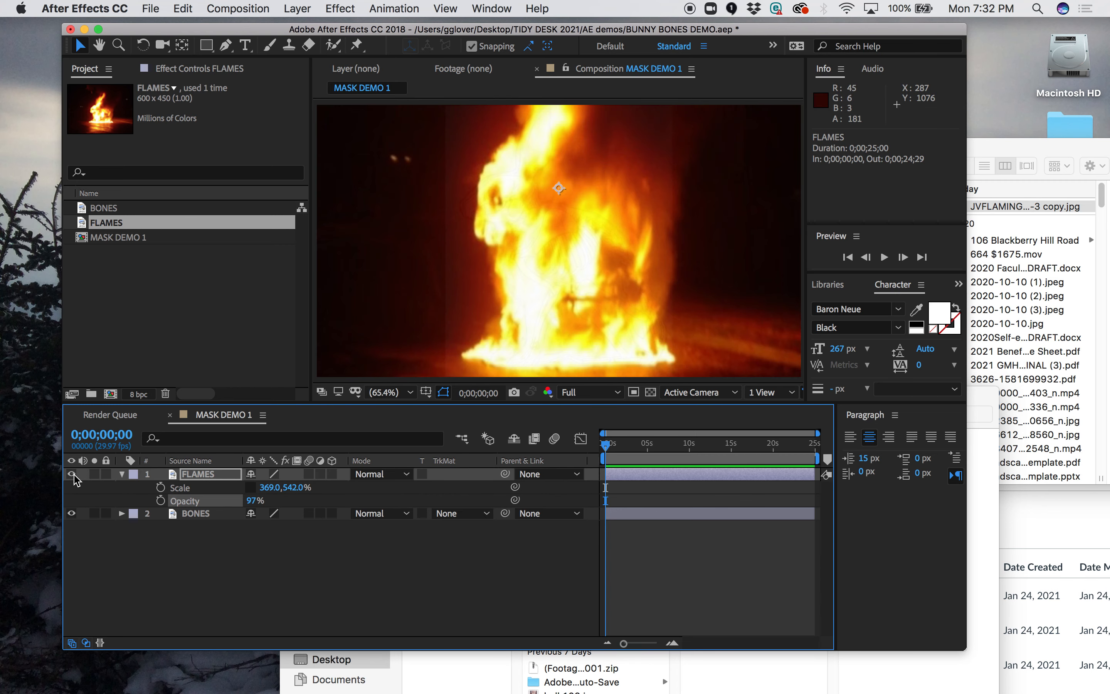
pyautogui.click(121, 473)
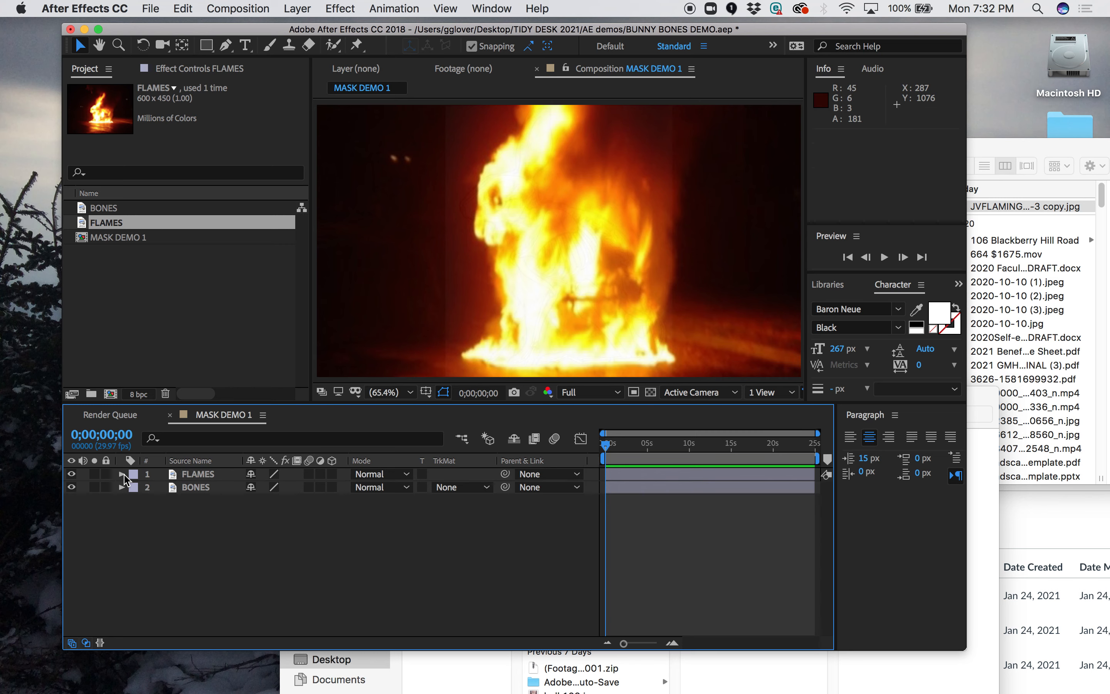
# List layers by Layer Name, choose the Rectangle Tool, and select the FLAMES layer.
pyautogui.click(192, 460)
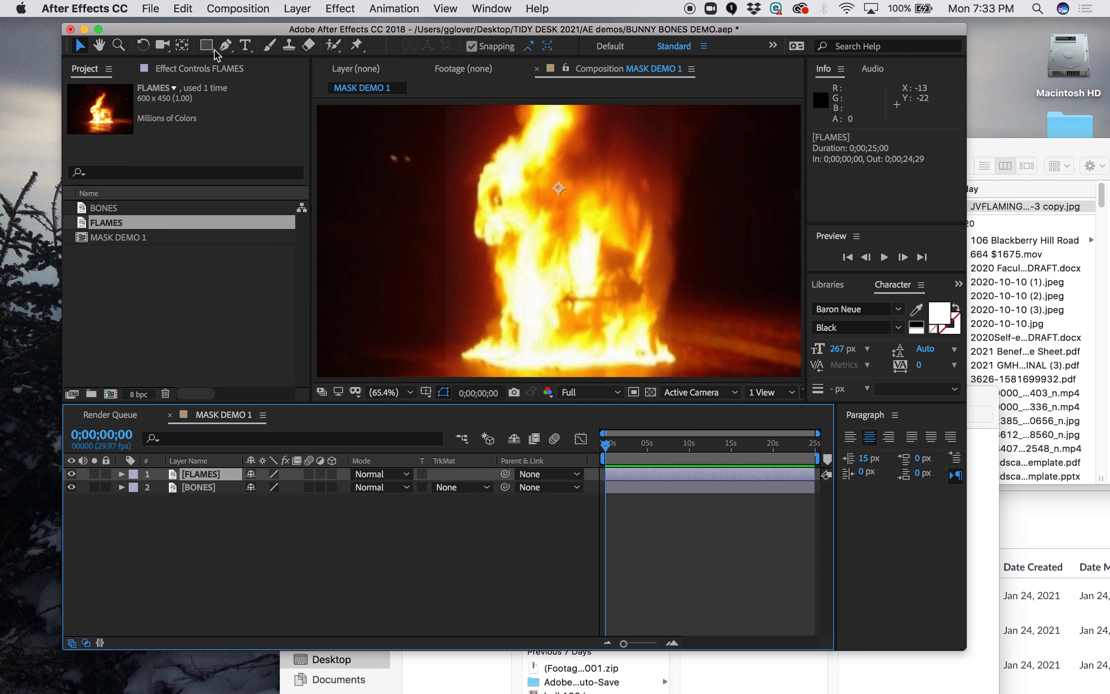
pyautogui.moveTo(207, 46)
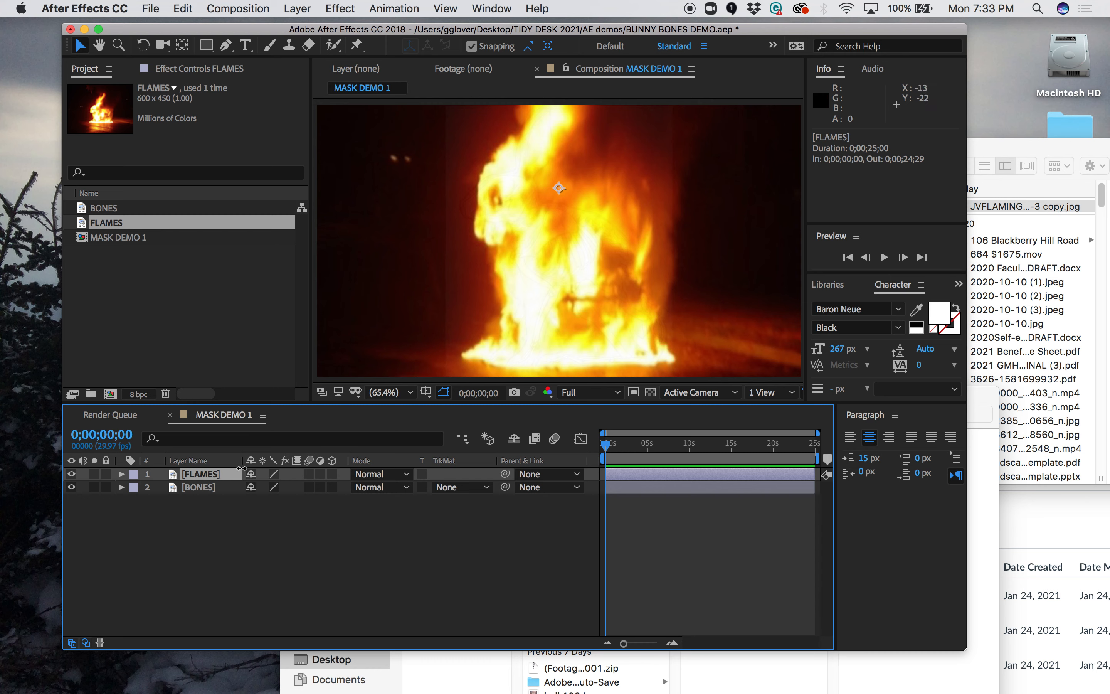
pyautogui.moveTo(292, 169)
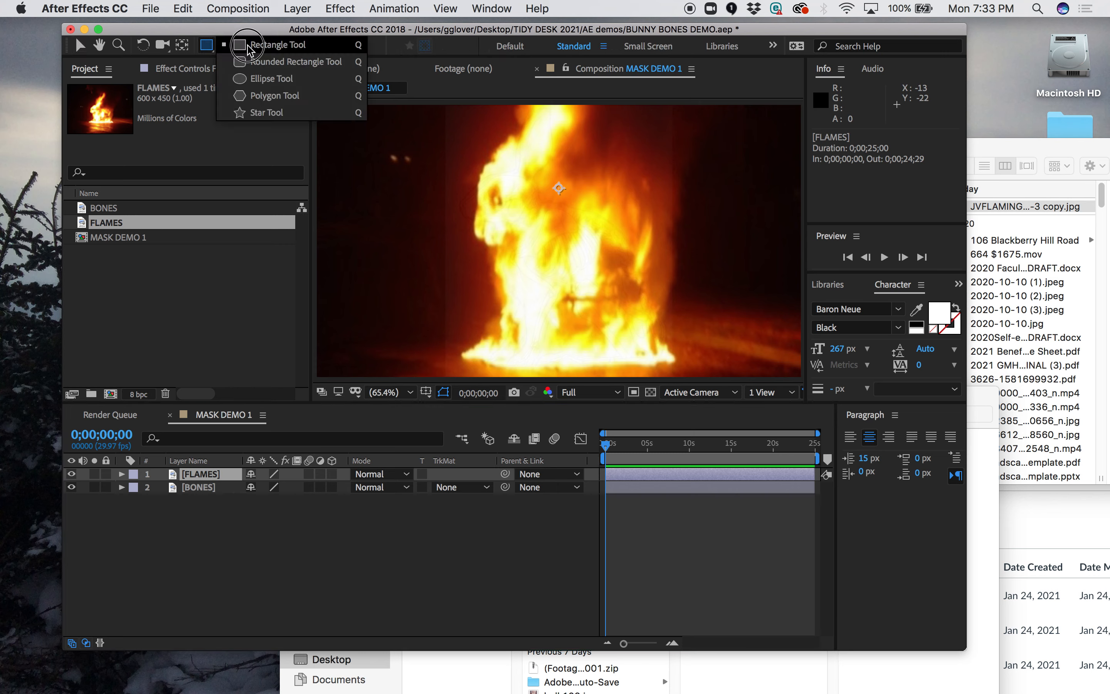
pyautogui.moveTo(263, 78)
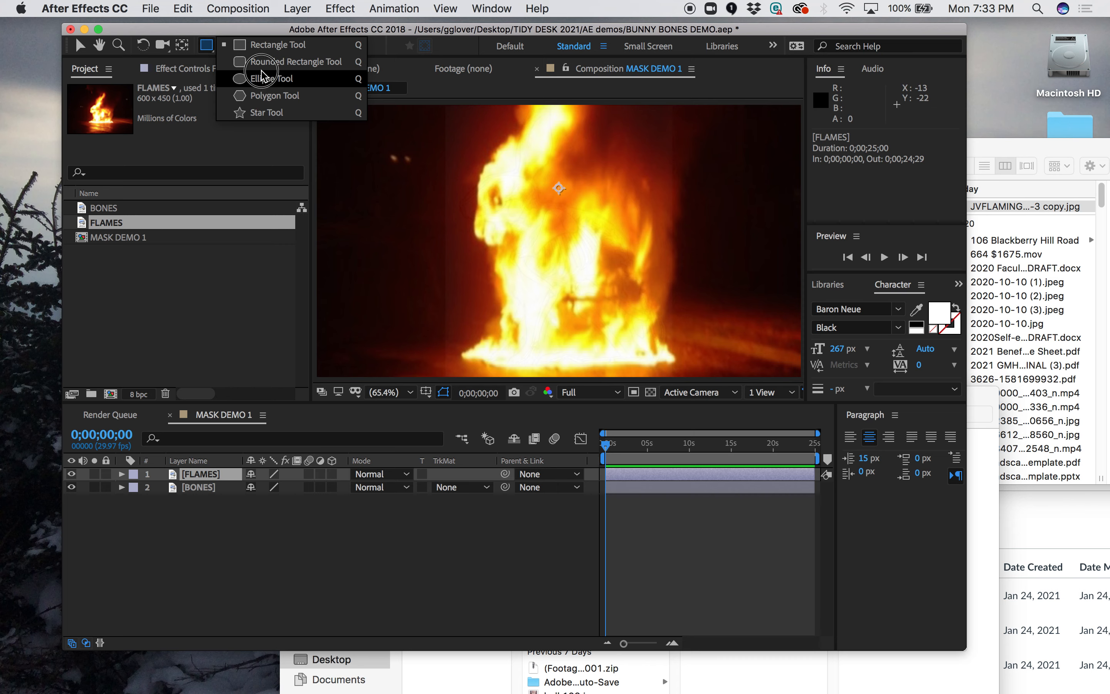
pyautogui.click(273, 78)
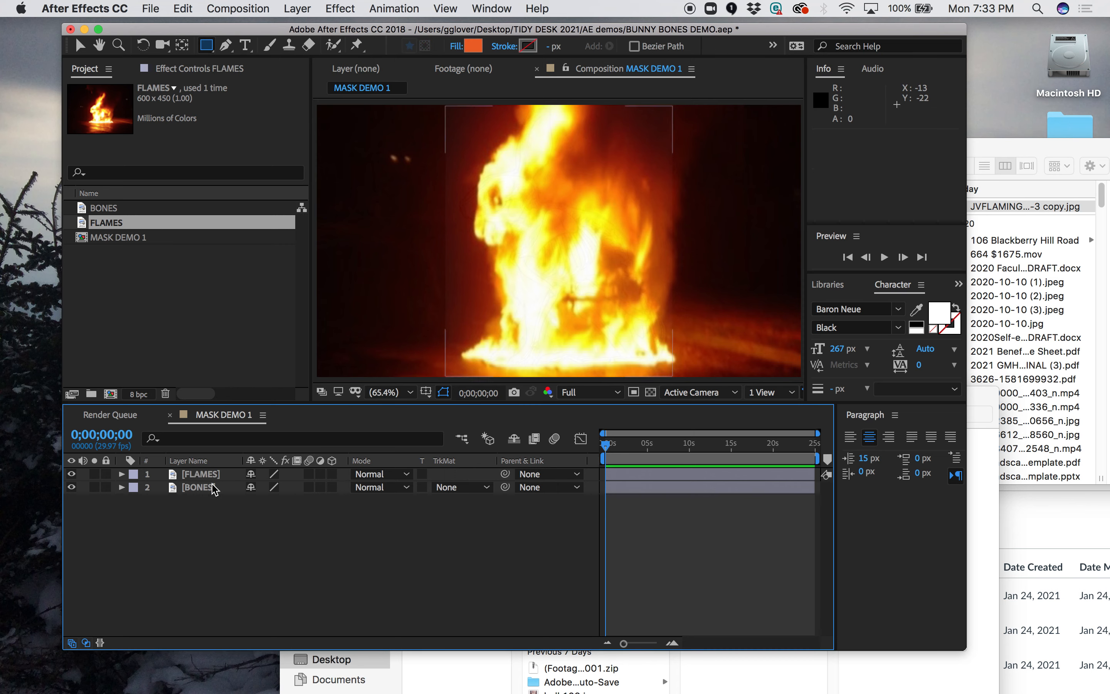
pyautogui.click(200, 474)
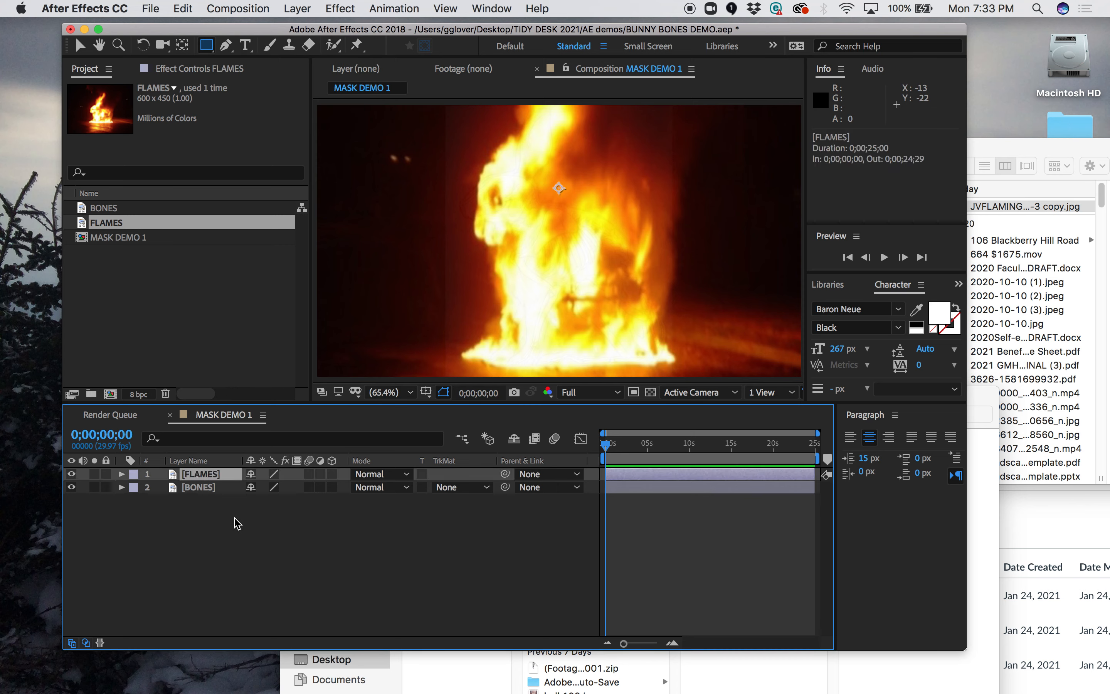
pyautogui.click(225, 45)
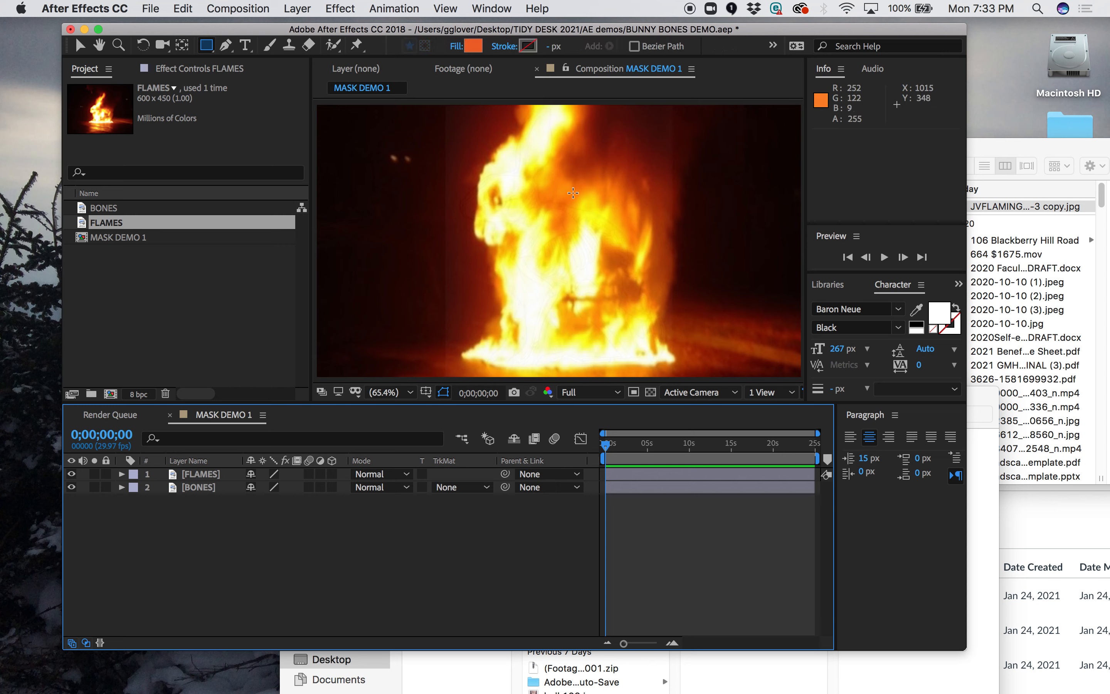
pyautogui.moveTo(556, 44)
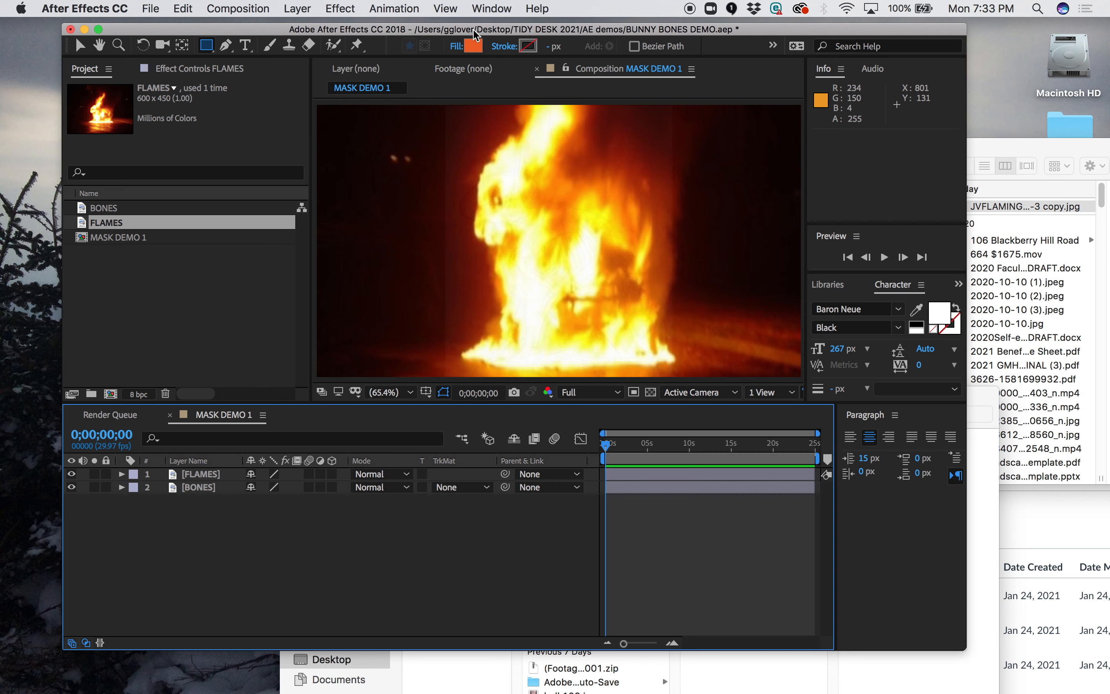
pyautogui.moveTo(275, 145)
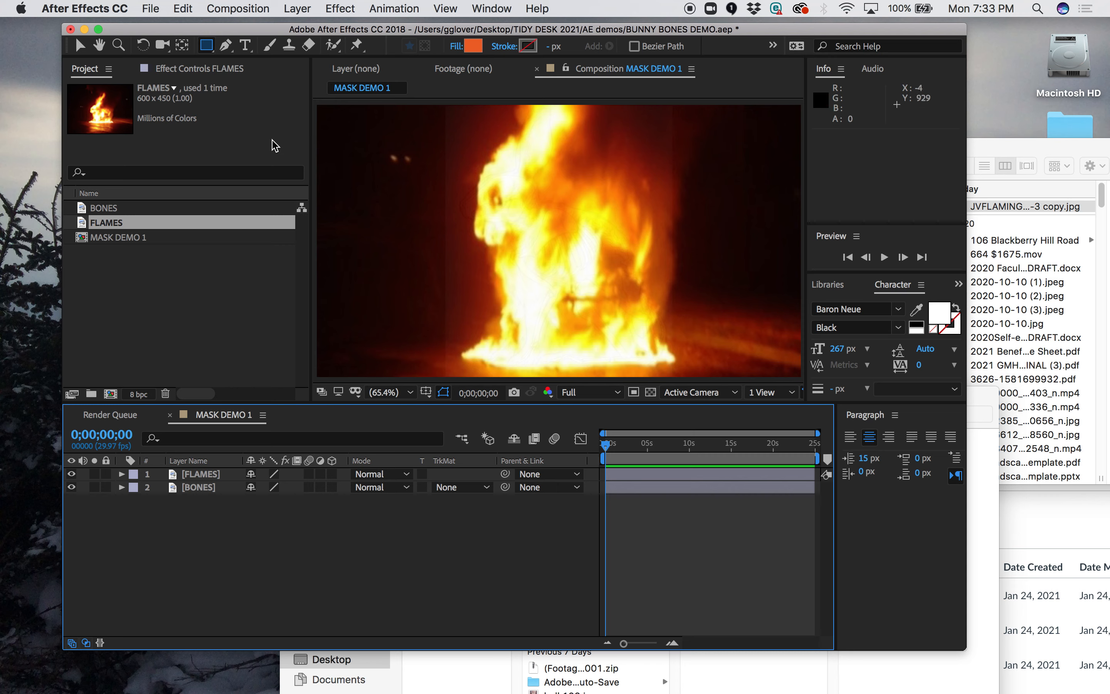
pyautogui.moveTo(363, 142)
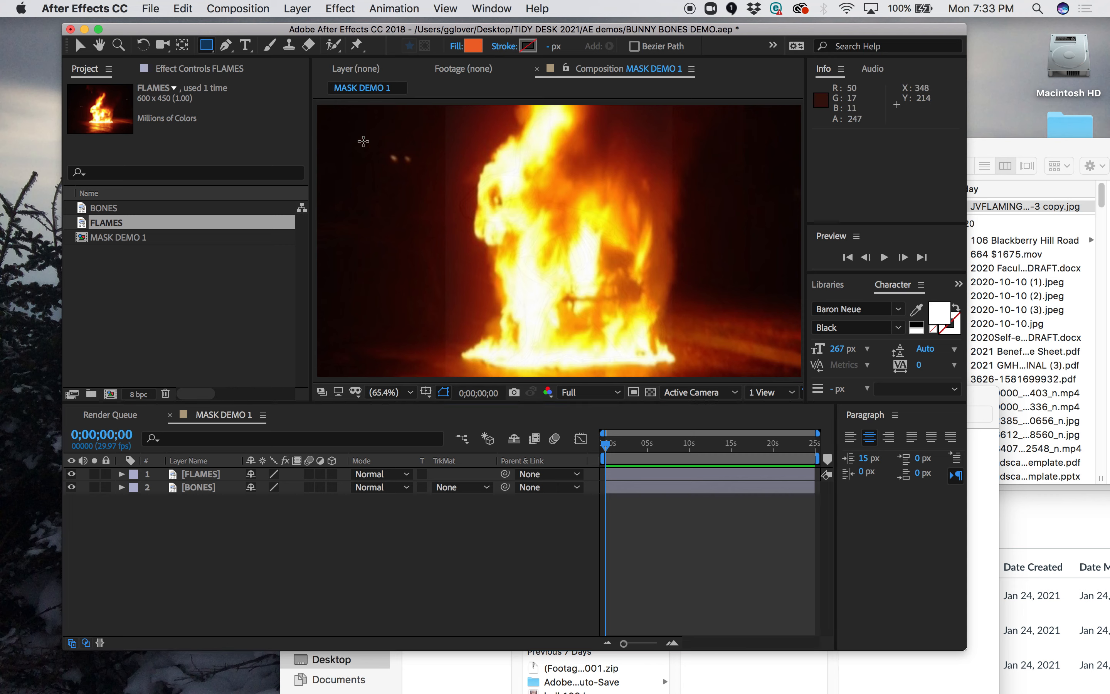
pyautogui.moveTo(269, 161)
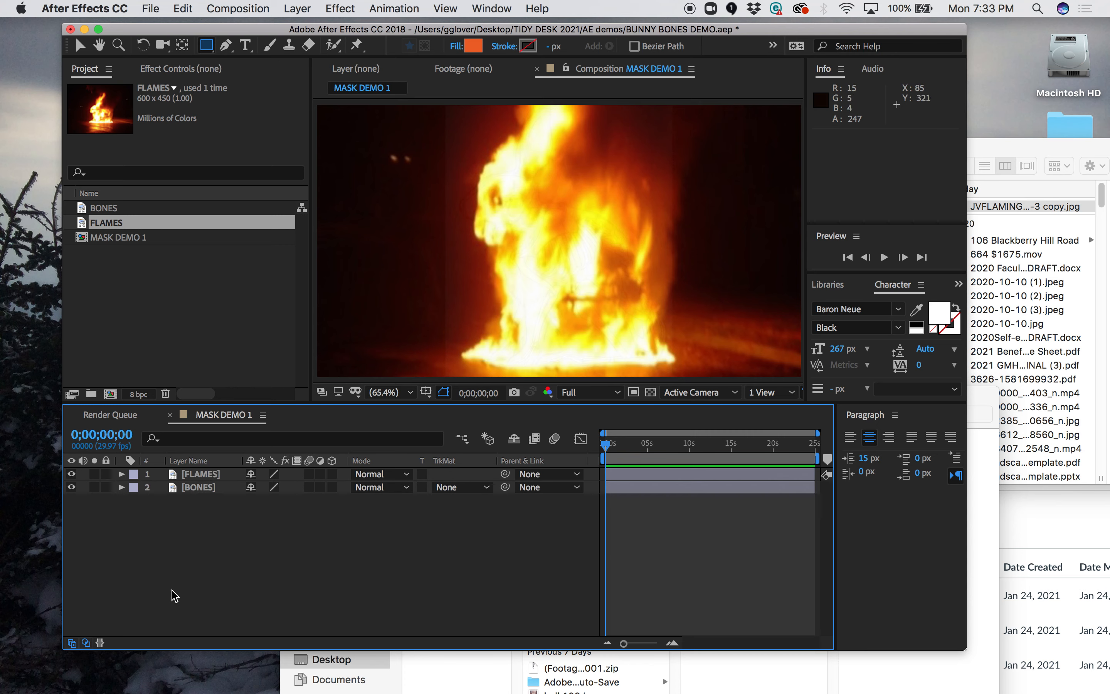
# Draw a rectangular mask on the FLAMES layer across the rabbit's head.
pyautogui.click(201, 473)
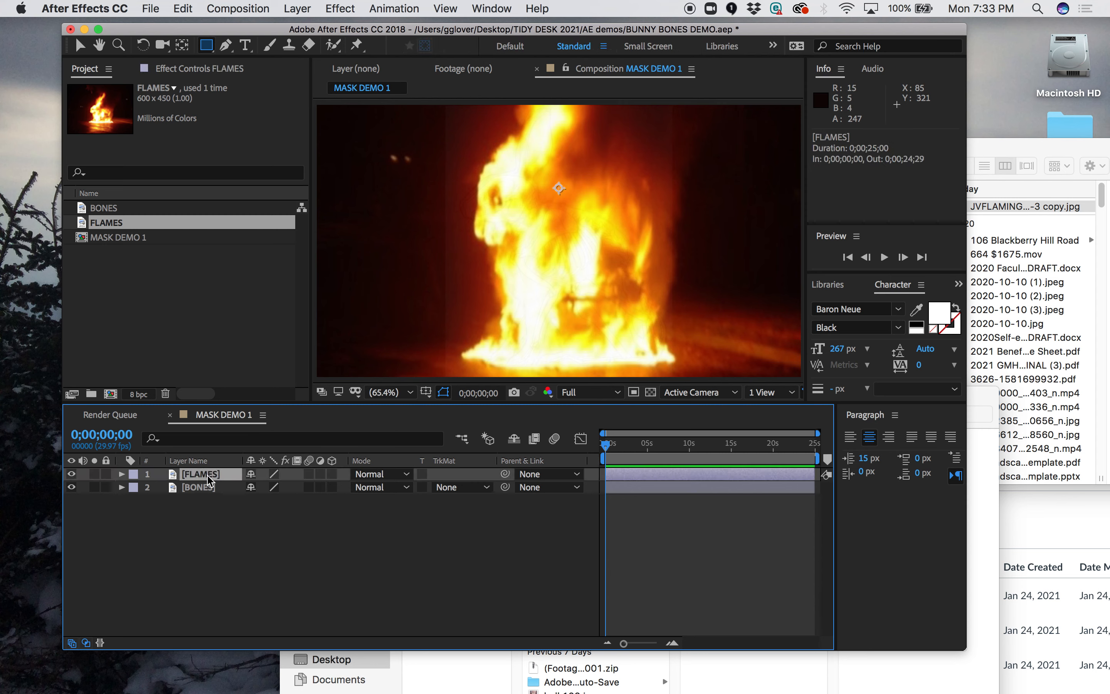
pyautogui.moveTo(205, 45)
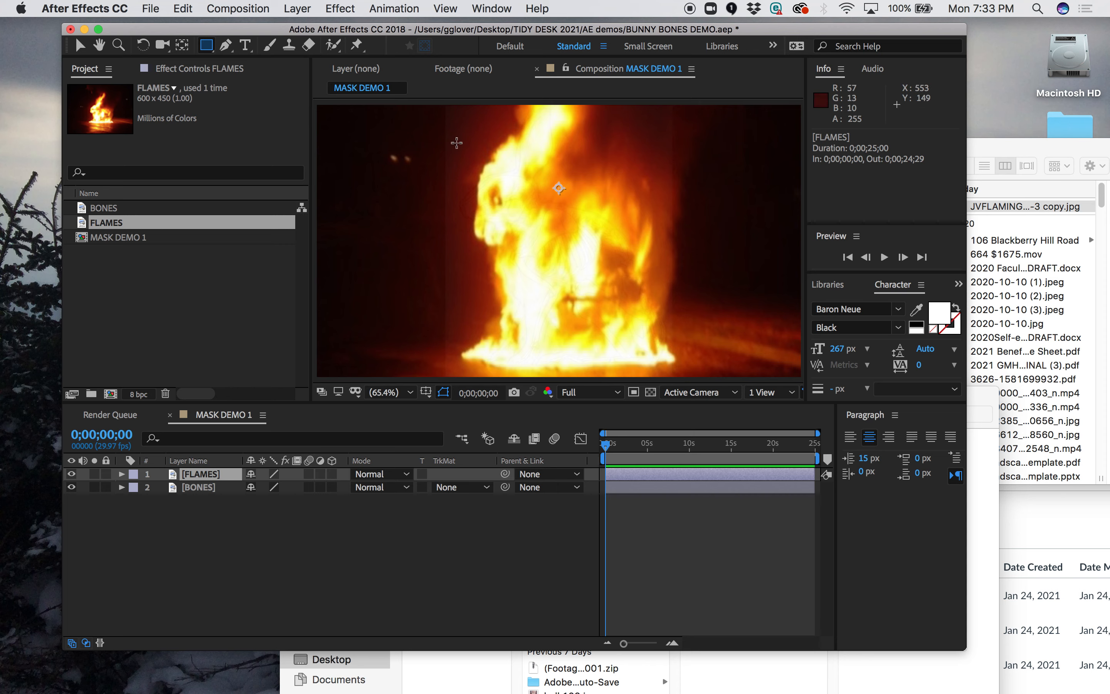
pyautogui.moveTo(478, 149)
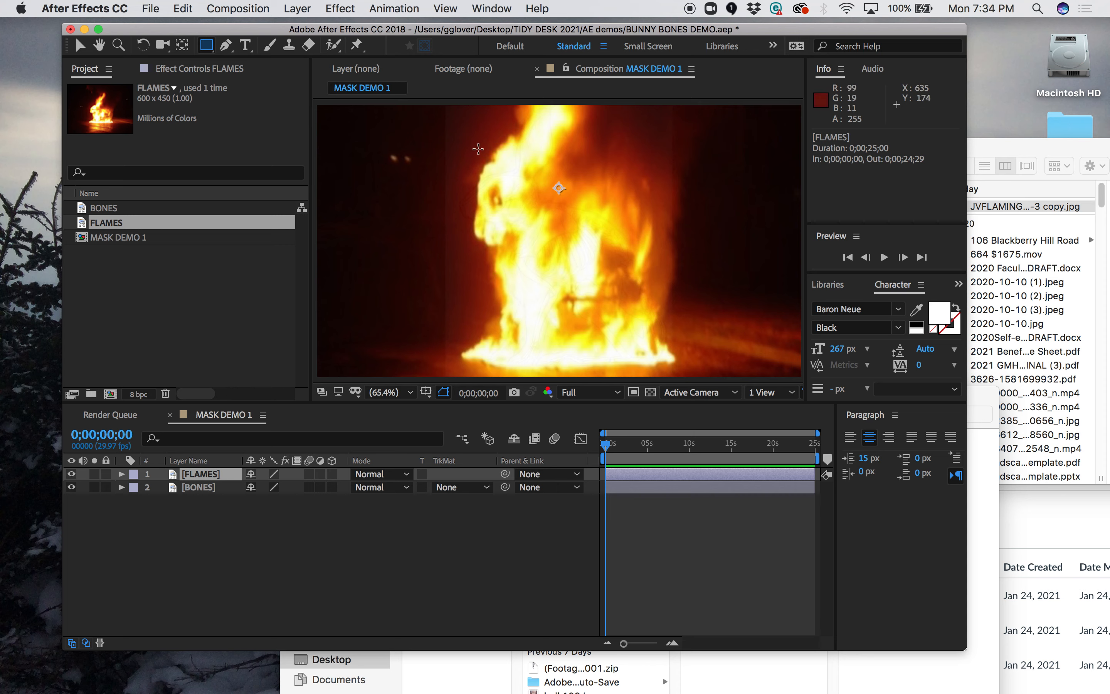
pyautogui.click(121, 474)
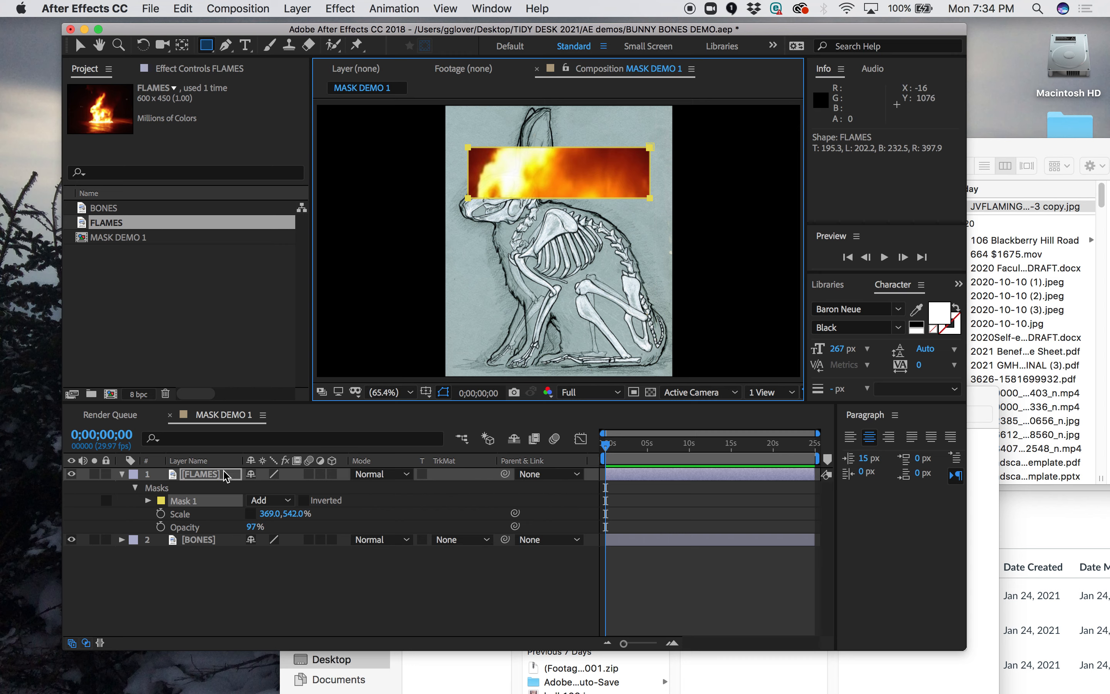
pyautogui.moveTo(585, 171)
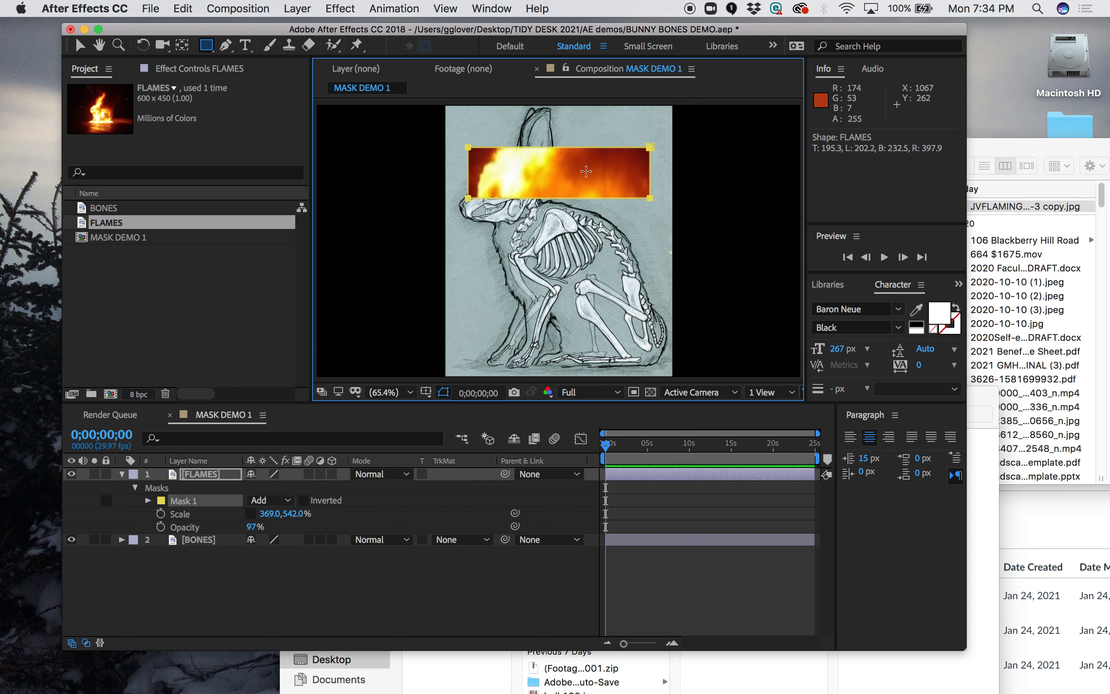
pyautogui.moveTo(489, 218)
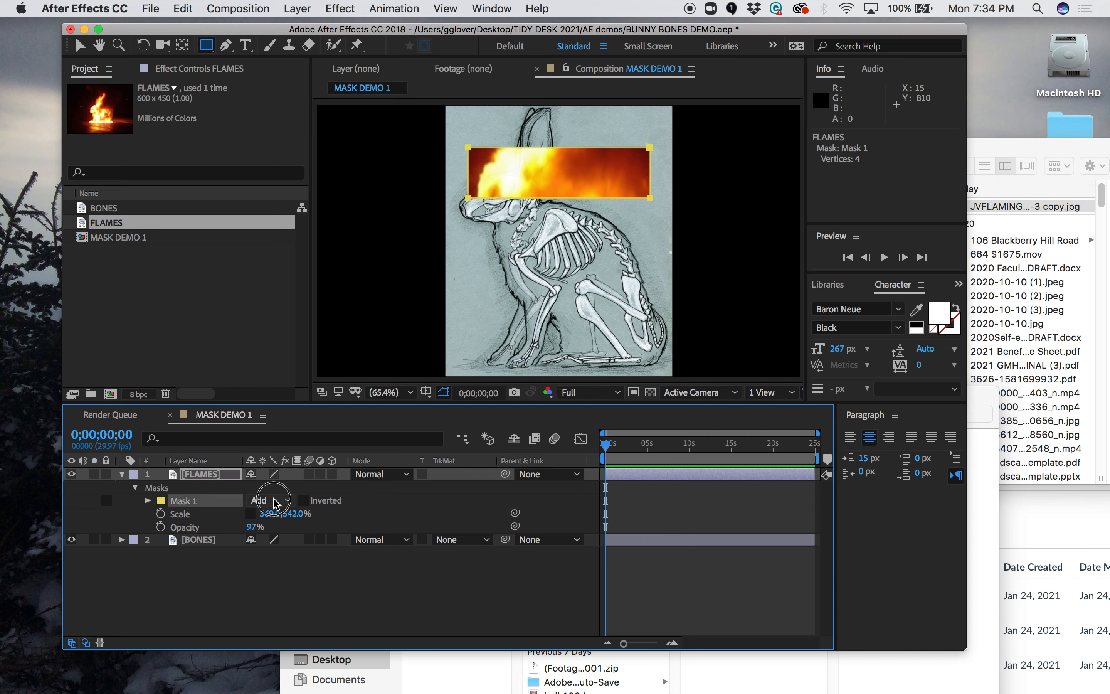
# Set Mask 1's mode from Add to Subtract so the rabbit's bones show through the hole.
pyautogui.click(267, 499)
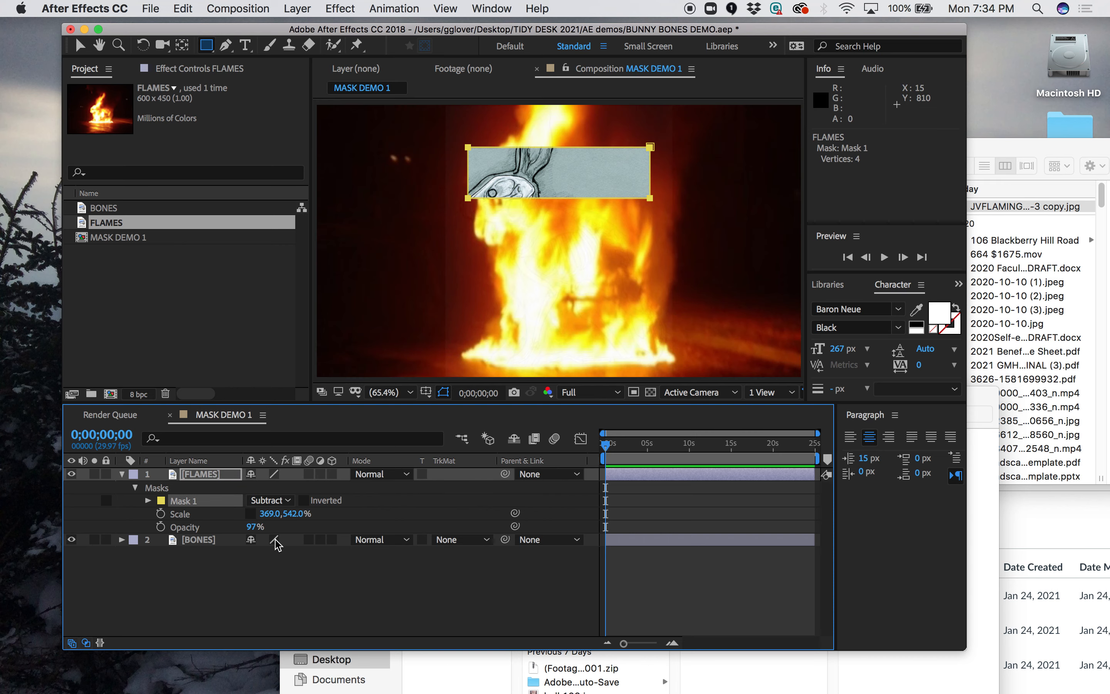
pyautogui.moveTo(496, 204)
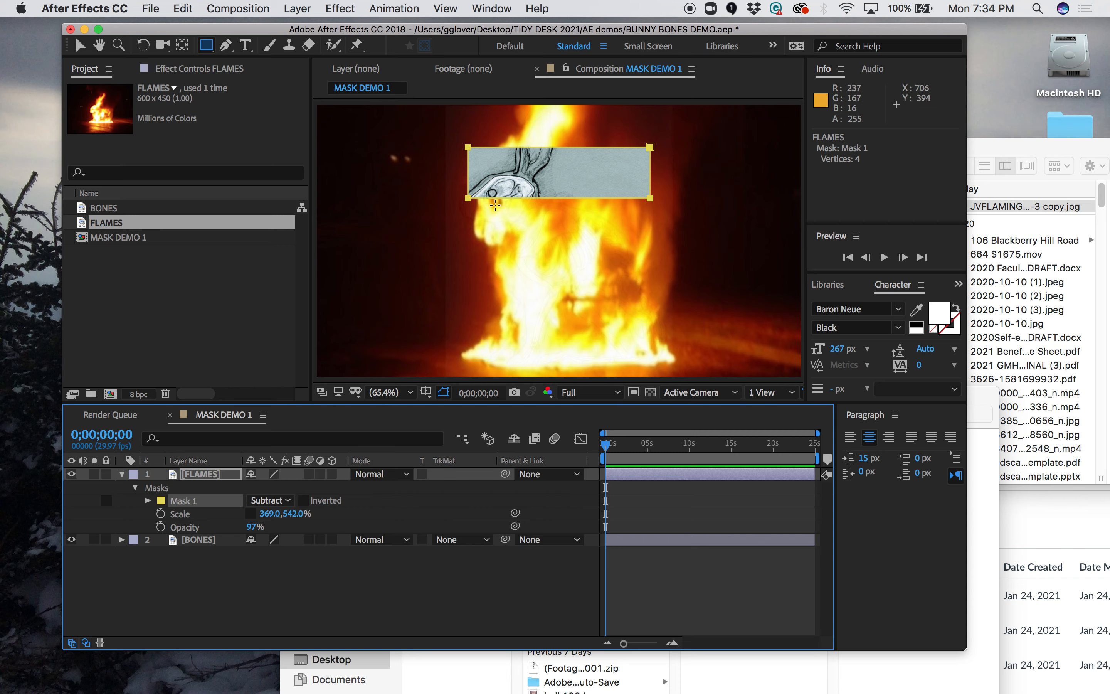
pyautogui.moveTo(470, 244)
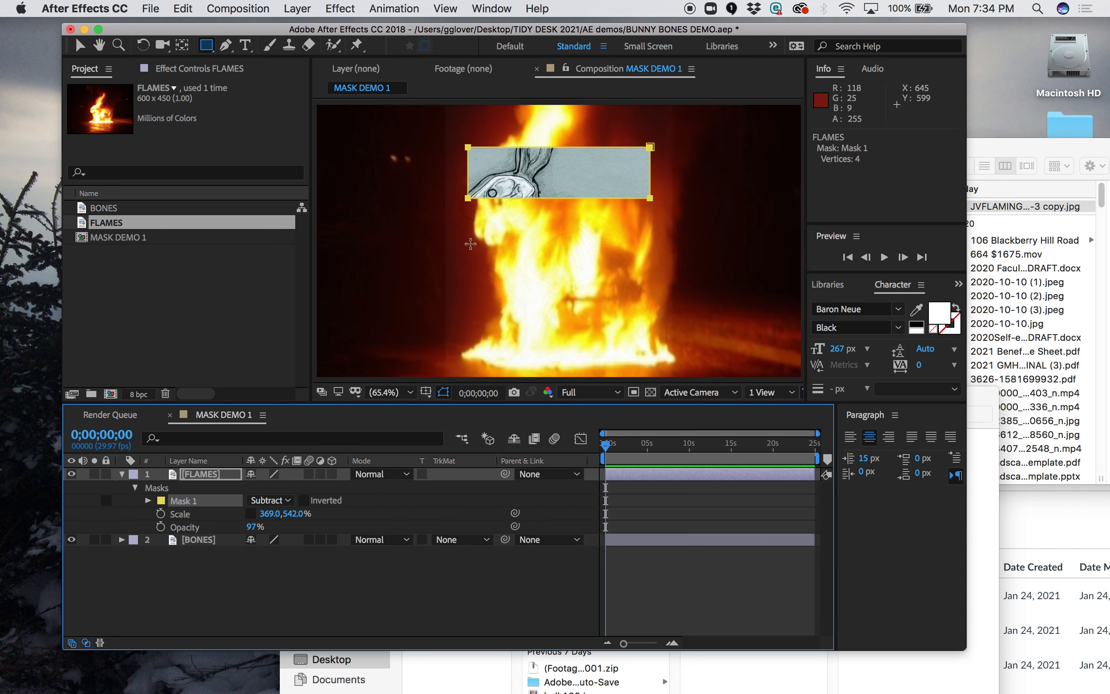
pyautogui.moveTo(503, 168)
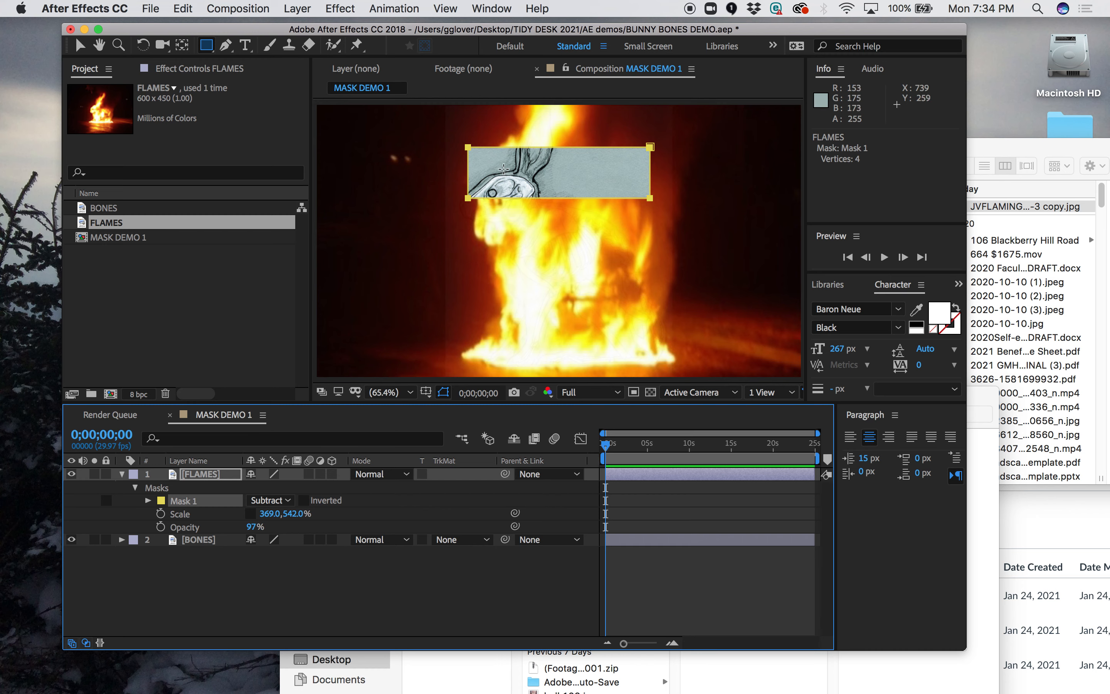
pyautogui.moveTo(585, 148)
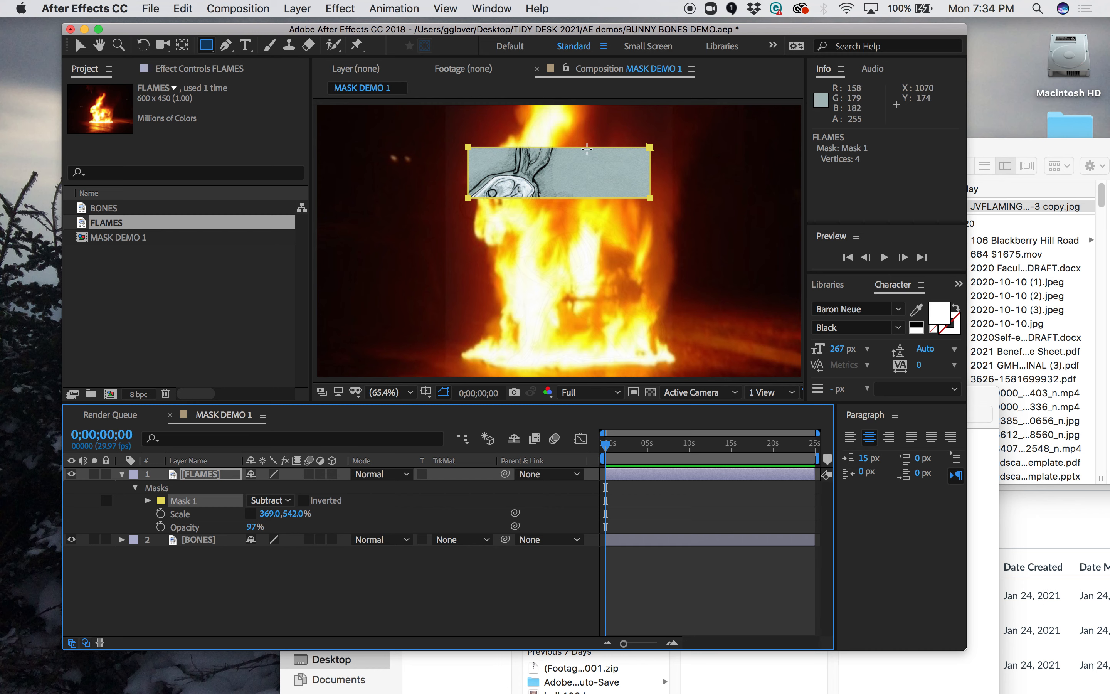
pyautogui.moveTo(358, 415)
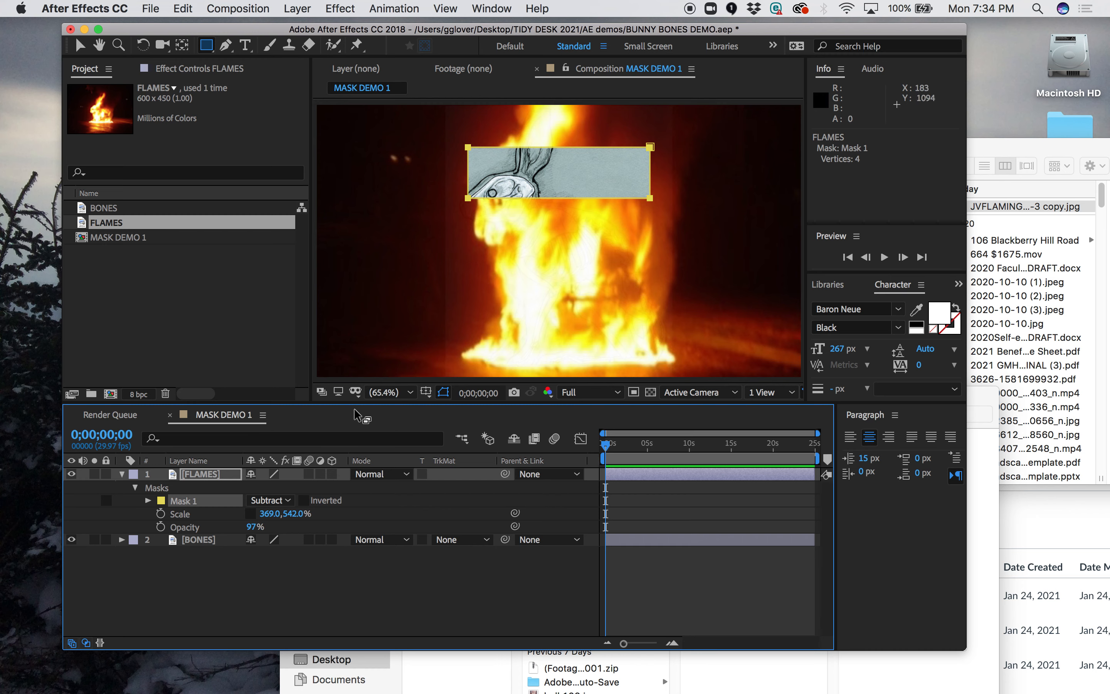